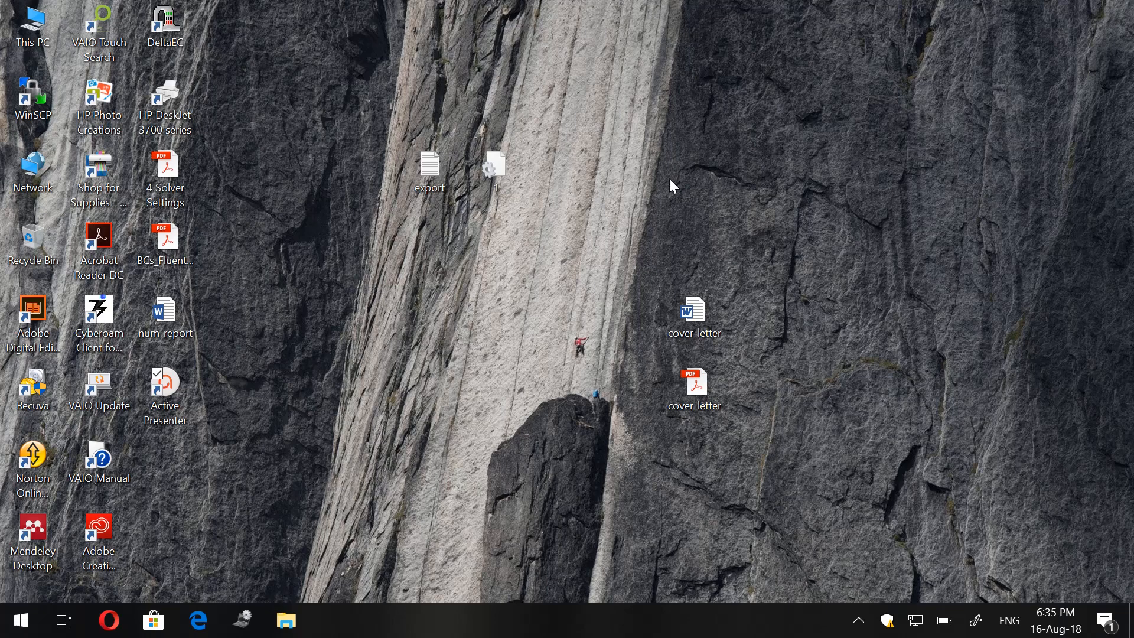
{"action": "mouse_move", "coordinate": [682, 347]}
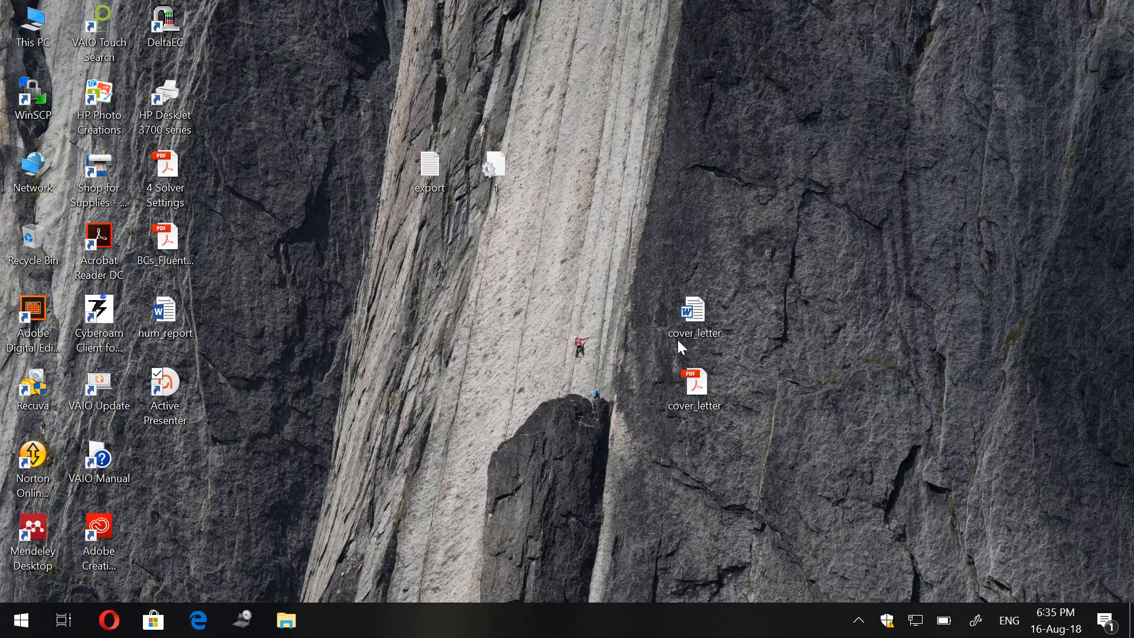
{"action": "mouse_move", "coordinate": [849, 304]}
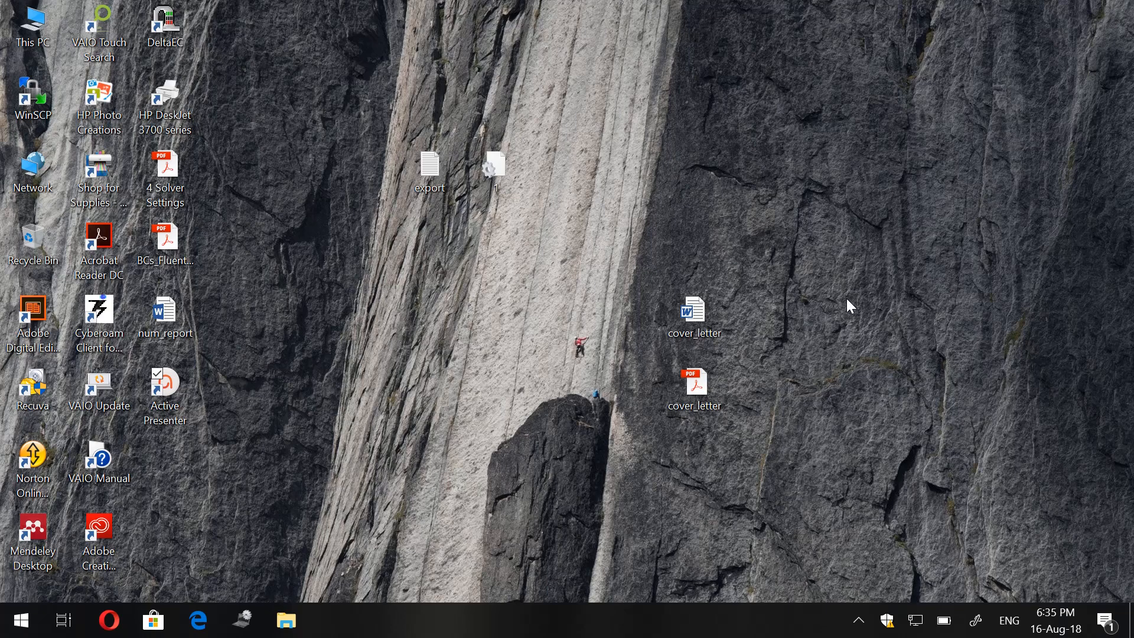
{"action": "mouse_move", "coordinate": [849, 301]}
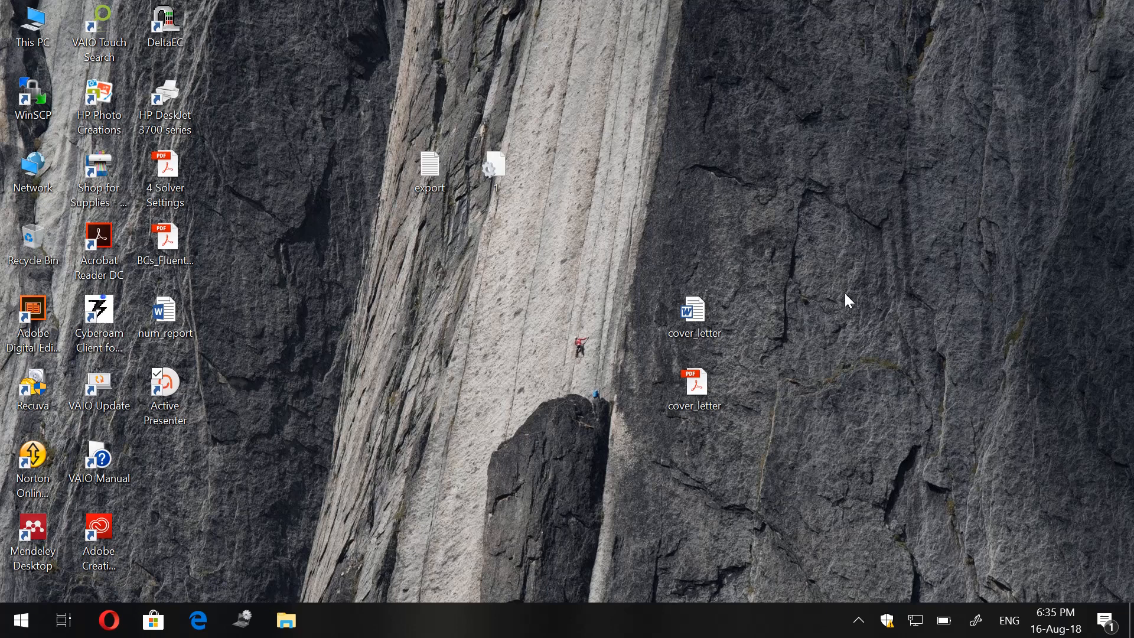
{"action": "mouse_move", "coordinate": [506, 414]}
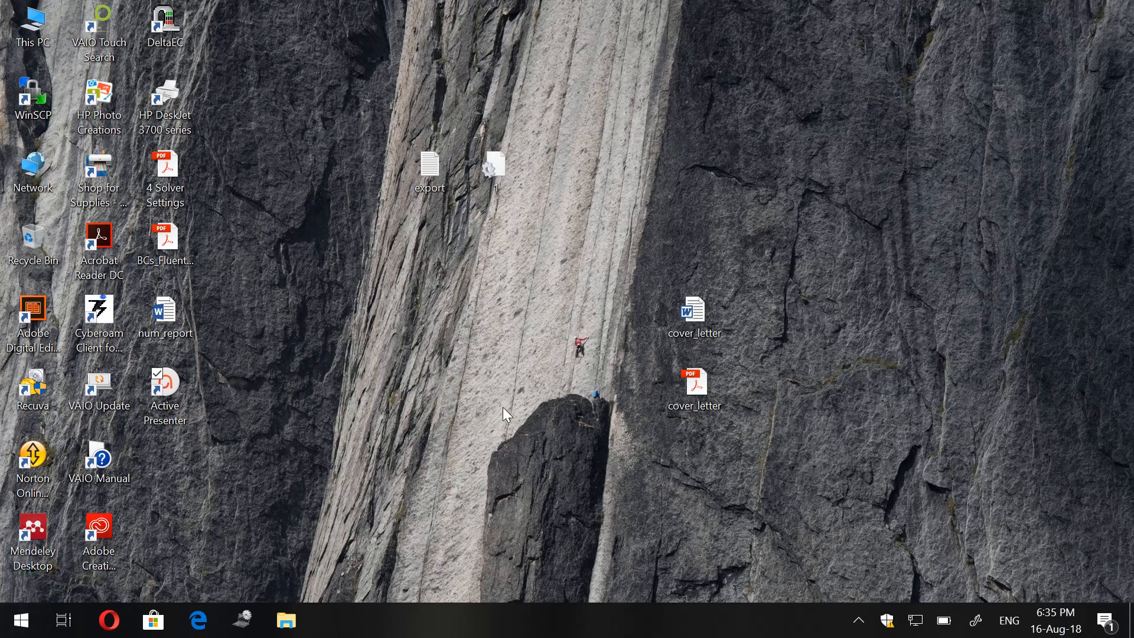
- Launch ANSYS Workbench from the Start menu into a new unsaved project
{"action": "left_click", "coordinate": [20, 620]}
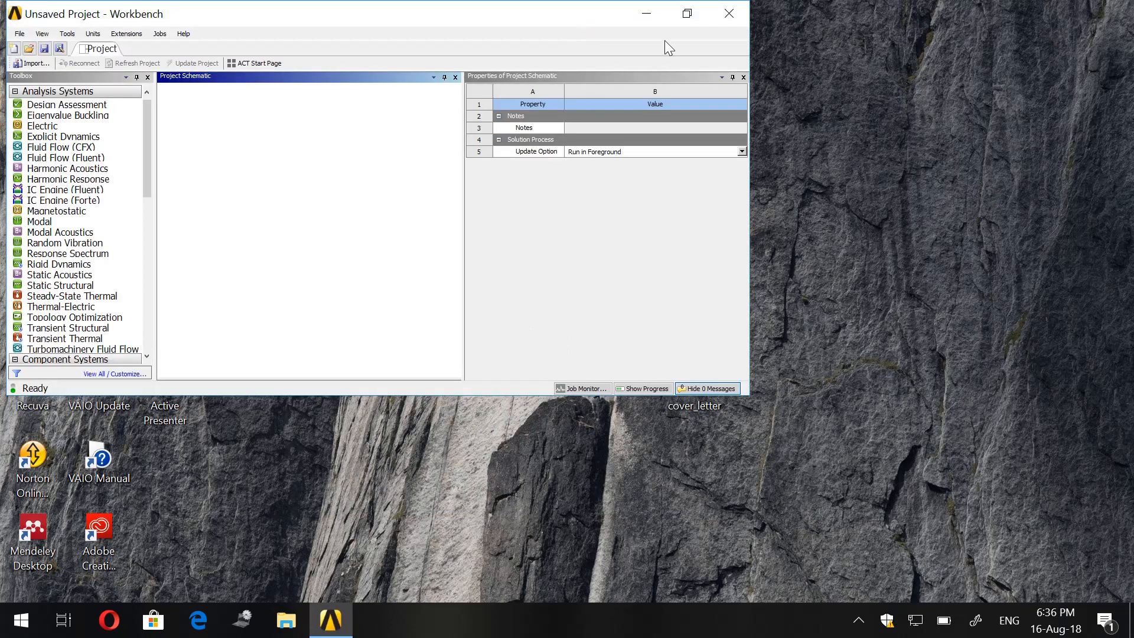
- Maximize Workbench and add a Fluid Flow (Fluent) system named Tutorial_1
{"action": "left_click", "coordinate": [684, 13]}
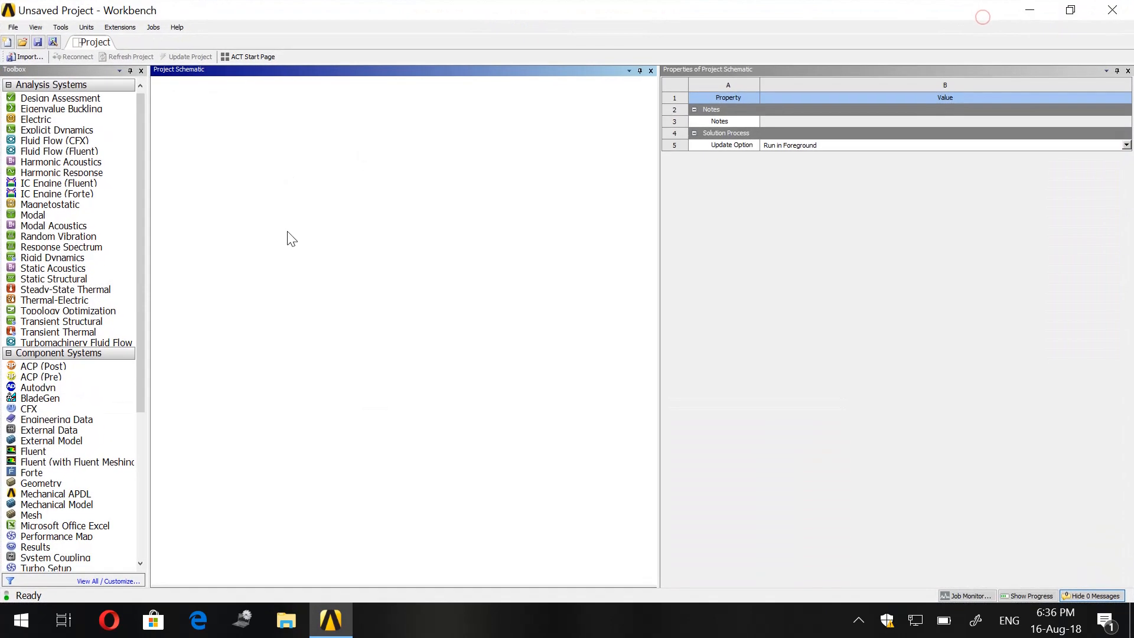
{"action": "left_click", "coordinate": [59, 150]}
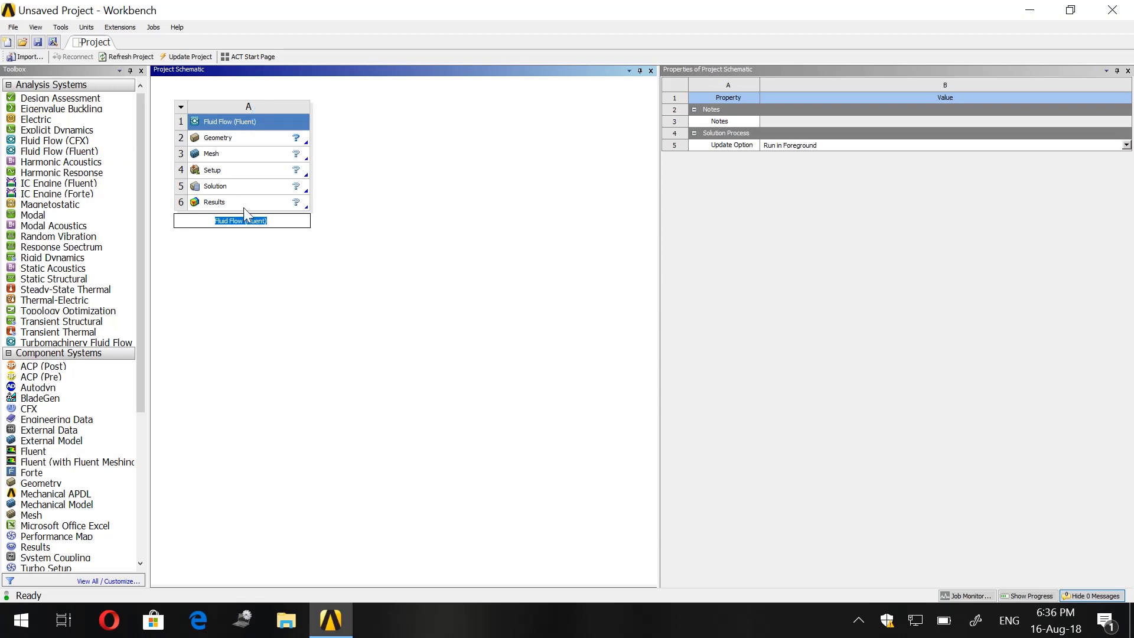
{"action": "mouse_move", "coordinate": [332, 303]}
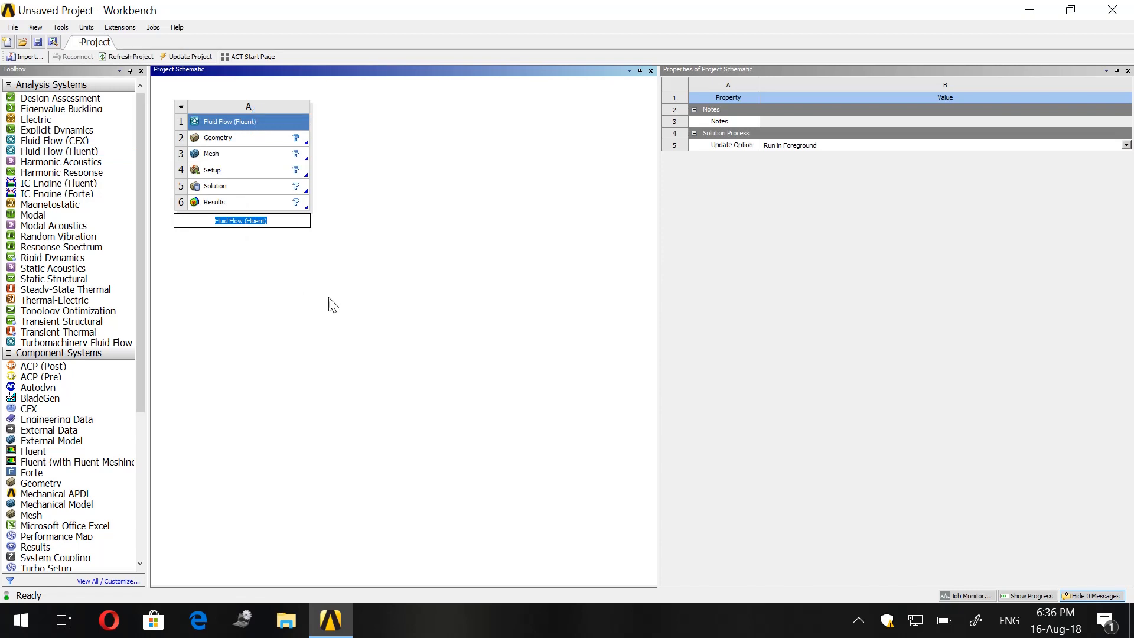
{"action": "type", "text": "Tut"}
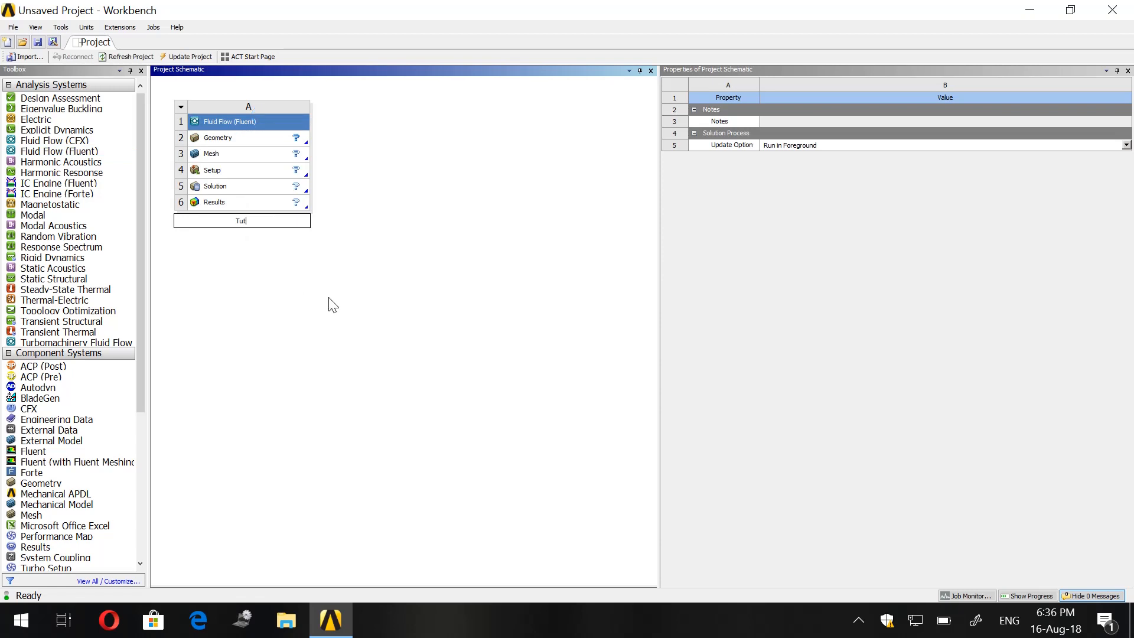
{"action": "type", "text": "ori"}
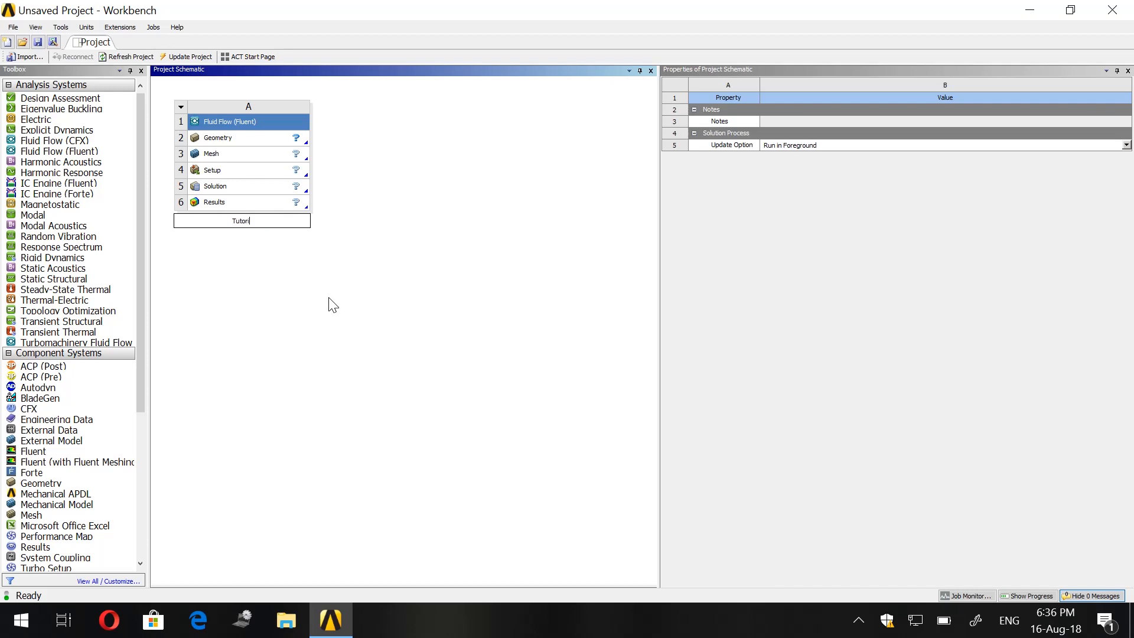
{"action": "type", "text": "al_1"}
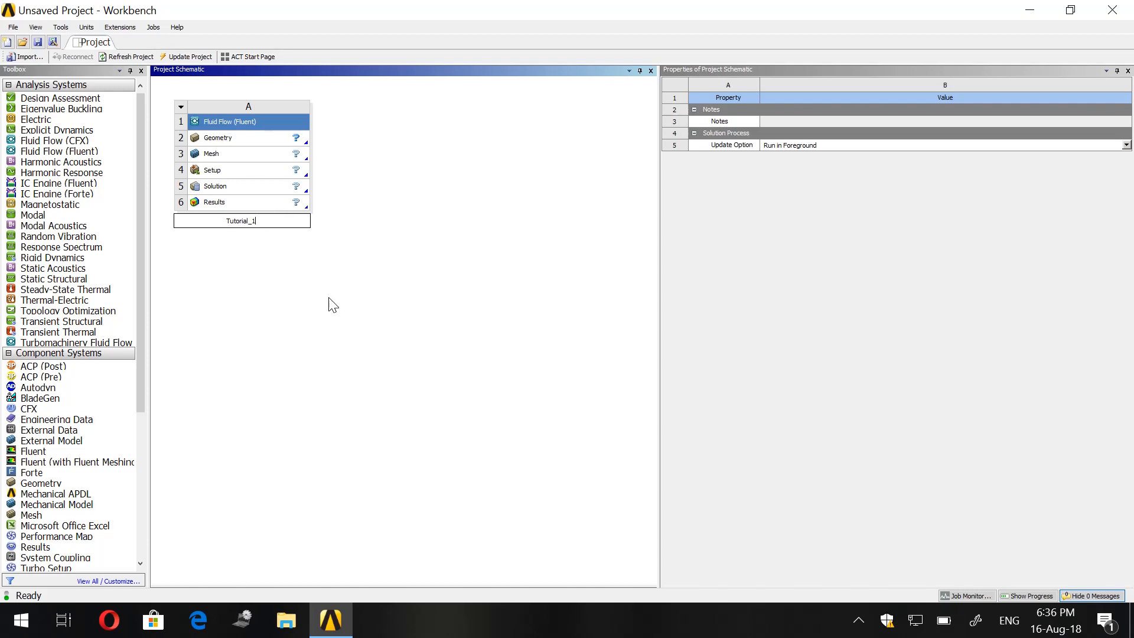
{"action": "mouse_move", "coordinate": [210, 262]}
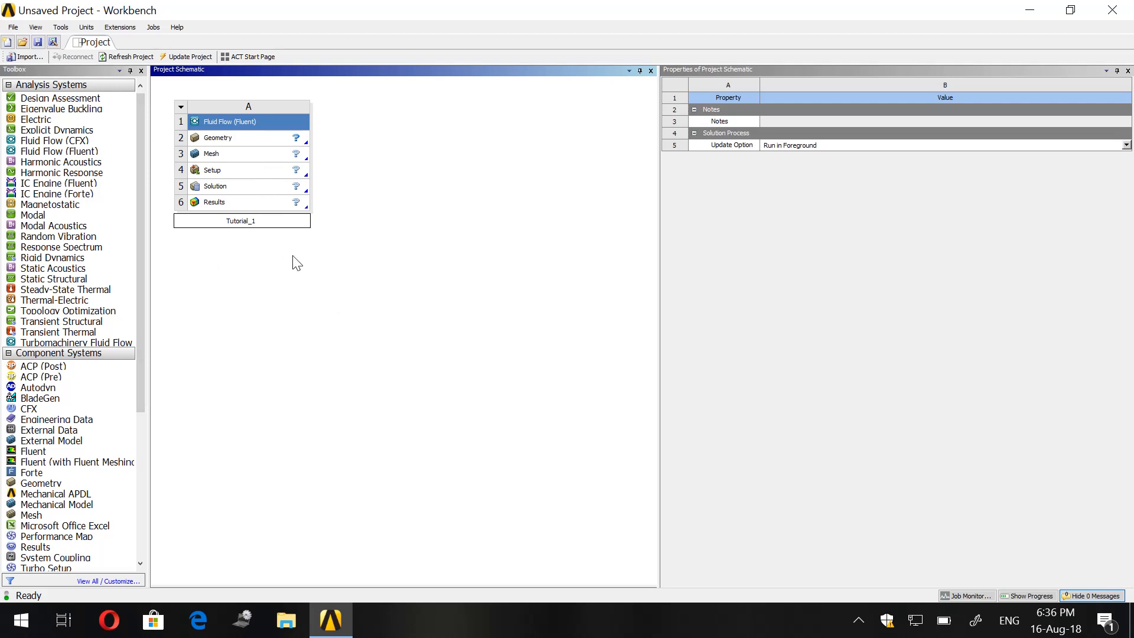
- Keep the Geometry cell's Analysis Type property at 3D
{"action": "left_click", "coordinate": [217, 137]}
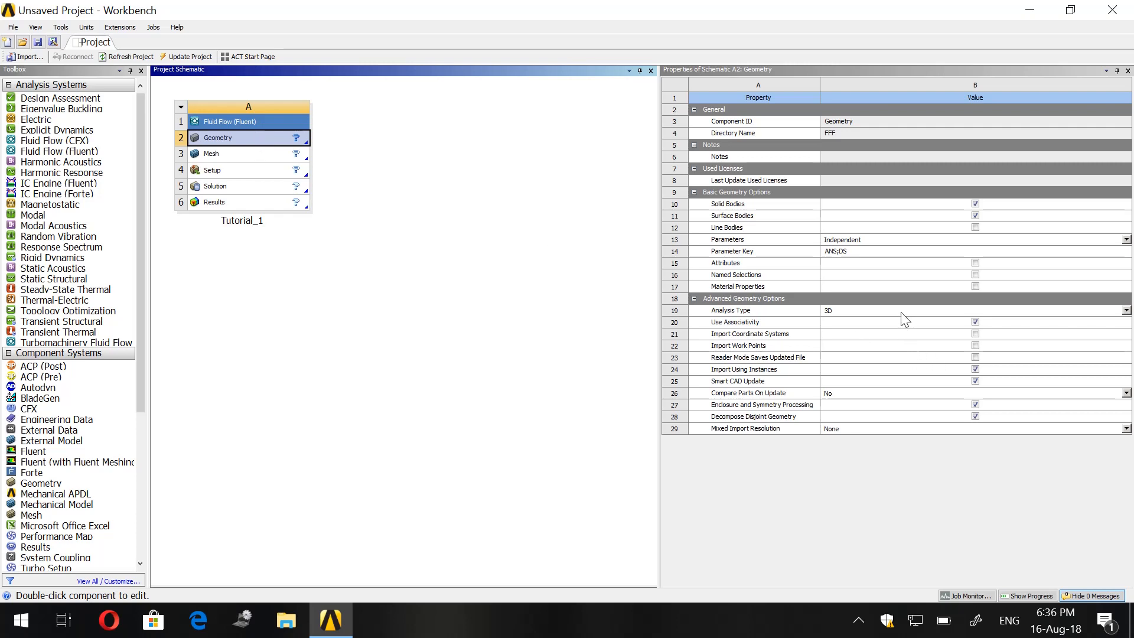
{"action": "left_click", "coordinate": [1126, 311]}
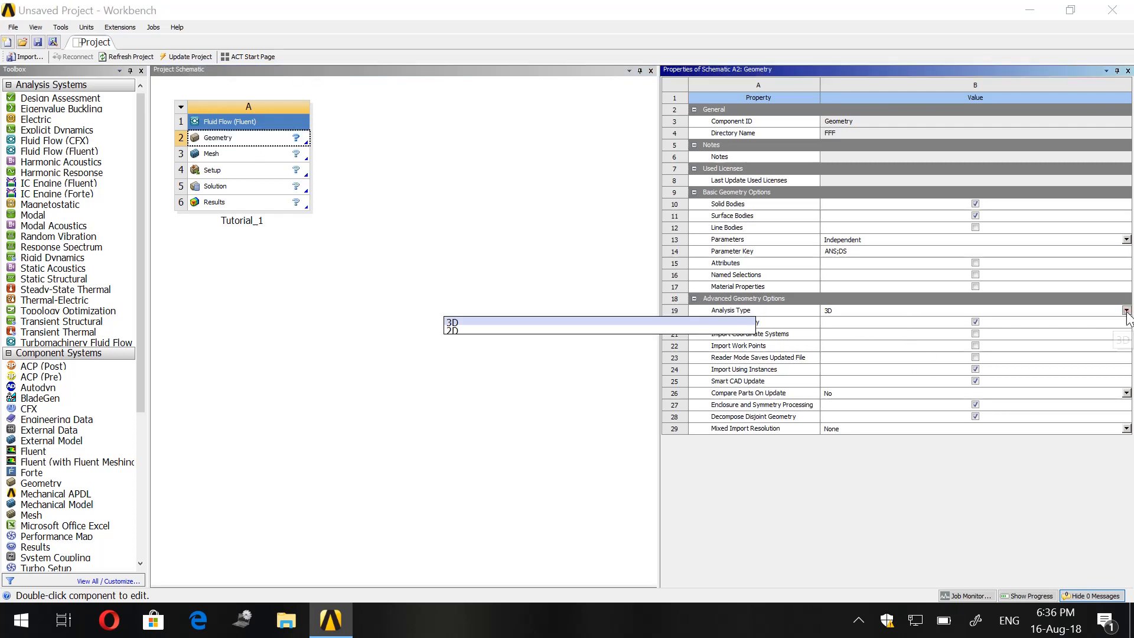
{"action": "mouse_move", "coordinate": [497, 330]}
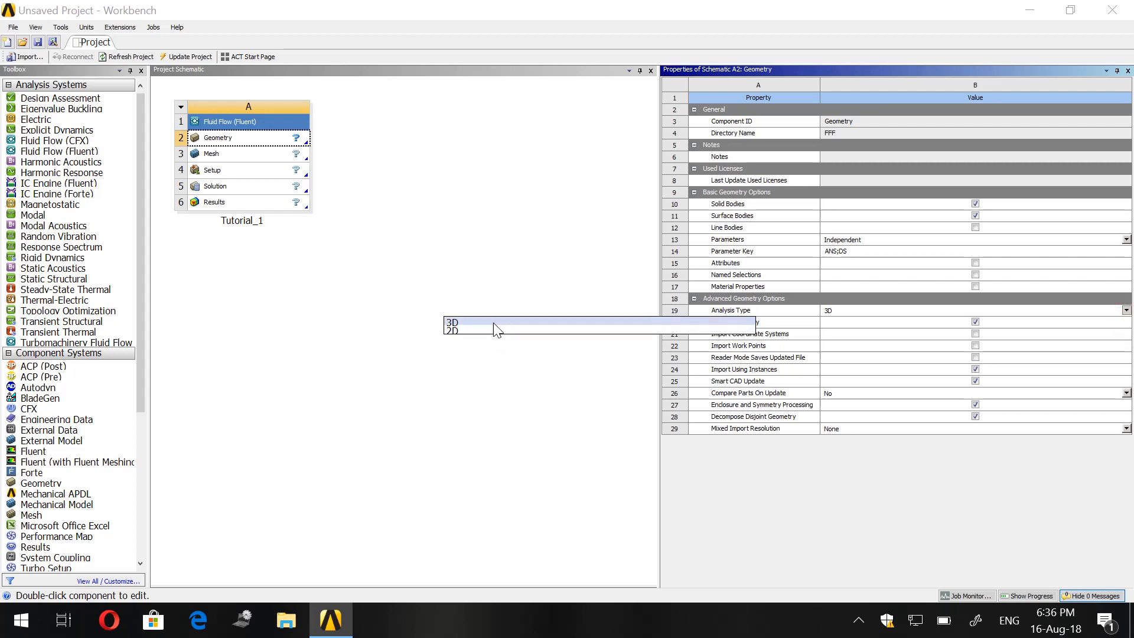
{"action": "left_click", "coordinate": [453, 321]}
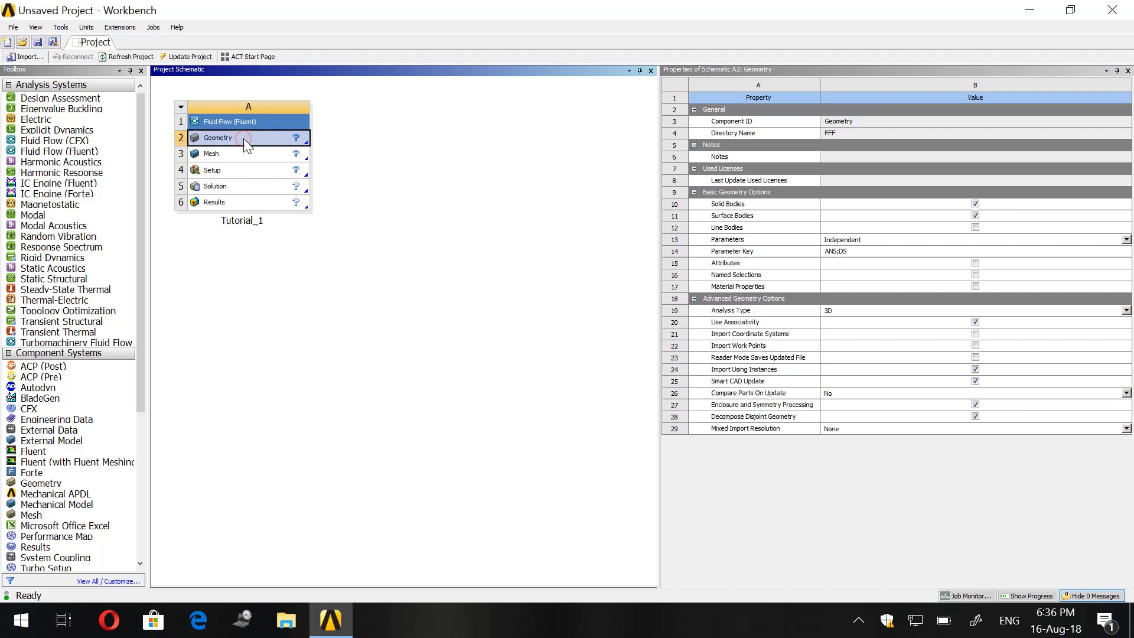
- Create new DesignModeler geometry from the Geometry cell
{"action": "right_click", "coordinate": [219, 137]}
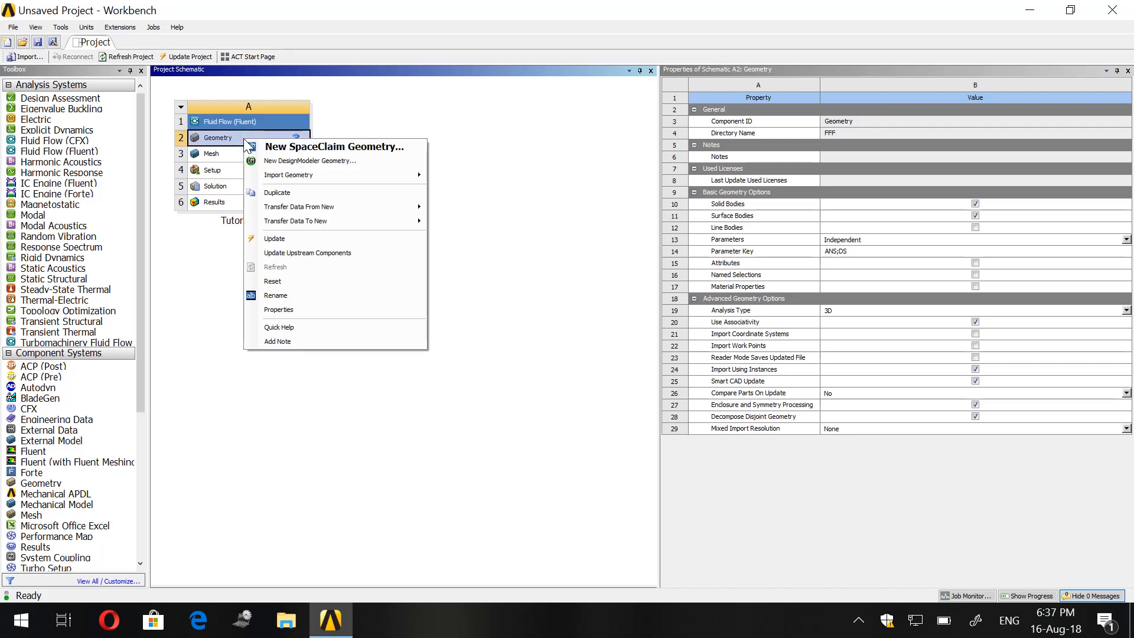
{"action": "mouse_move", "coordinate": [310, 160]}
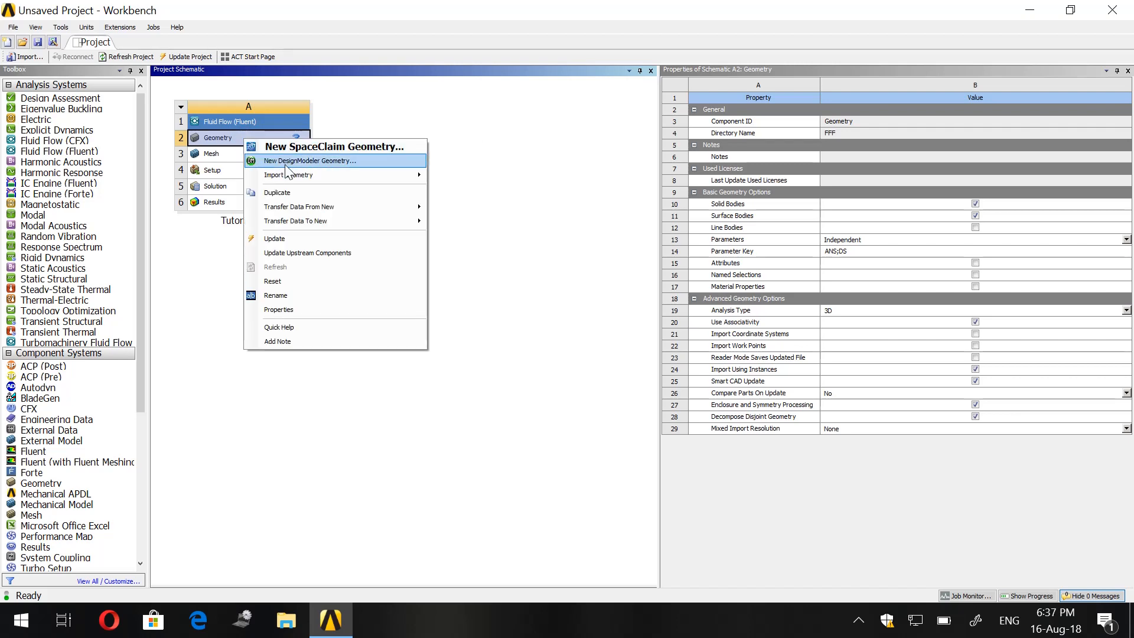
{"action": "mouse_move", "coordinate": [304, 174]}
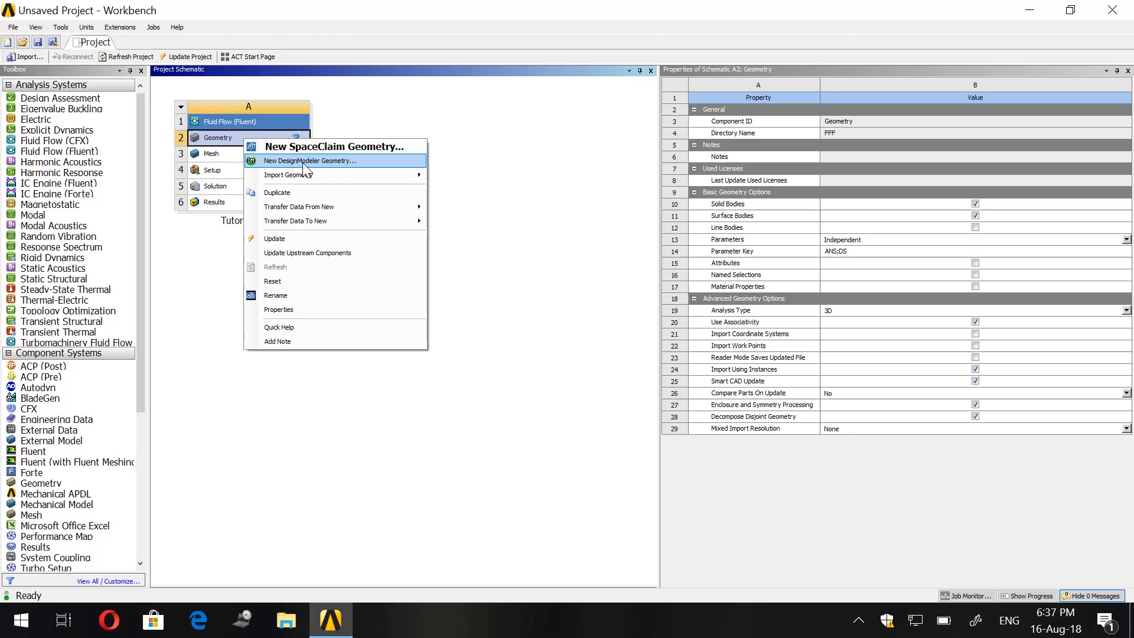
{"action": "left_click", "coordinate": [308, 159]}
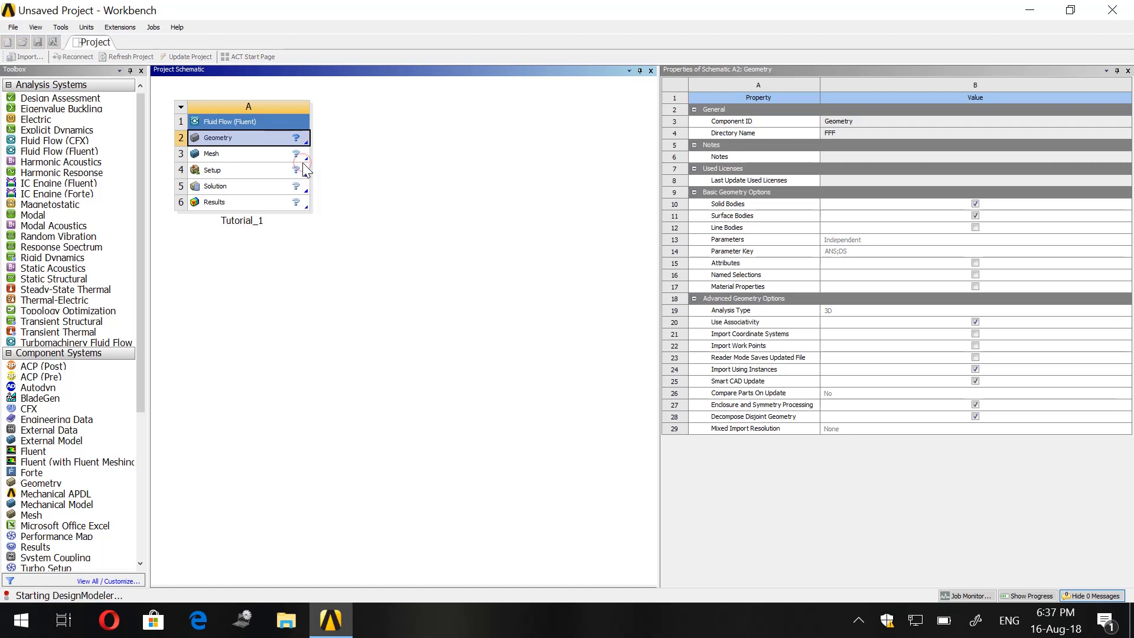
{"action": "mouse_move", "coordinate": [858, 621]}
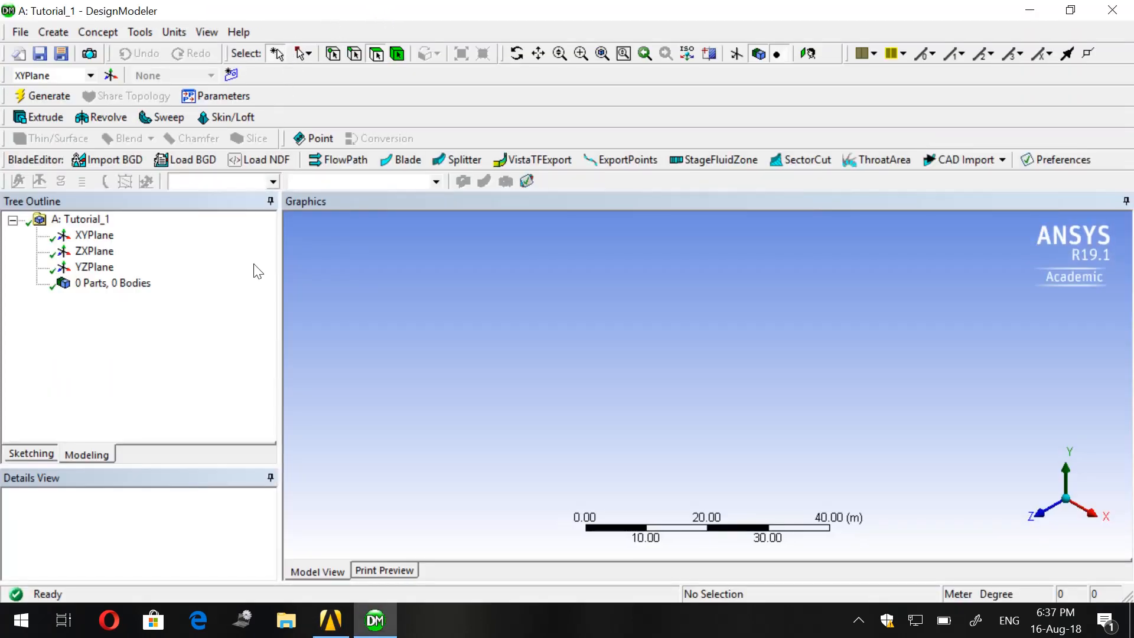
- Select the XYPlane in the freshly loaded empty Tutorial_1 model
{"action": "left_click", "coordinate": [94, 235]}
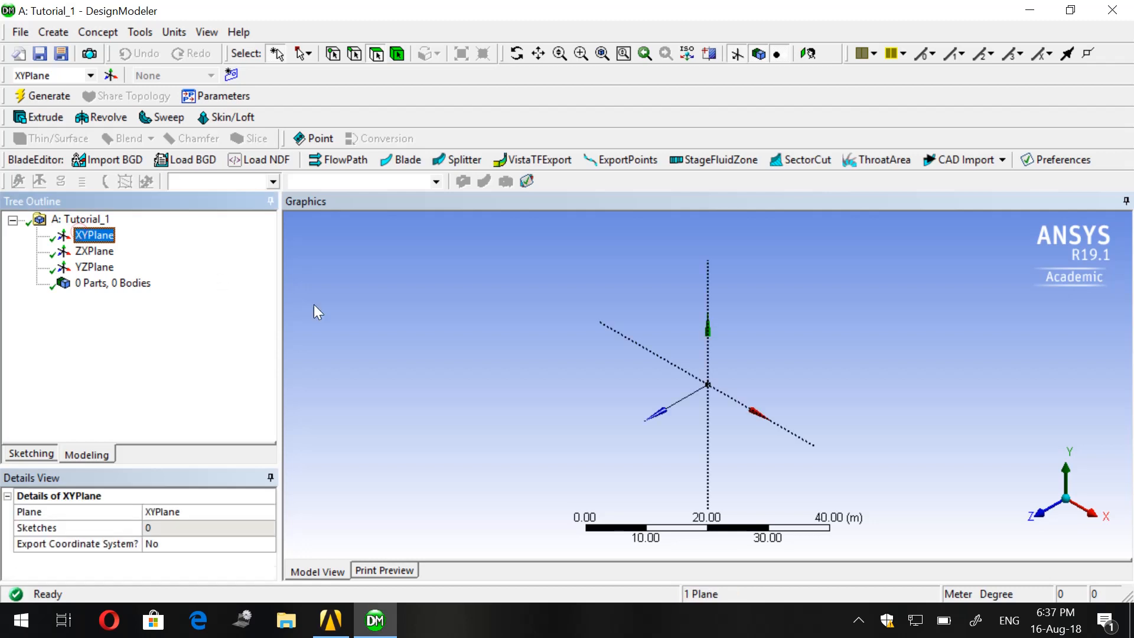
{"action": "mouse_move", "coordinate": [1052, 519]}
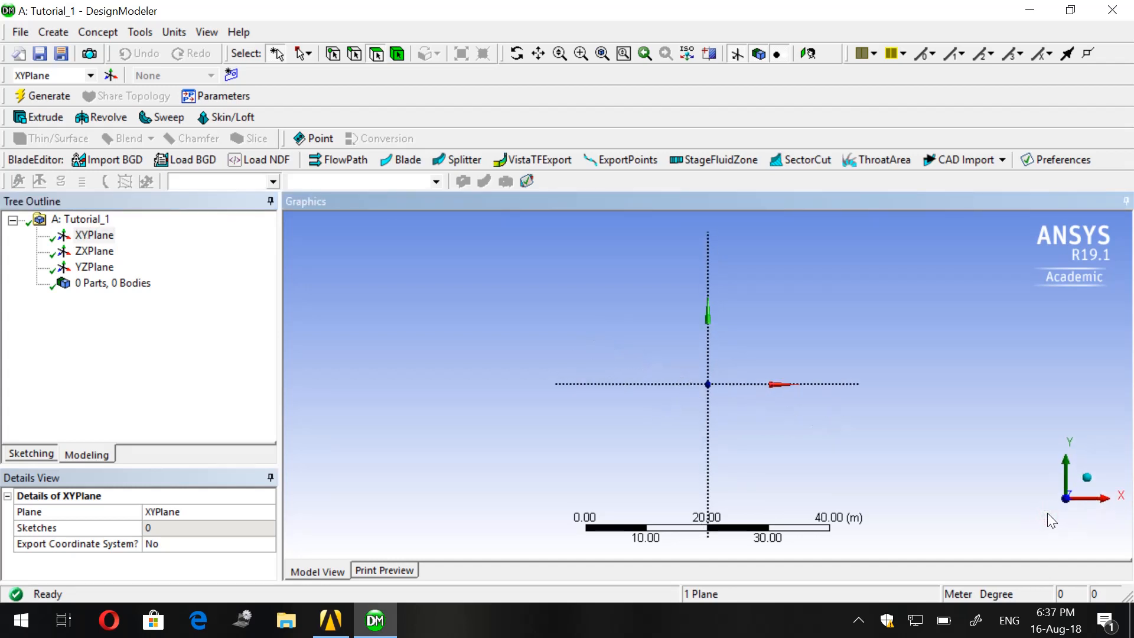
{"action": "mouse_move", "coordinate": [1052, 403]}
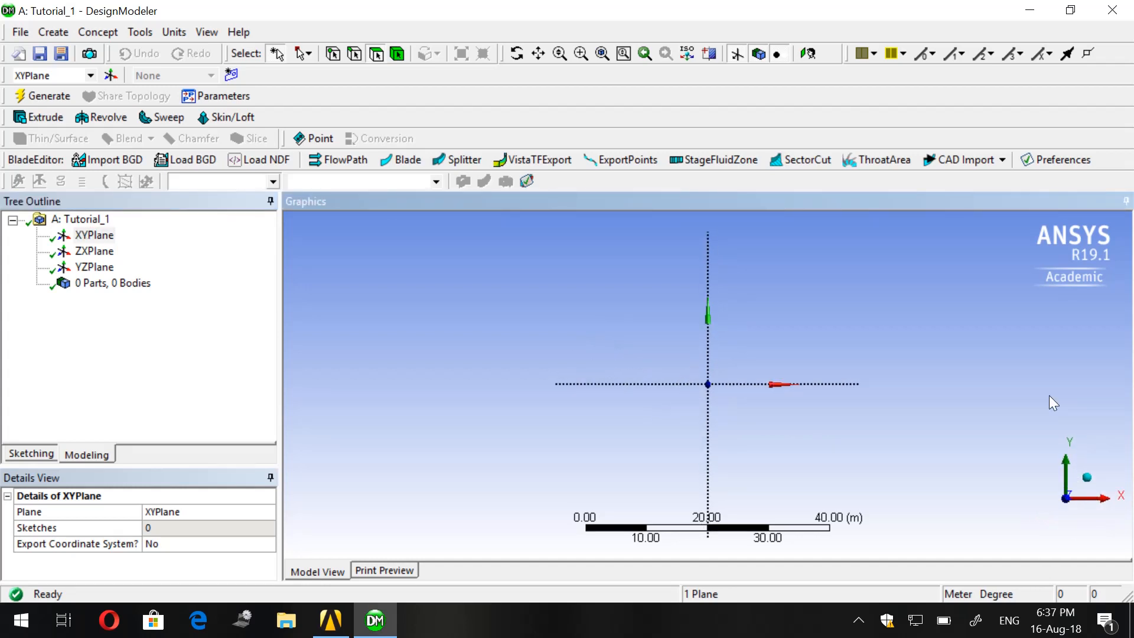
{"action": "mouse_move", "coordinate": [789, 131]}
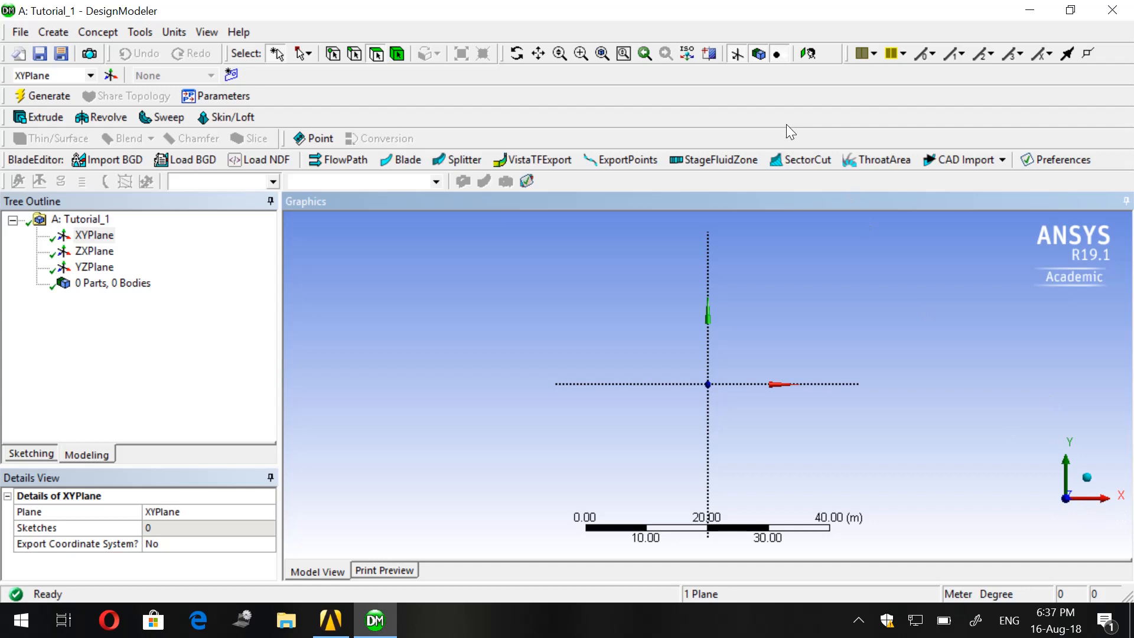
{"action": "mouse_move", "coordinate": [769, 340]}
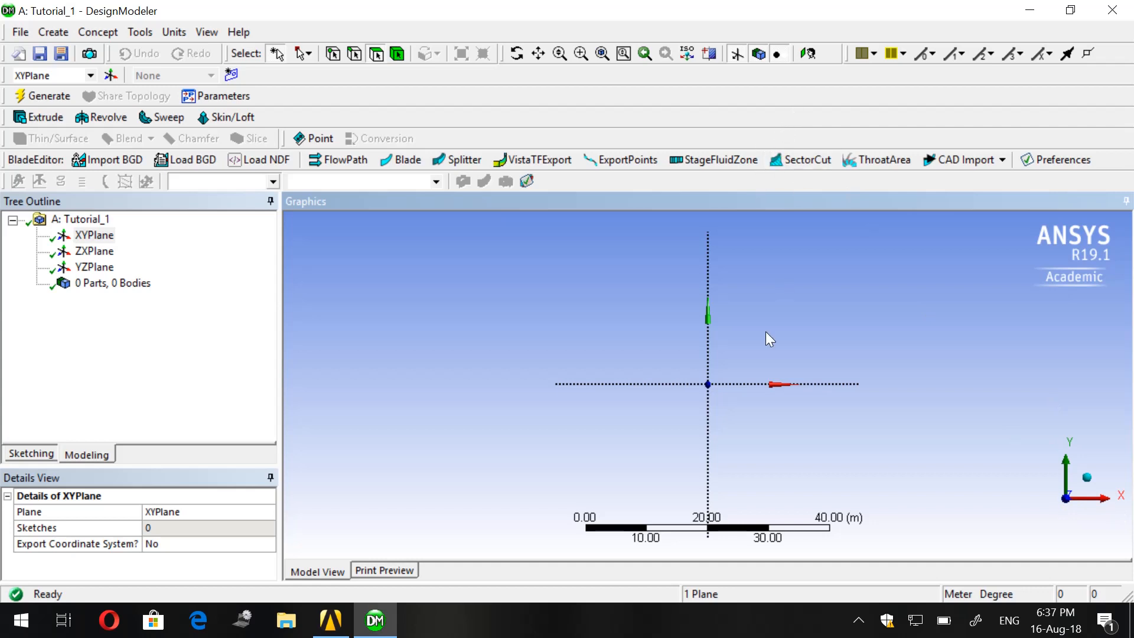
{"action": "mouse_move", "coordinate": [808, 58]}
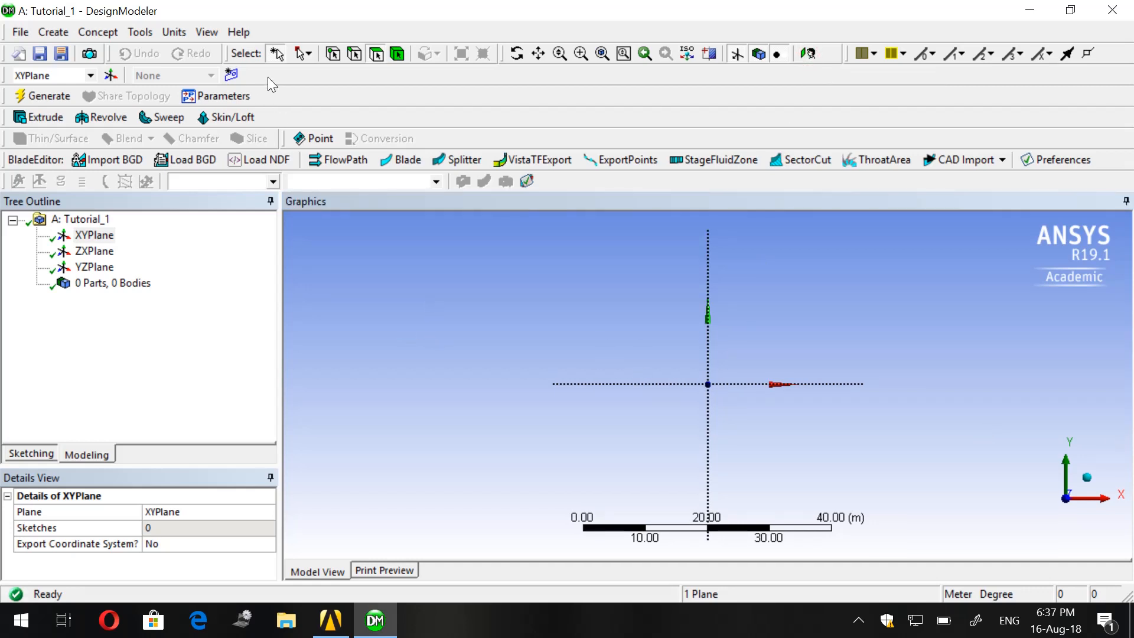
{"action": "mouse_move", "coordinate": [201, 67]}
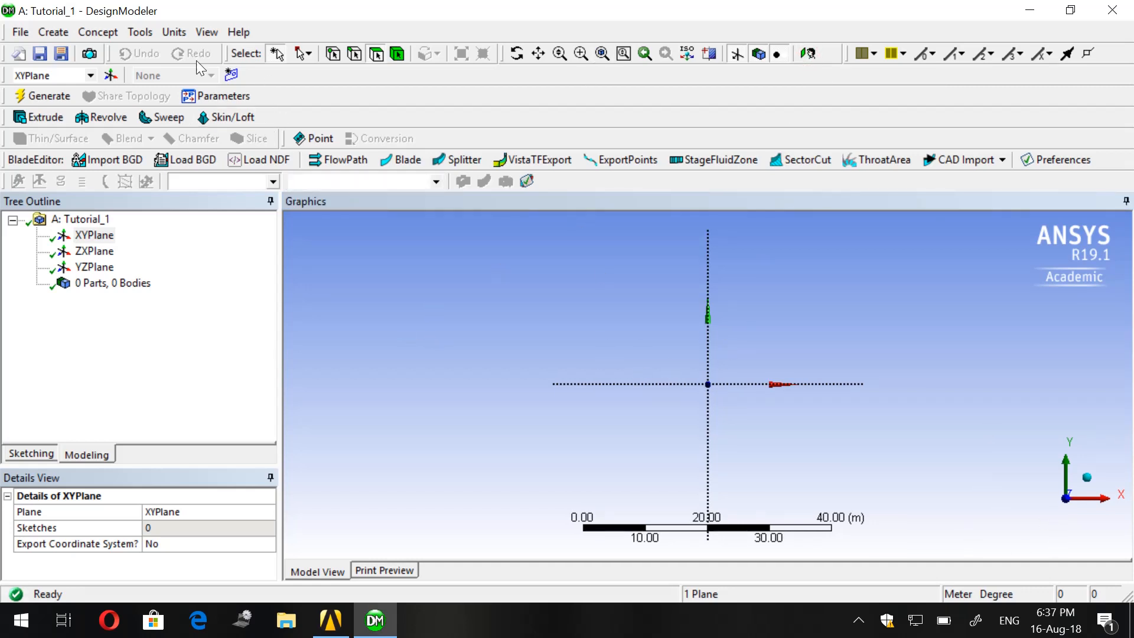
- Set the length unit to Millimeter and choose the XYPlane for sketching
{"action": "left_click", "coordinate": [205, 32]}
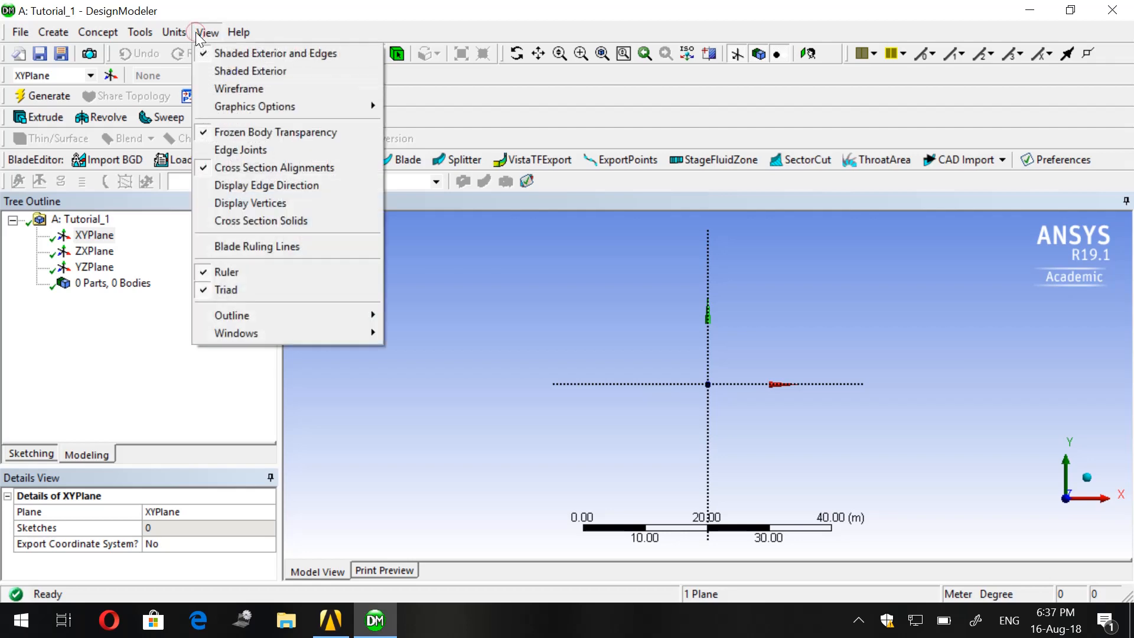
{"action": "left_click", "coordinate": [173, 32]}
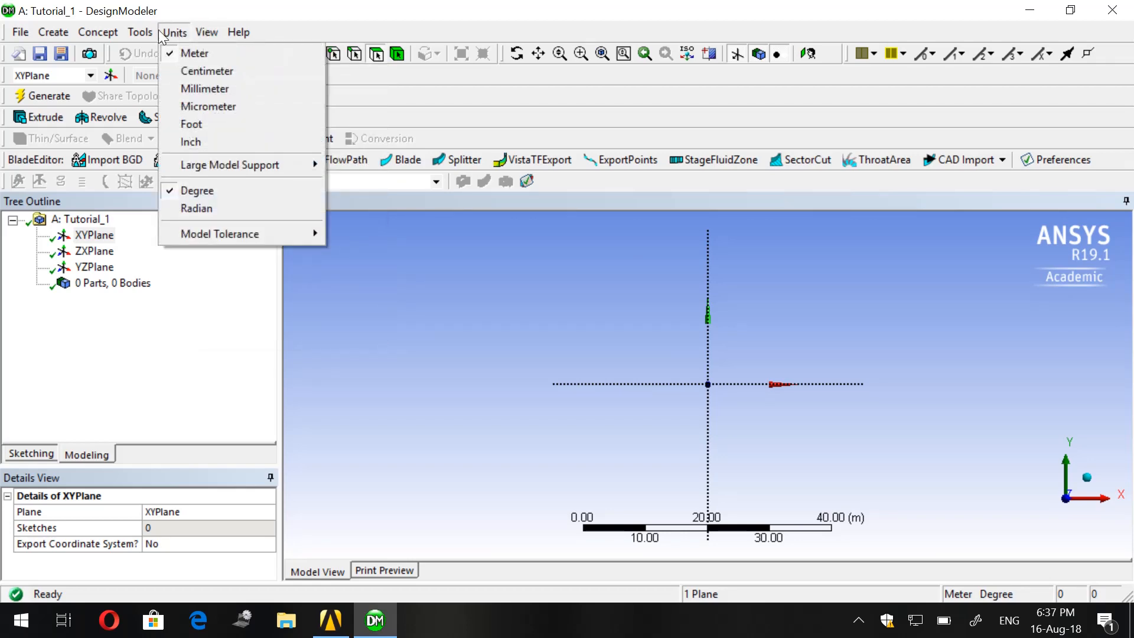
{"action": "mouse_move", "coordinate": [205, 89]}
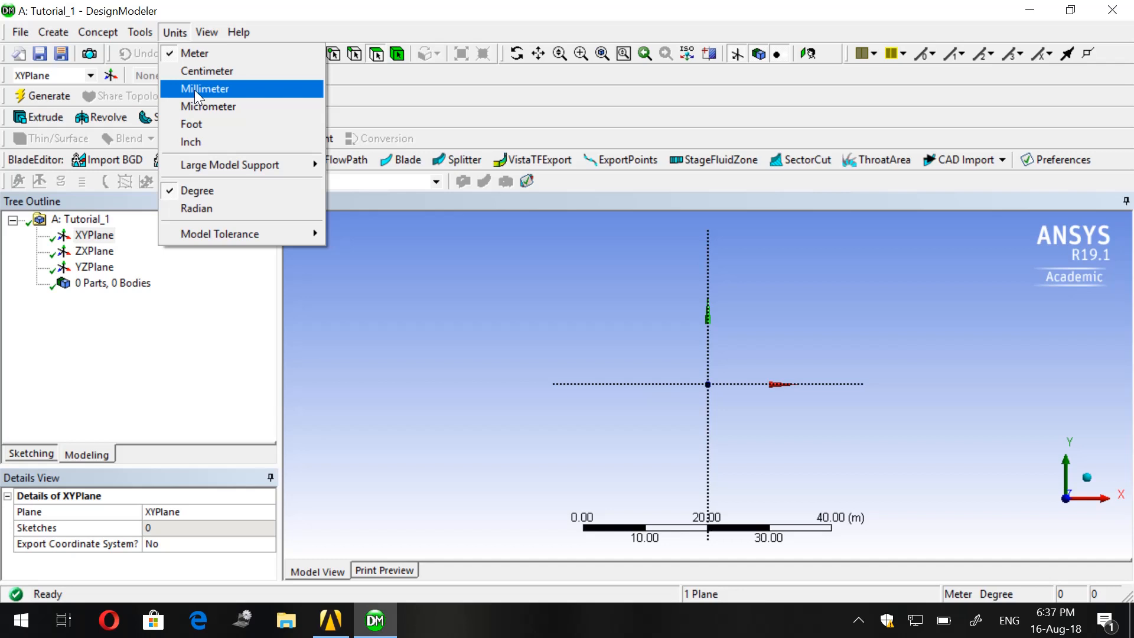
{"action": "left_click", "coordinate": [204, 89]}
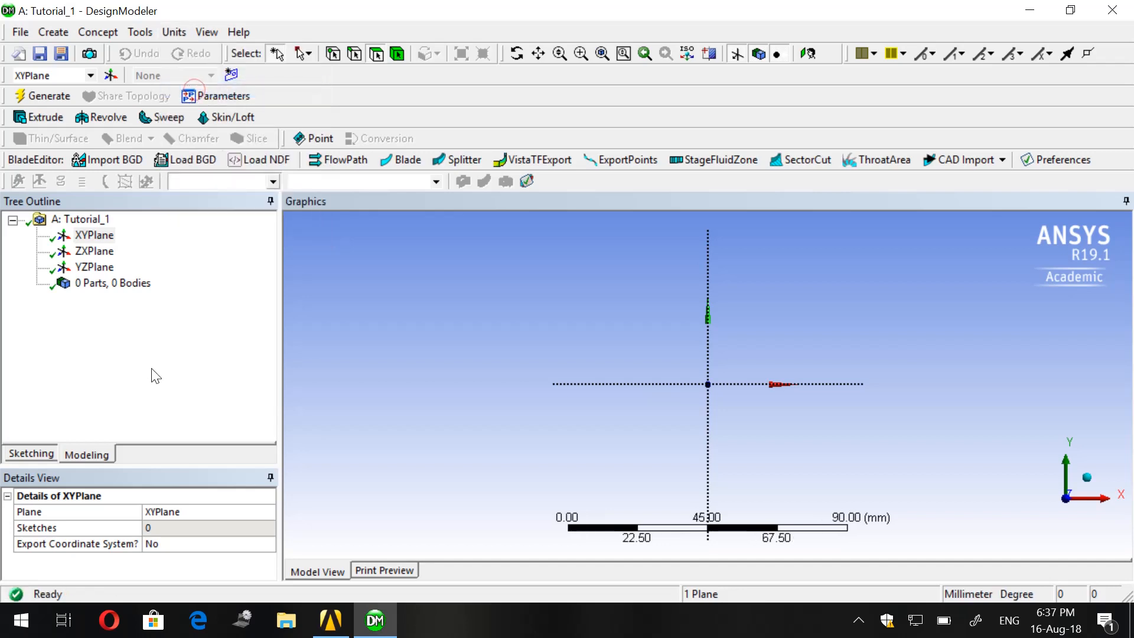
{"action": "left_click", "coordinate": [92, 235]}
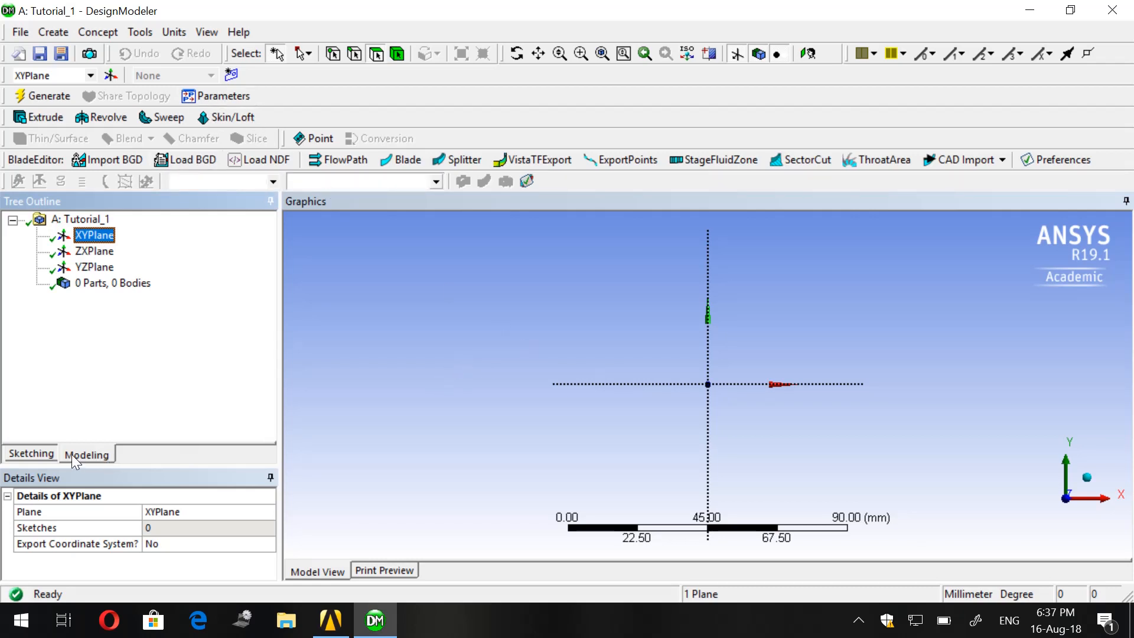
- Enter sketching mode on XYPlane, review Auto Constraints, and return to the Draw toolbox
{"action": "left_click", "coordinate": [31, 454]}
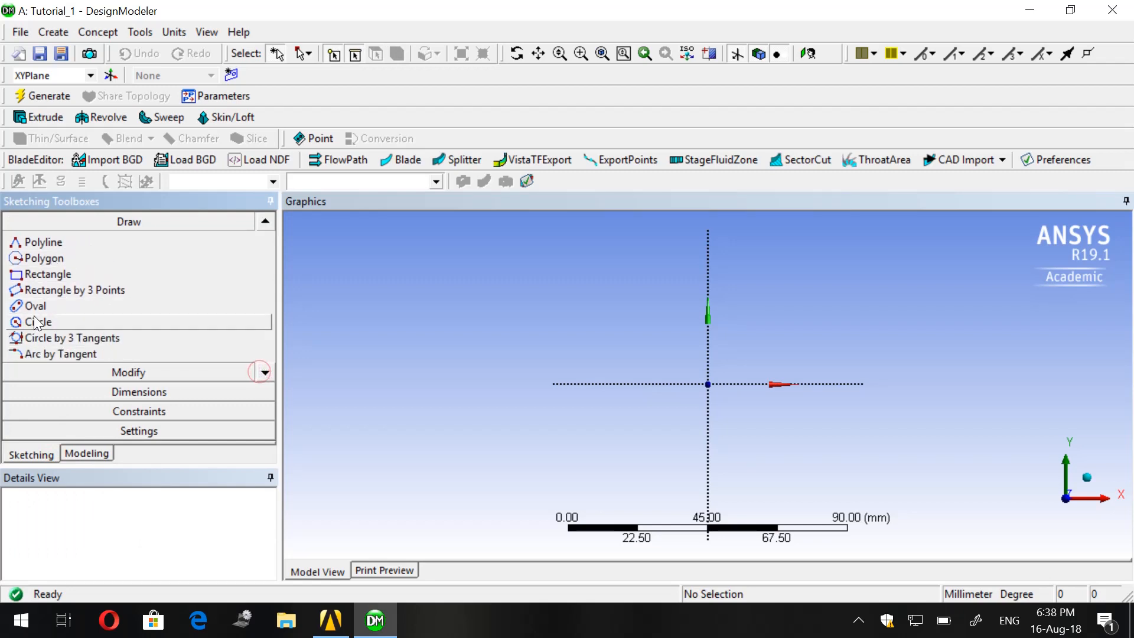
{"action": "left_click", "coordinate": [40, 321]}
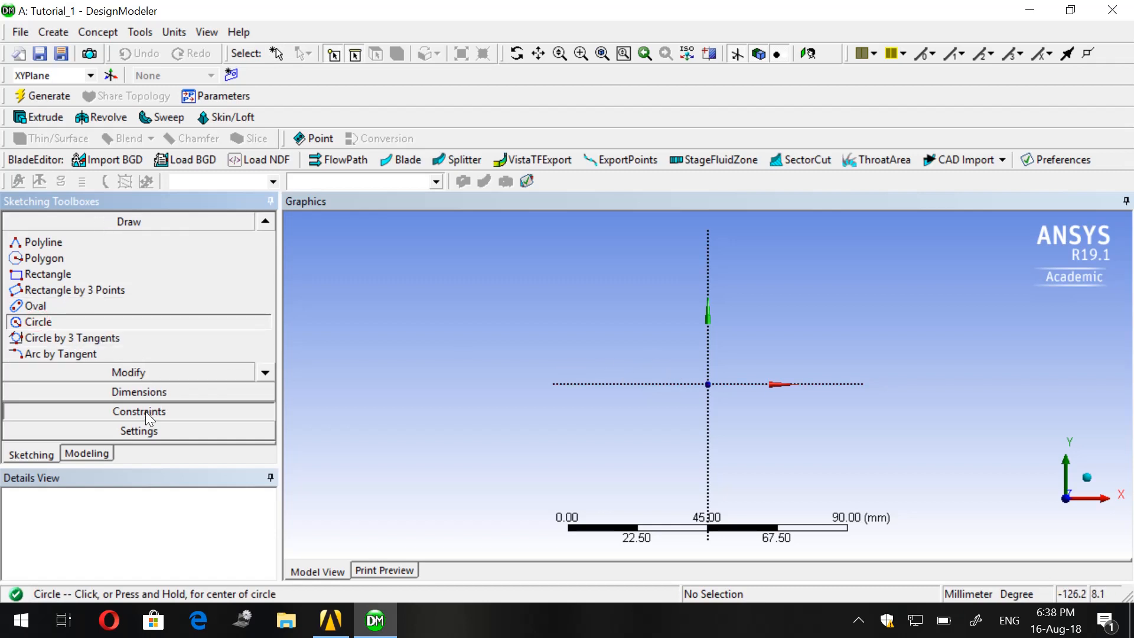
{"action": "left_click", "coordinate": [138, 411]}
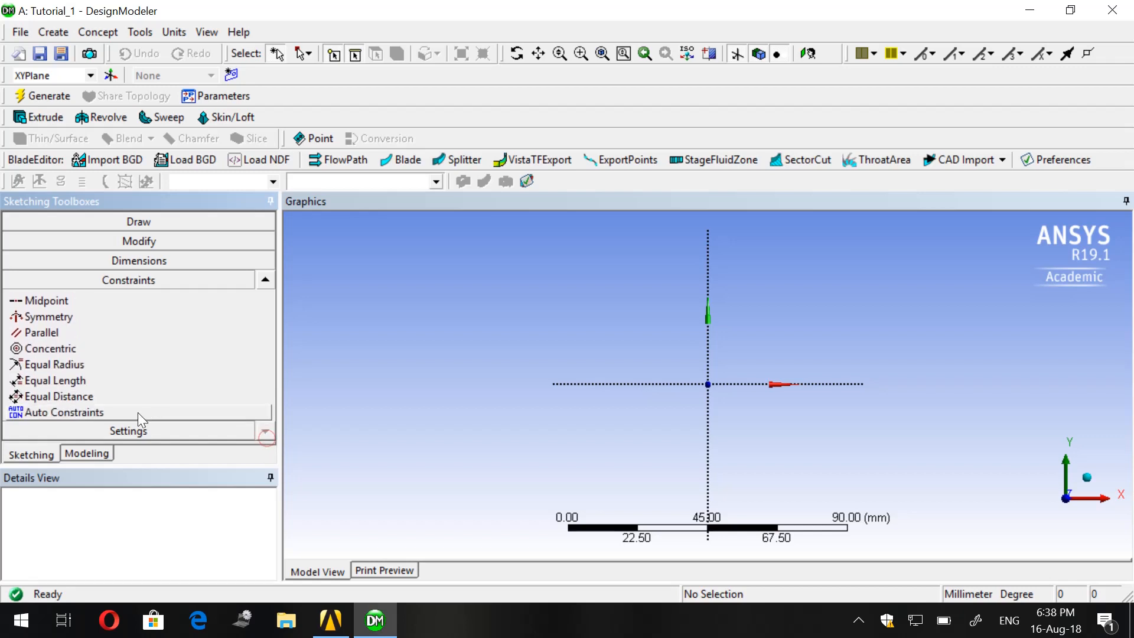
{"action": "left_click", "coordinate": [70, 412]}
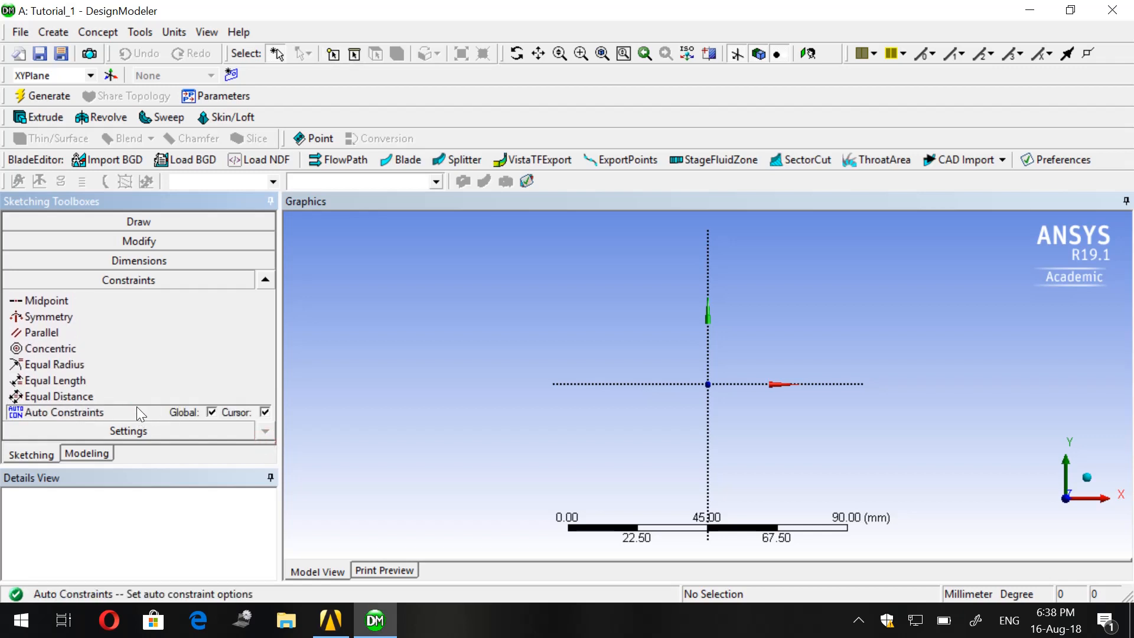
{"action": "mouse_move", "coordinate": [153, 438]}
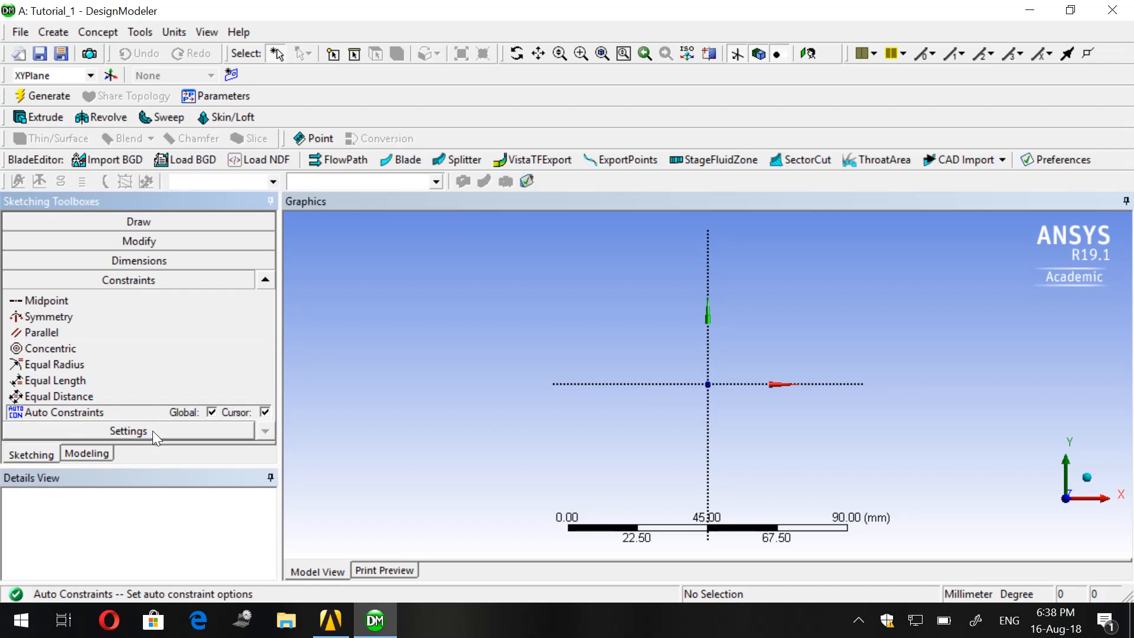
{"action": "left_click", "coordinate": [138, 221]}
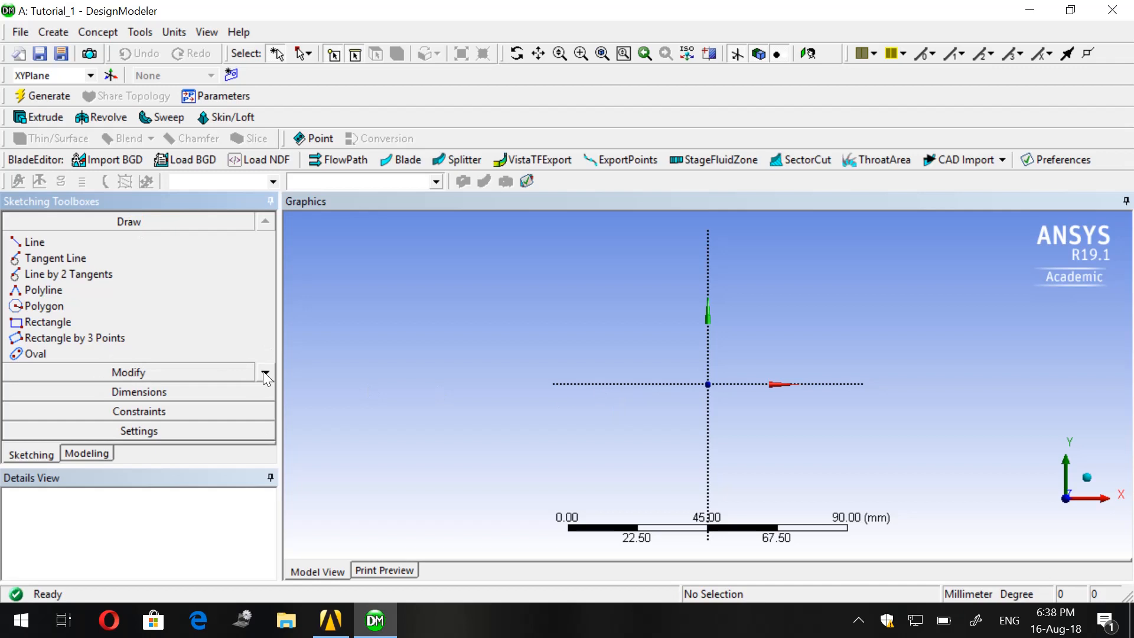
- Draw a circle centred on the sketch origin as Sketch1
{"action": "scroll", "scroll_direction": "down", "scroll_amount": 3}
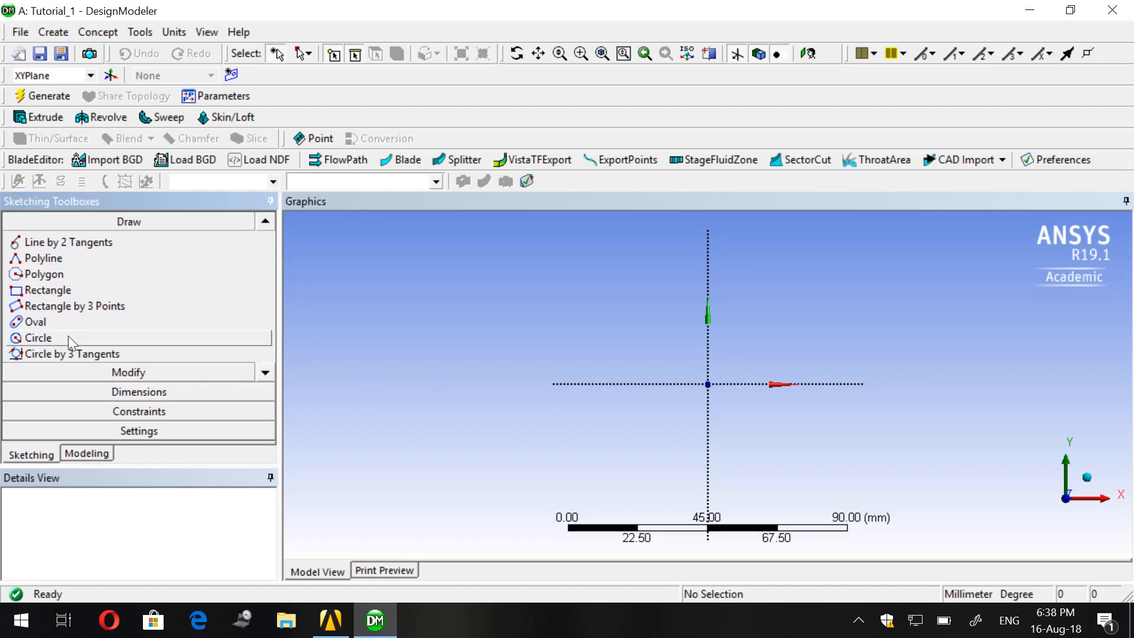
{"action": "left_click", "coordinate": [38, 338]}
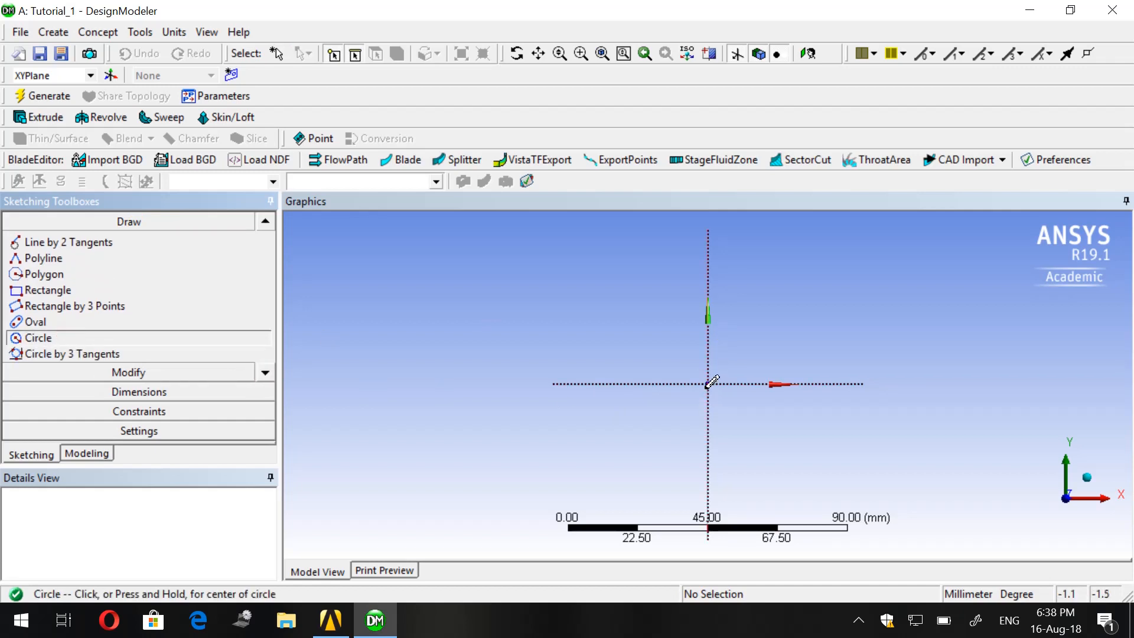
{"action": "mouse_move", "coordinate": [709, 382]}
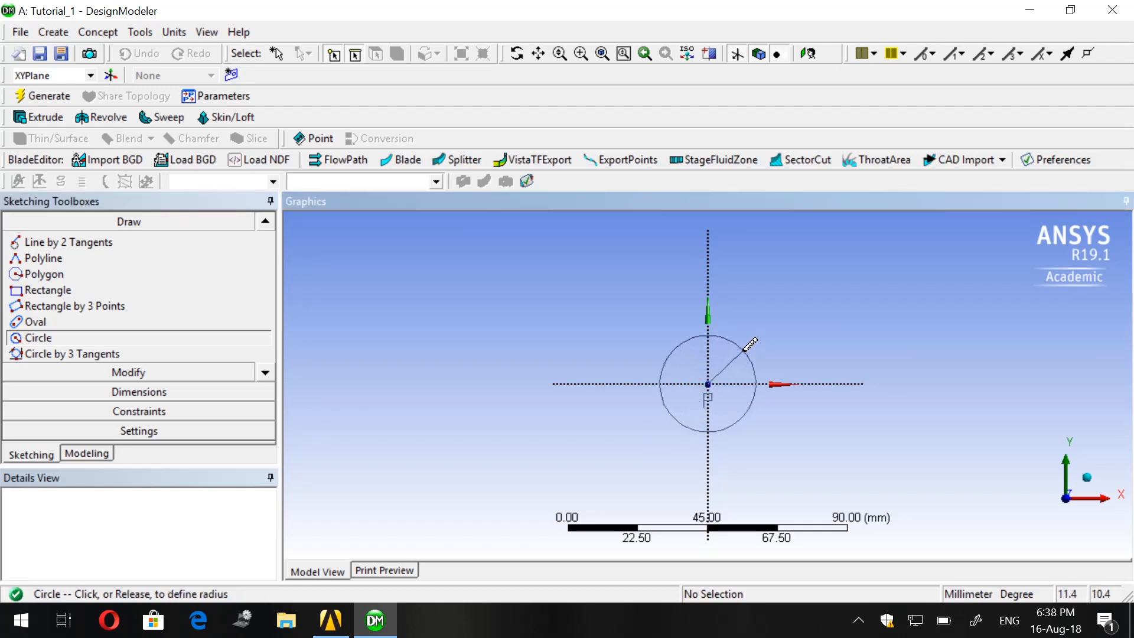
{"action": "left_click", "coordinate": [751, 344]}
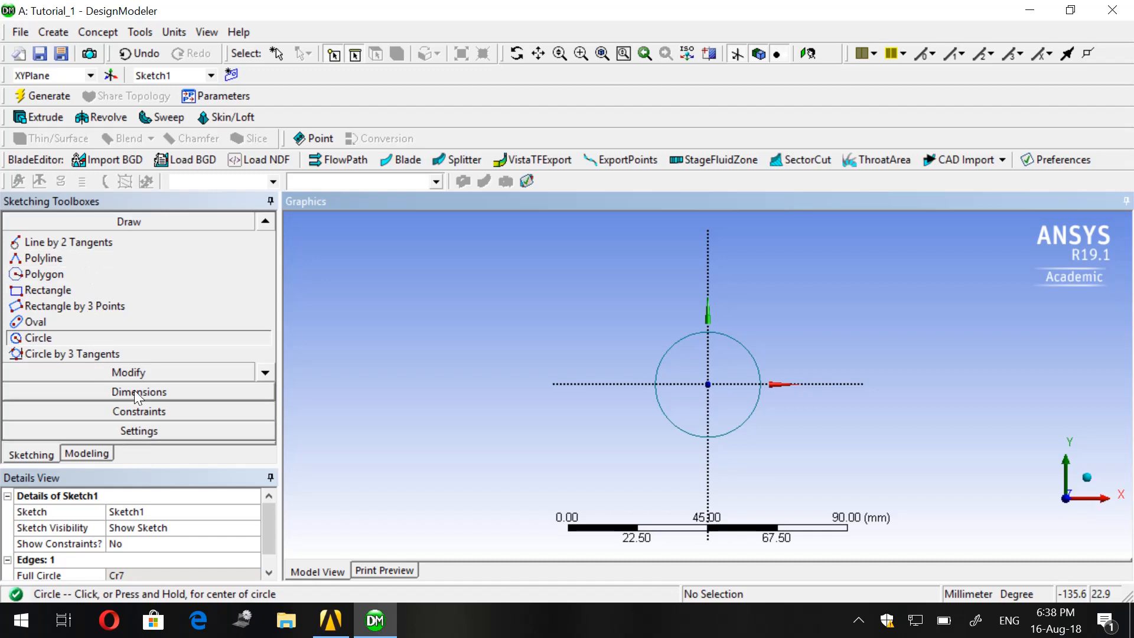
{"action": "left_click", "coordinate": [128, 392]}
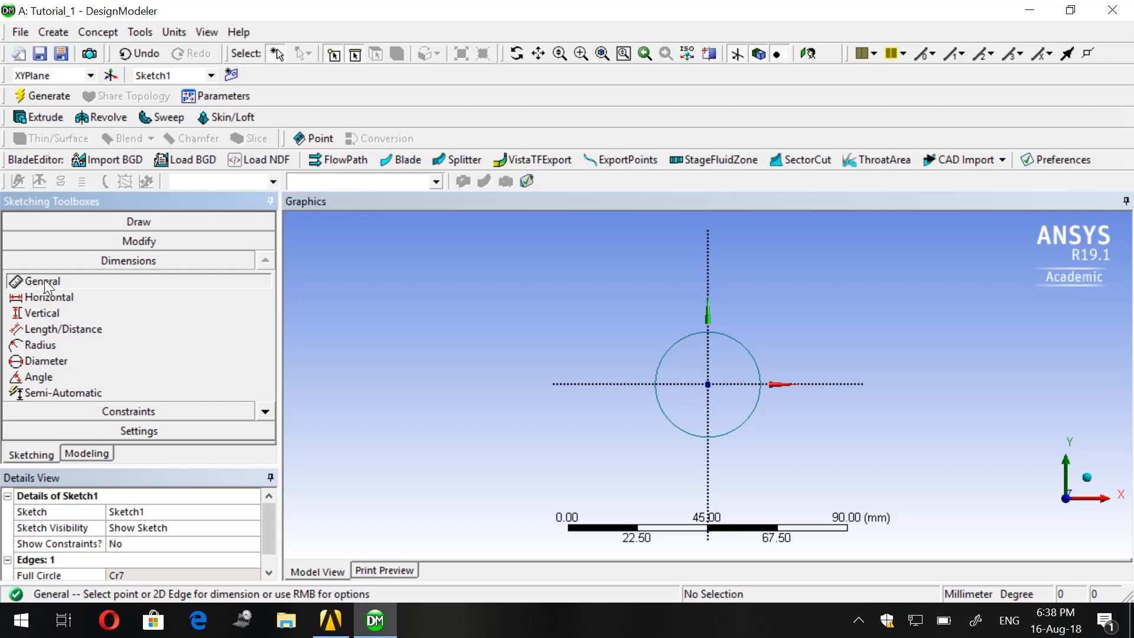
{"action": "mouse_move", "coordinate": [71, 288]}
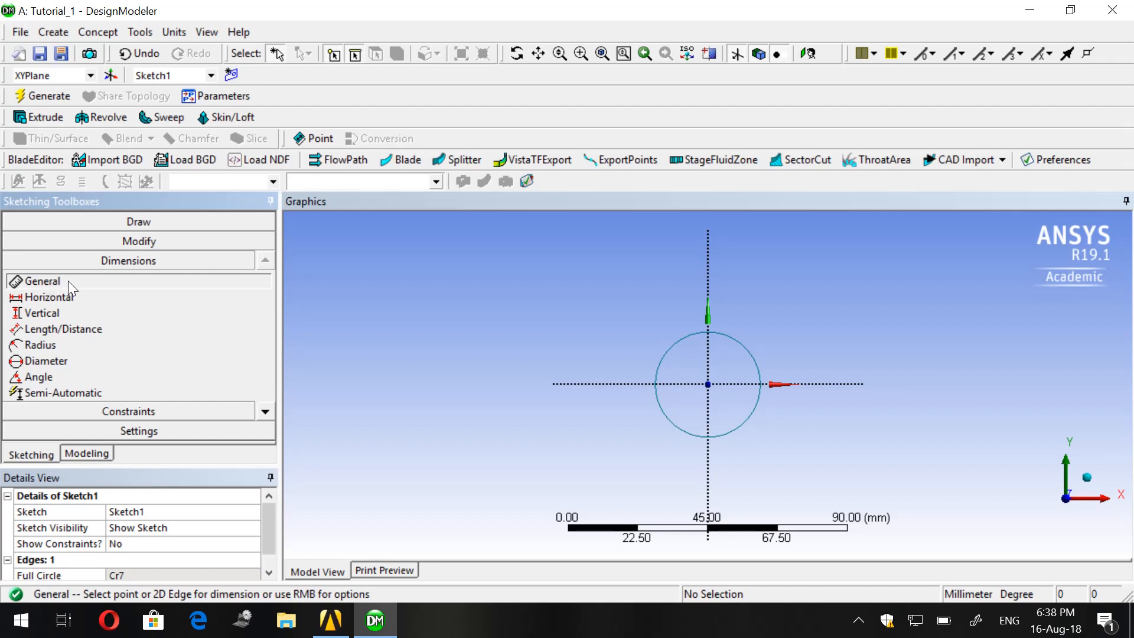
{"action": "mouse_move", "coordinate": [230, 511]}
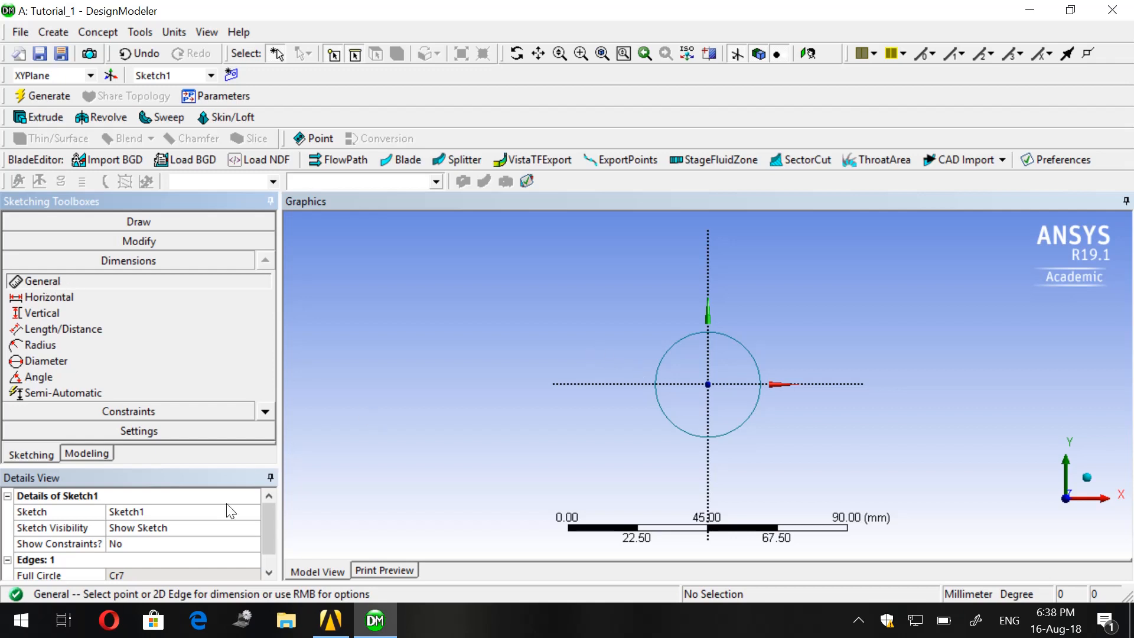
{"action": "mouse_move", "coordinate": [685, 348]}
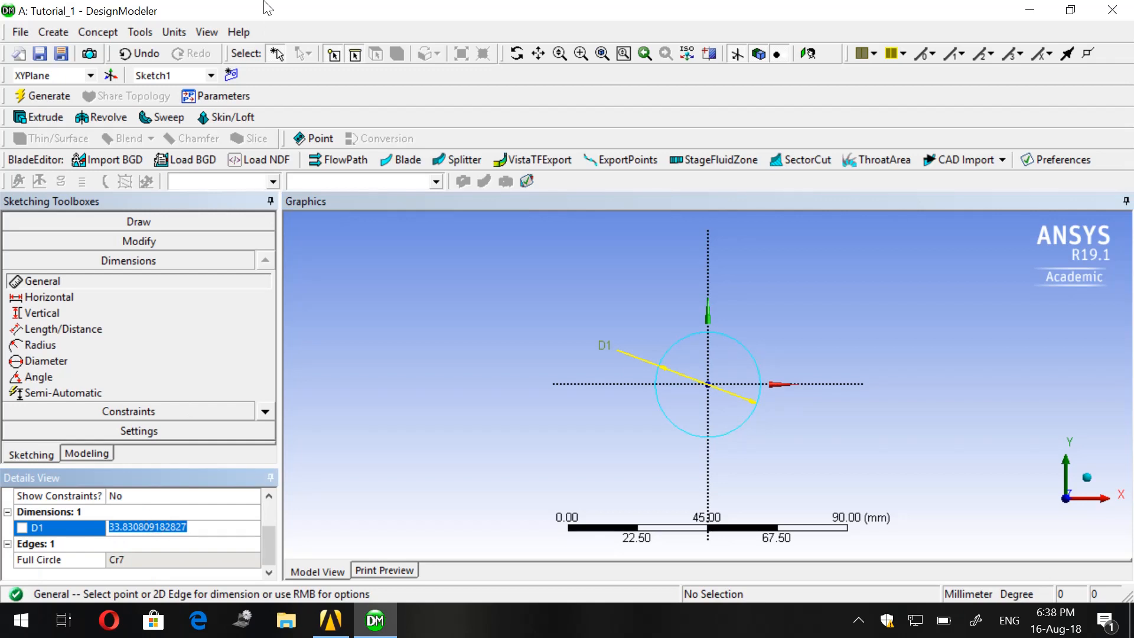
- Dimension the circle to D1 = 30 mm and return to modeling mode
{"action": "type", "text": "30 mm"}
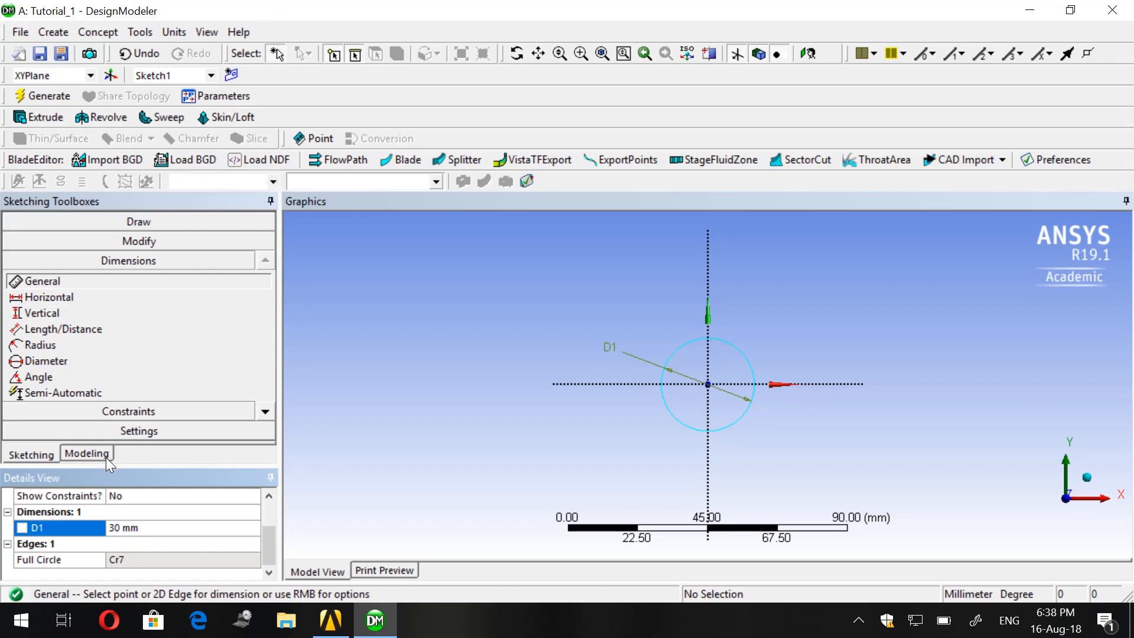
{"action": "mouse_move", "coordinate": [64, 102]}
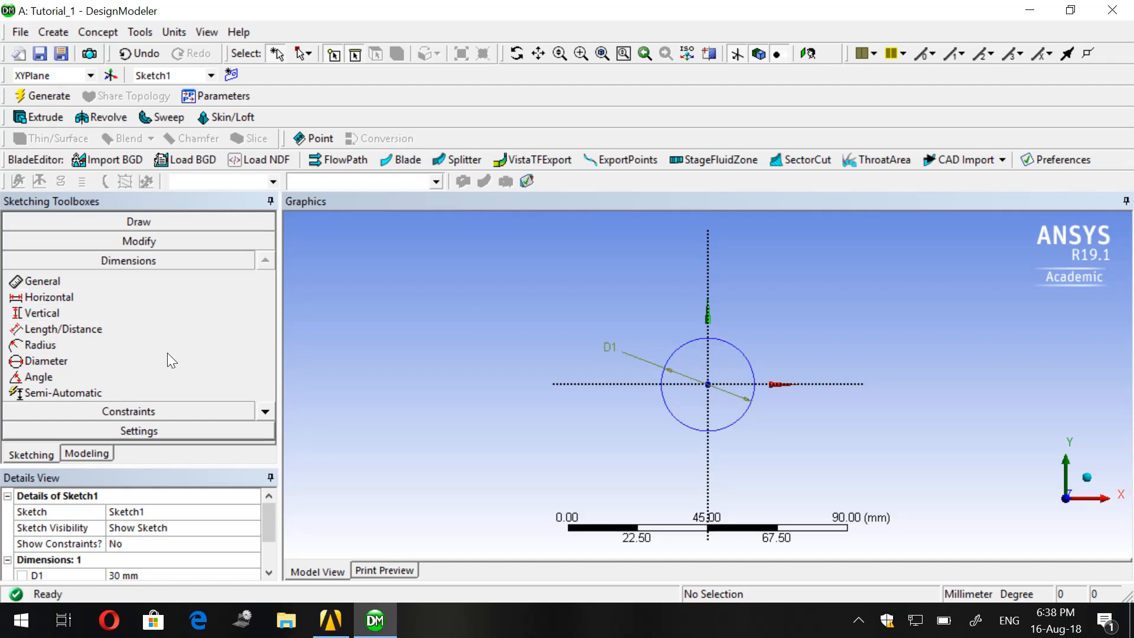
{"action": "left_click", "coordinate": [87, 453]}
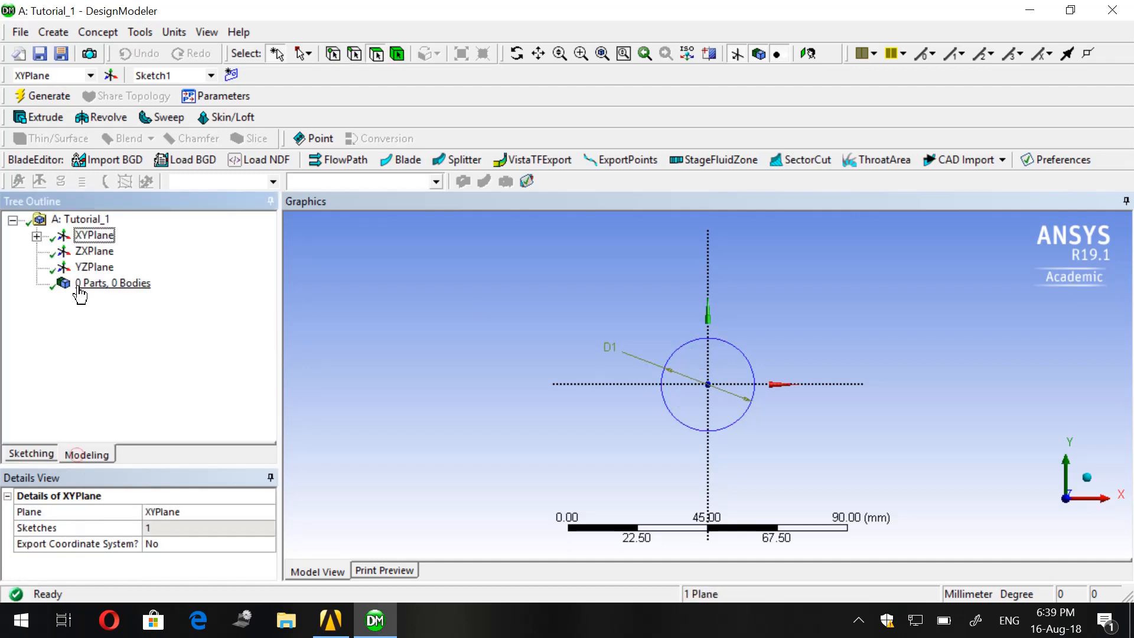
- Locate Sketch1 under XYPlane in the tree and re-enter sketching mode
{"action": "left_click", "coordinate": [37, 236]}
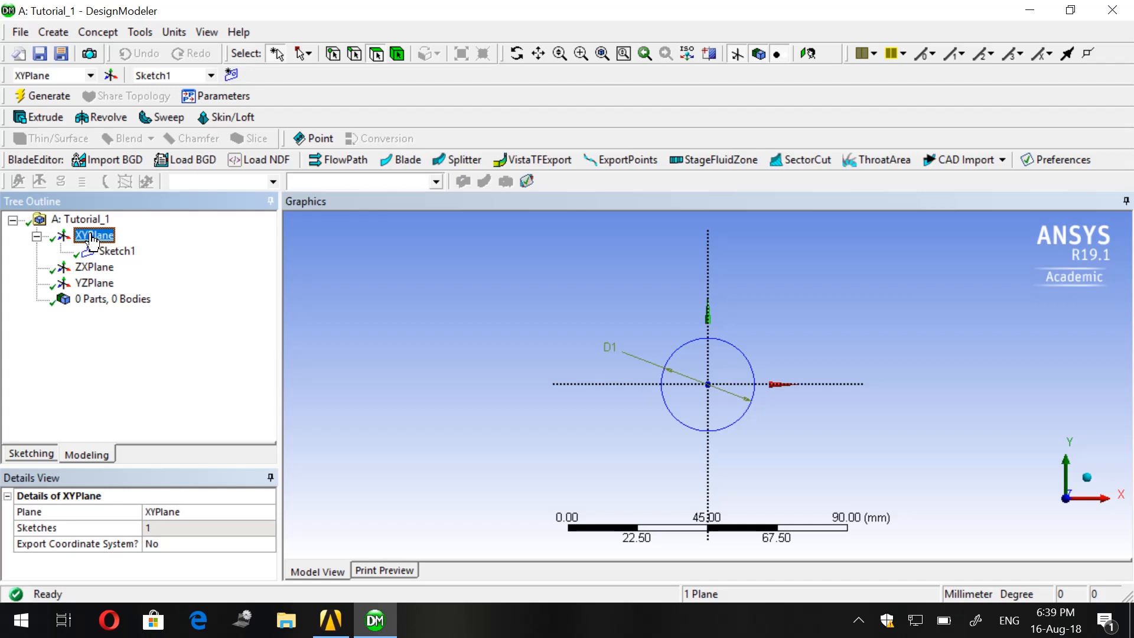
{"action": "left_click", "coordinate": [117, 251]}
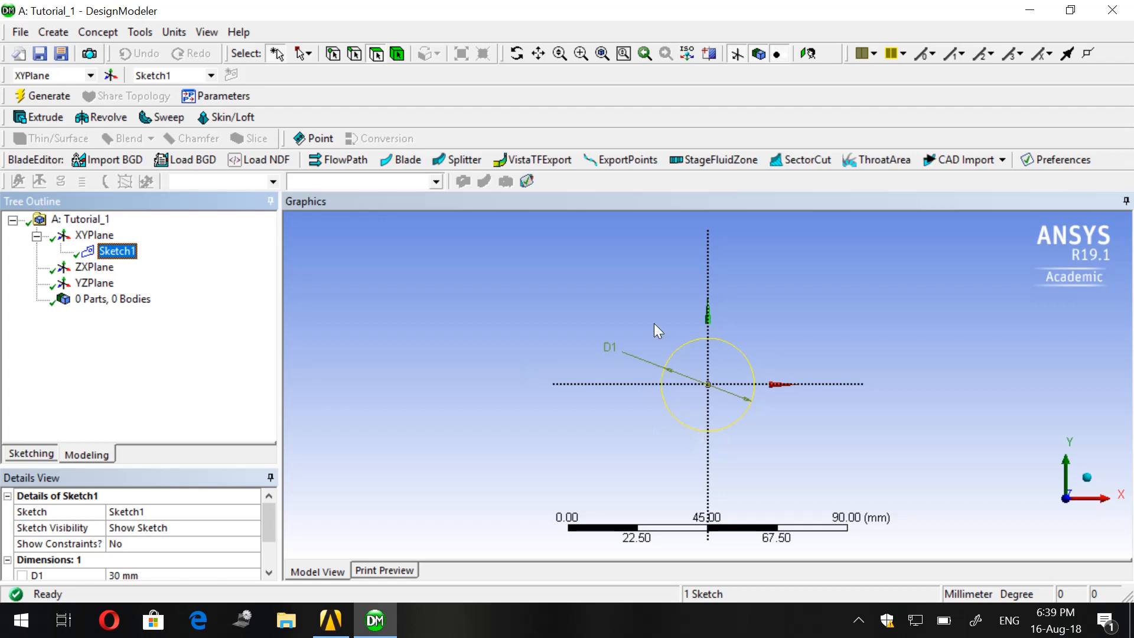
{"action": "mouse_move", "coordinate": [276, 298]}
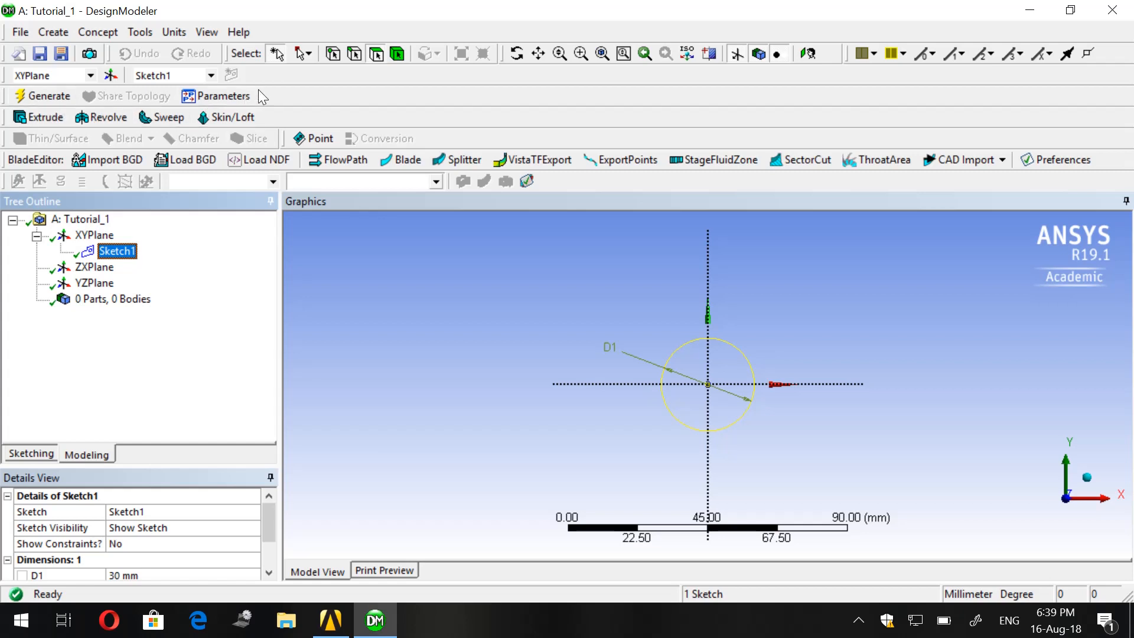
{"action": "mouse_move", "coordinate": [51, 452]}
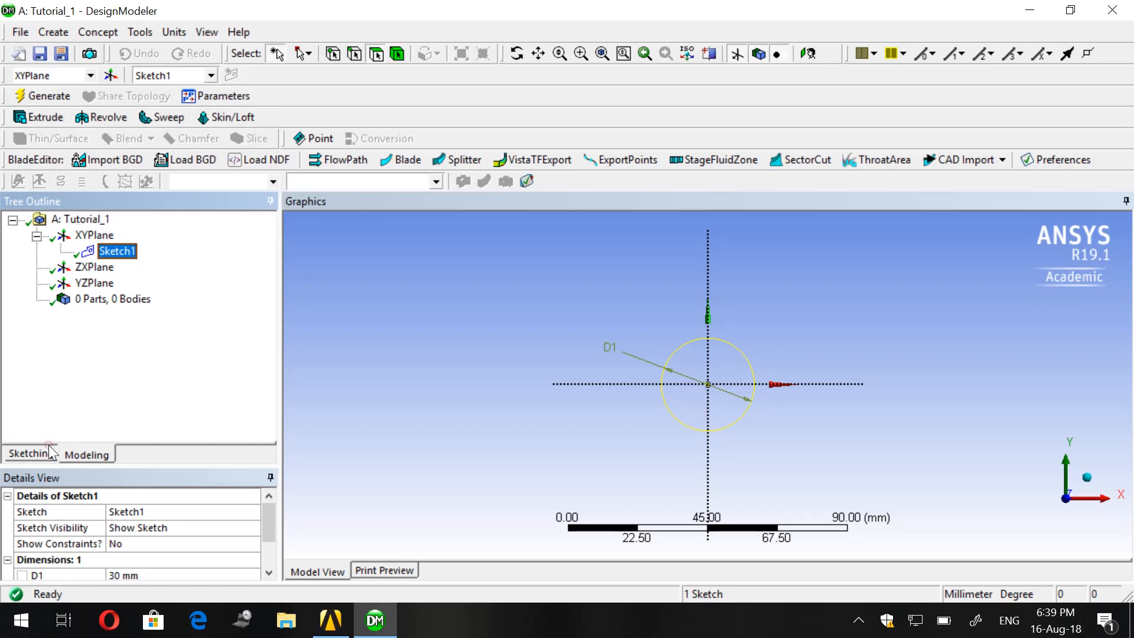
{"action": "left_click", "coordinate": [28, 453]}
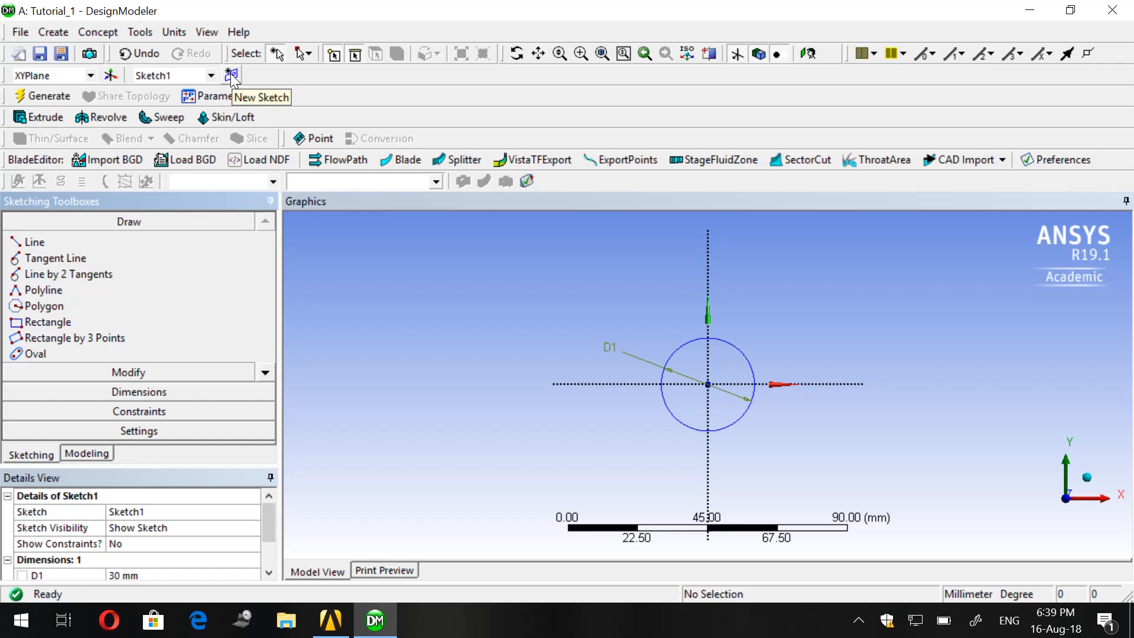
- Draw a horizontal line in Sketch2 from the Y axis below the circle to the right
{"action": "left_click", "coordinate": [231, 74]}
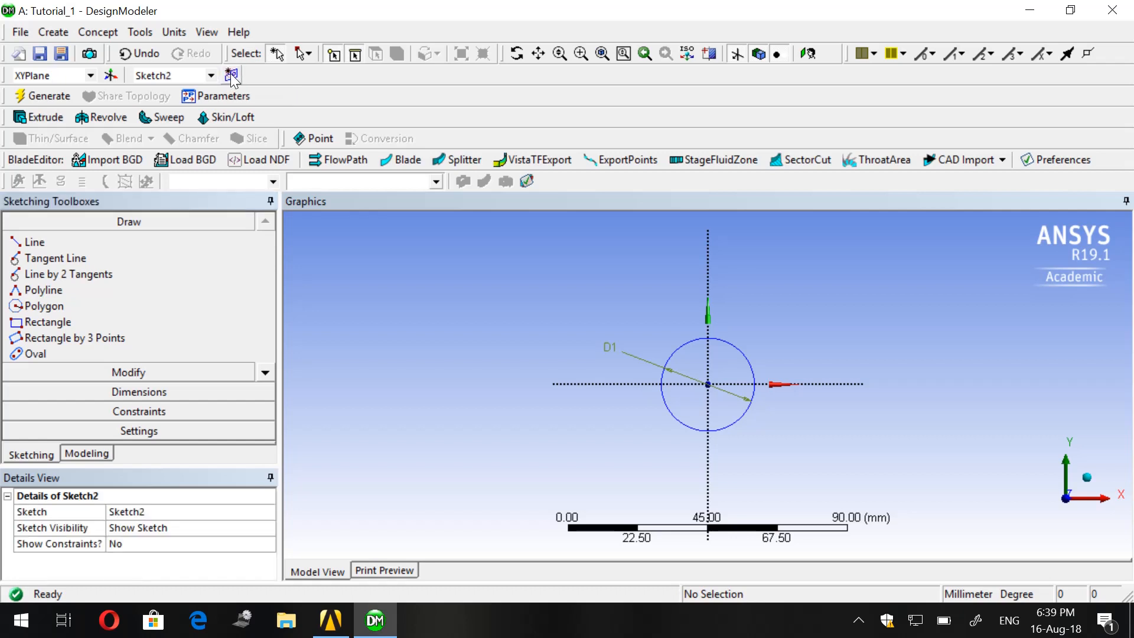
{"action": "mouse_move", "coordinate": [116, 249]}
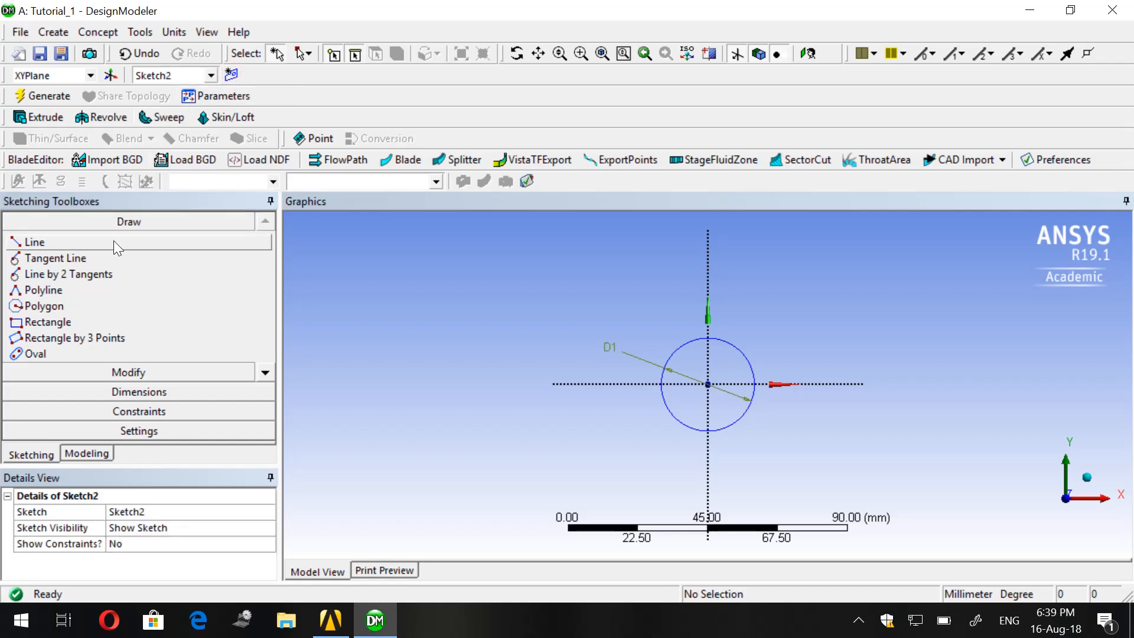
{"action": "left_click", "coordinate": [34, 241]}
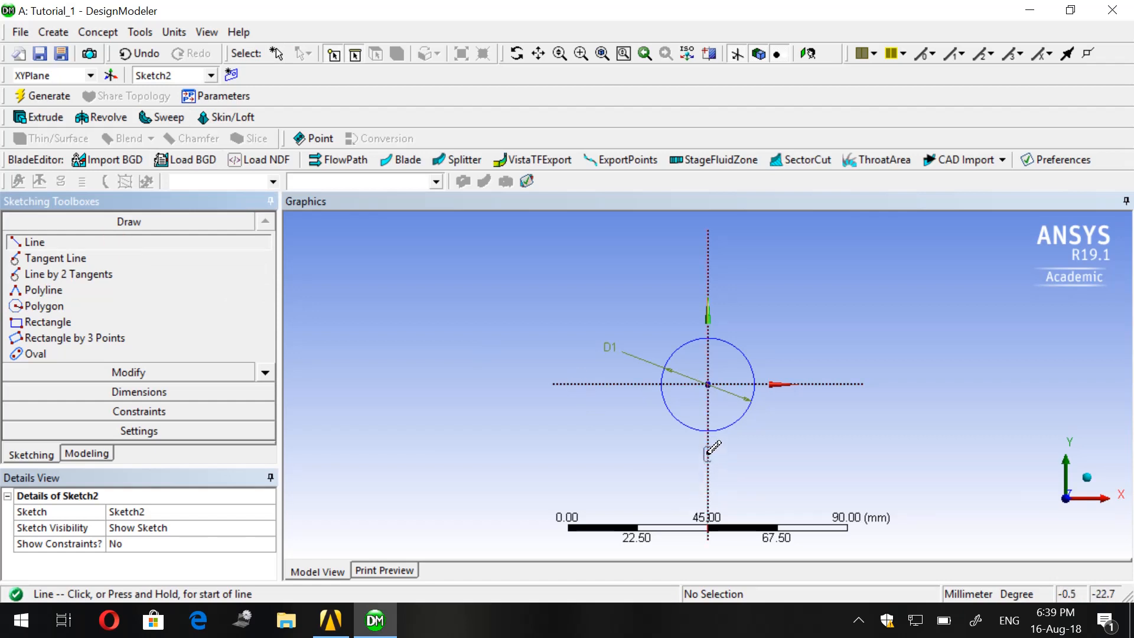
{"action": "mouse_move", "coordinate": [713, 470]}
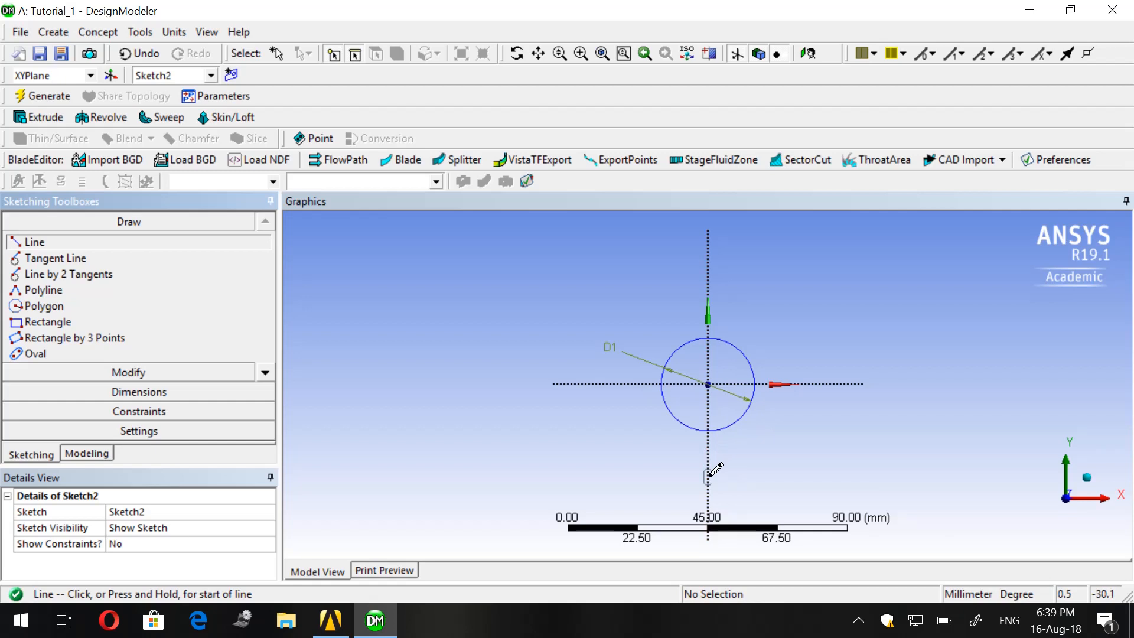
{"action": "left_click", "coordinate": [708, 472]}
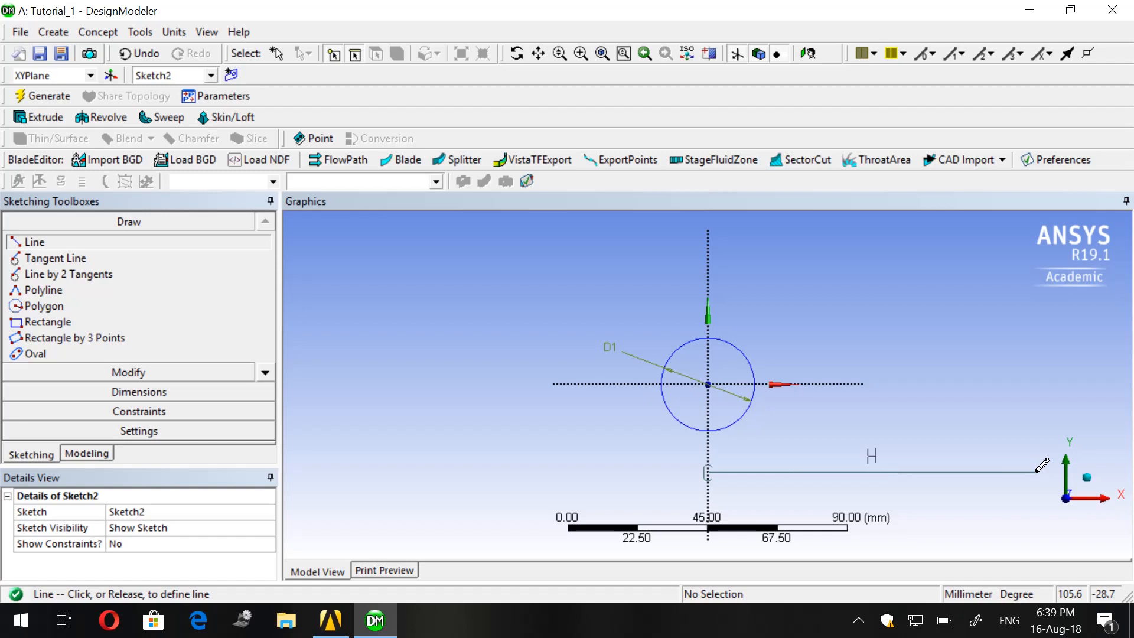
{"action": "left_click", "coordinate": [1036, 471]}
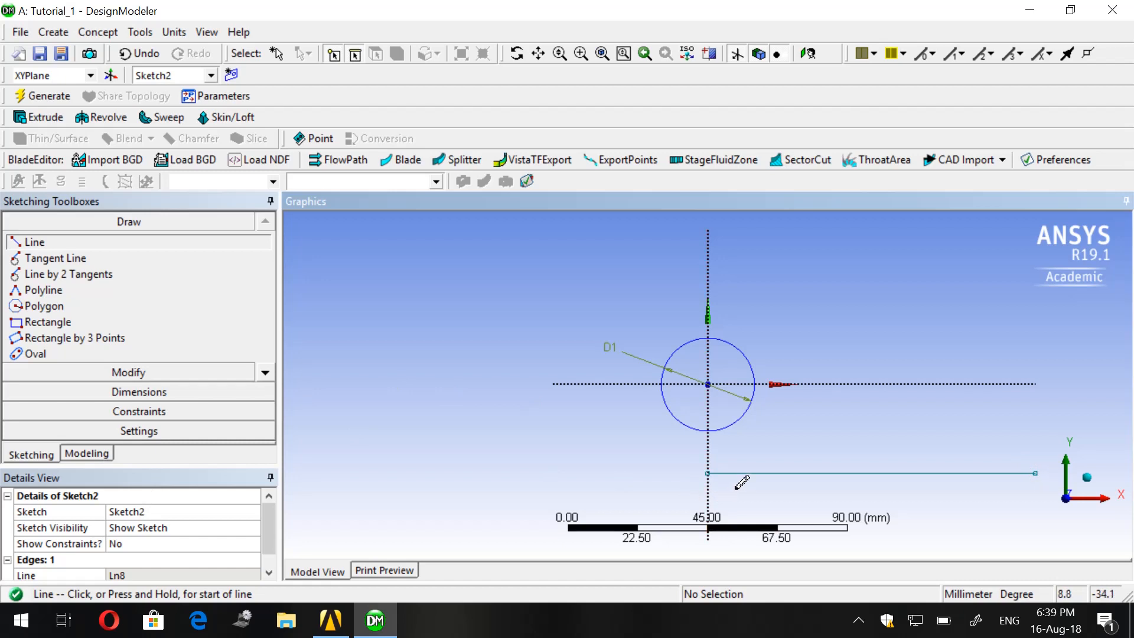
{"action": "left_click", "coordinate": [139, 391]}
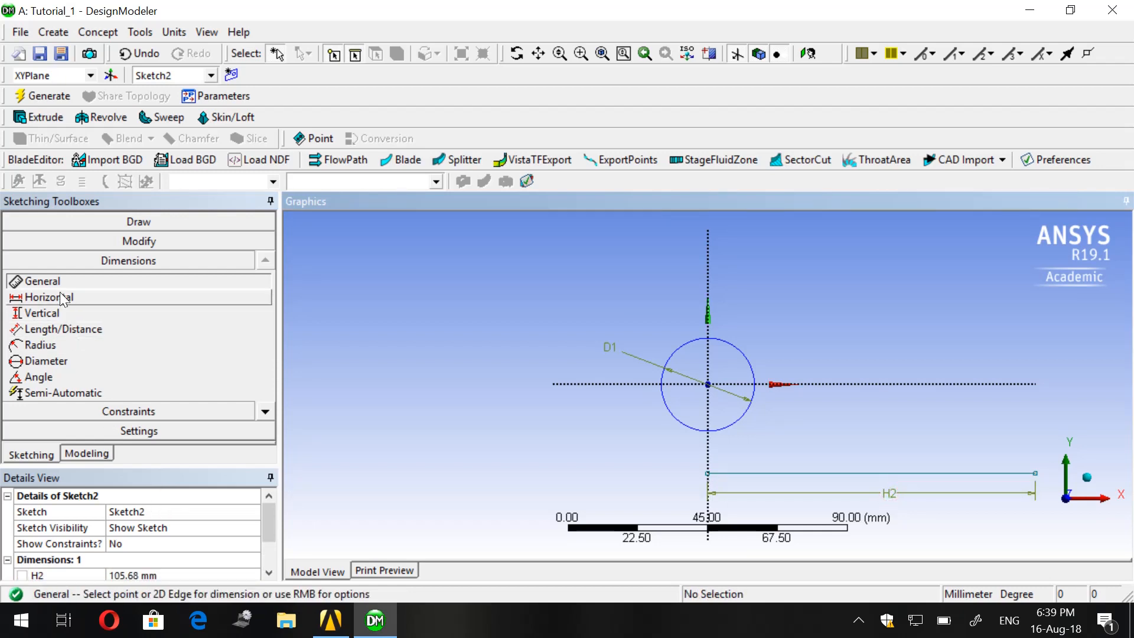
{"action": "mouse_move", "coordinate": [123, 296]}
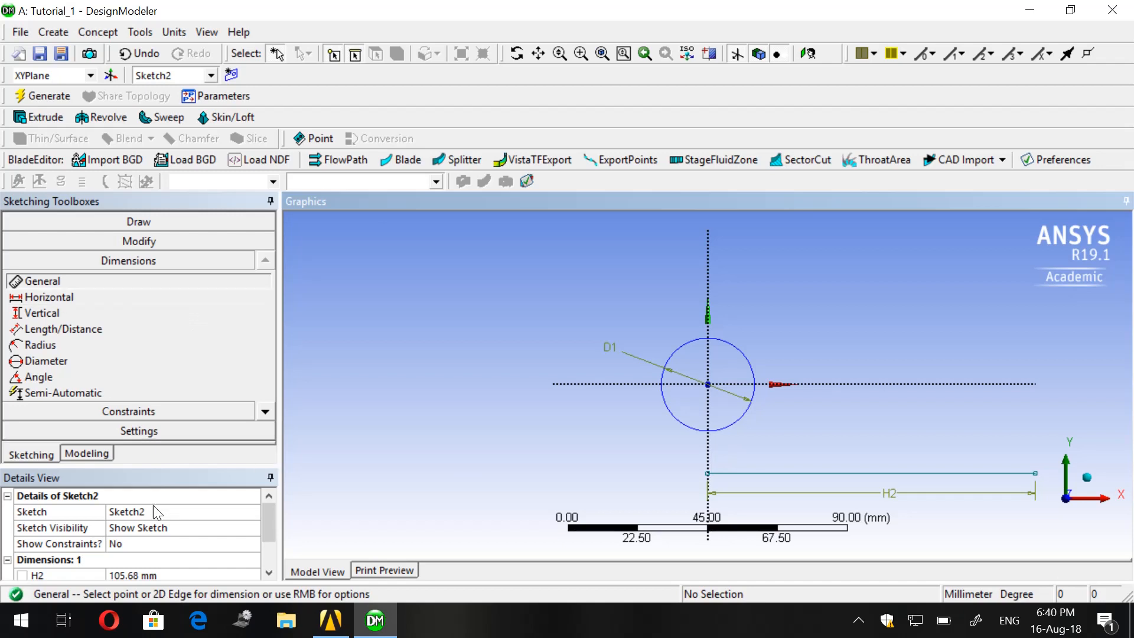
- Set the horizontal line's H2 length dimension to 300 mm
{"action": "double_click", "coordinate": [150, 527]}
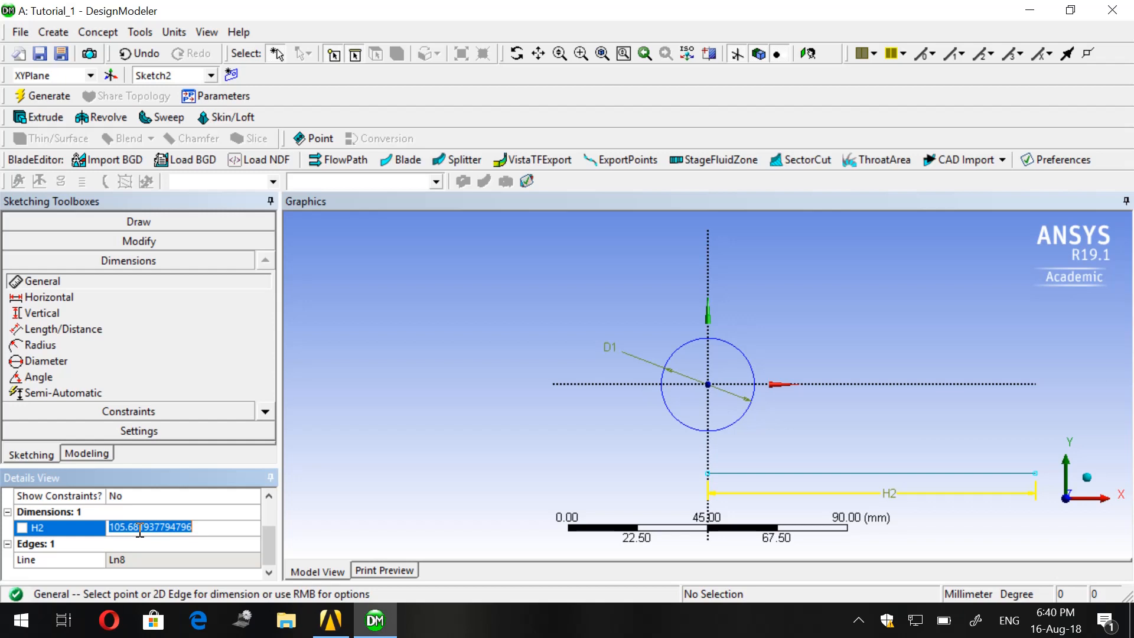
{"action": "type", "text": "300 mm"}
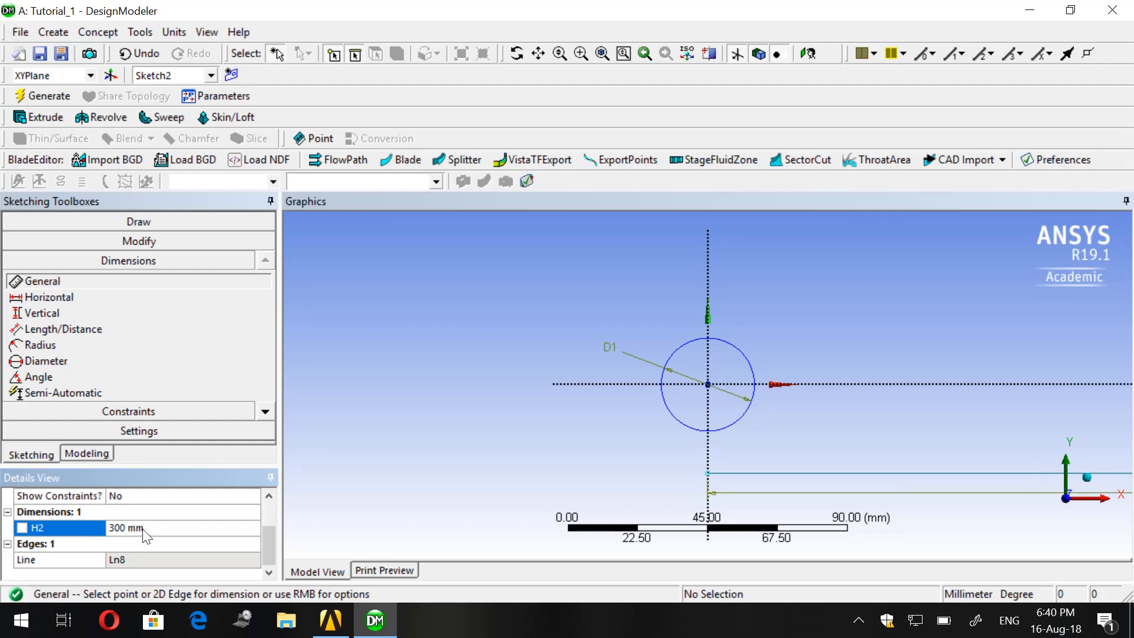
{"action": "mouse_move", "coordinate": [375, 445]}
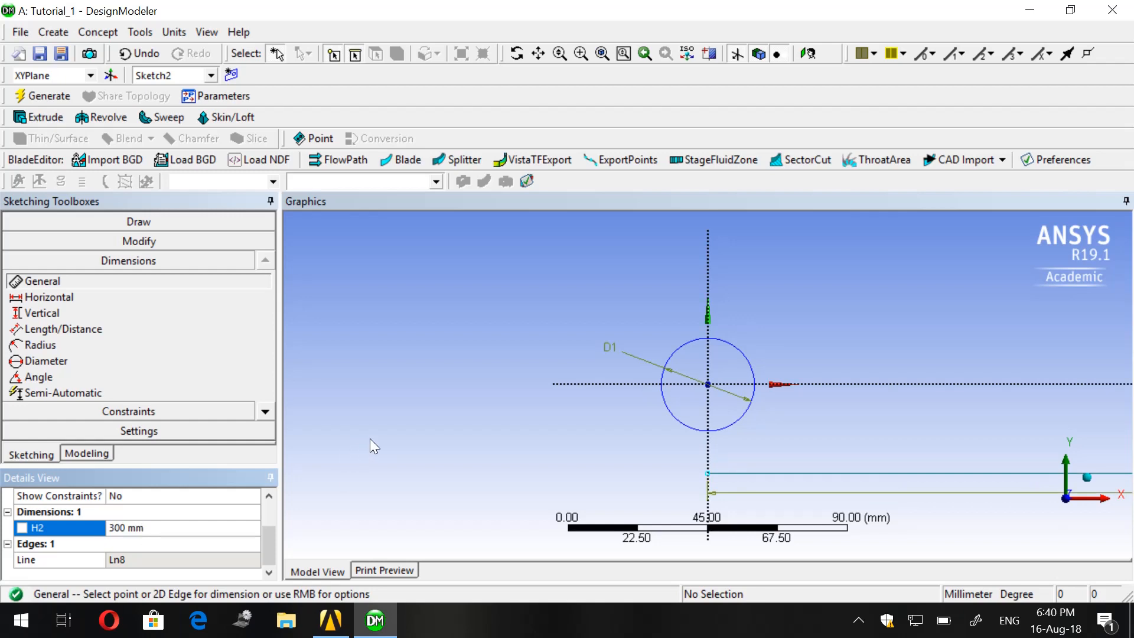
{"action": "mouse_move", "coordinate": [921, 221]}
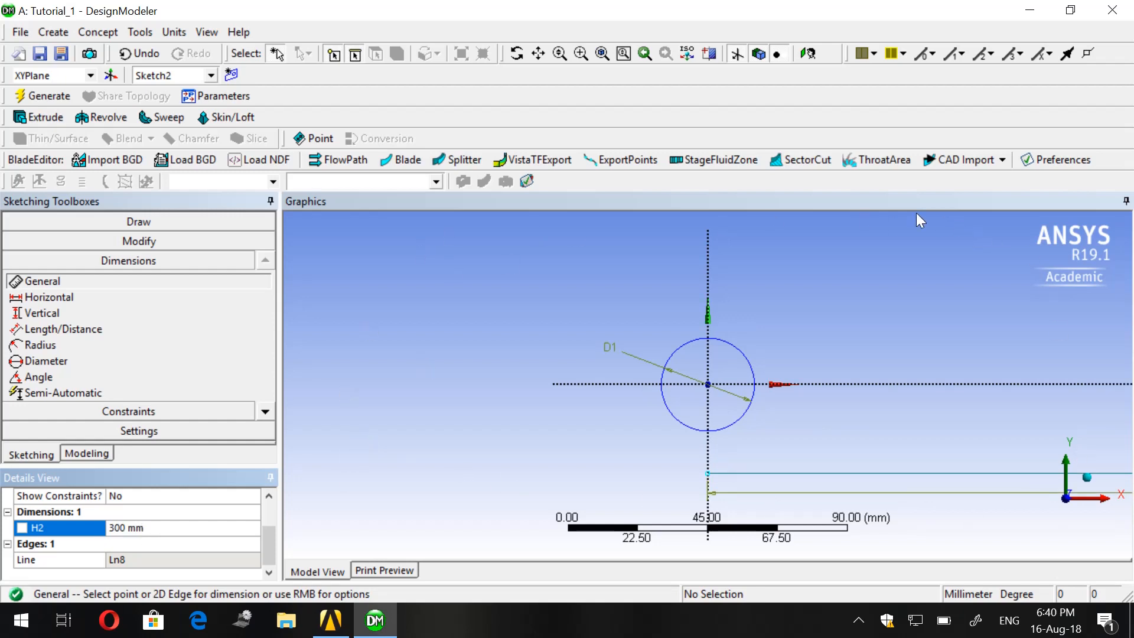
{"action": "mouse_move", "coordinate": [756, 88]}
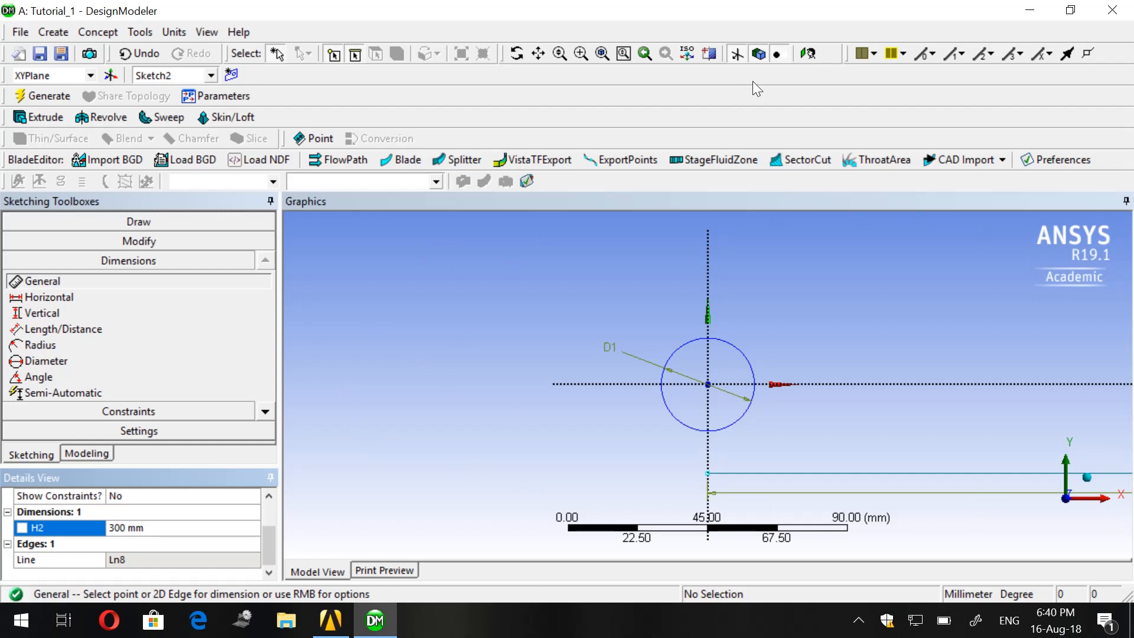
{"action": "mouse_move", "coordinate": [601, 53]}
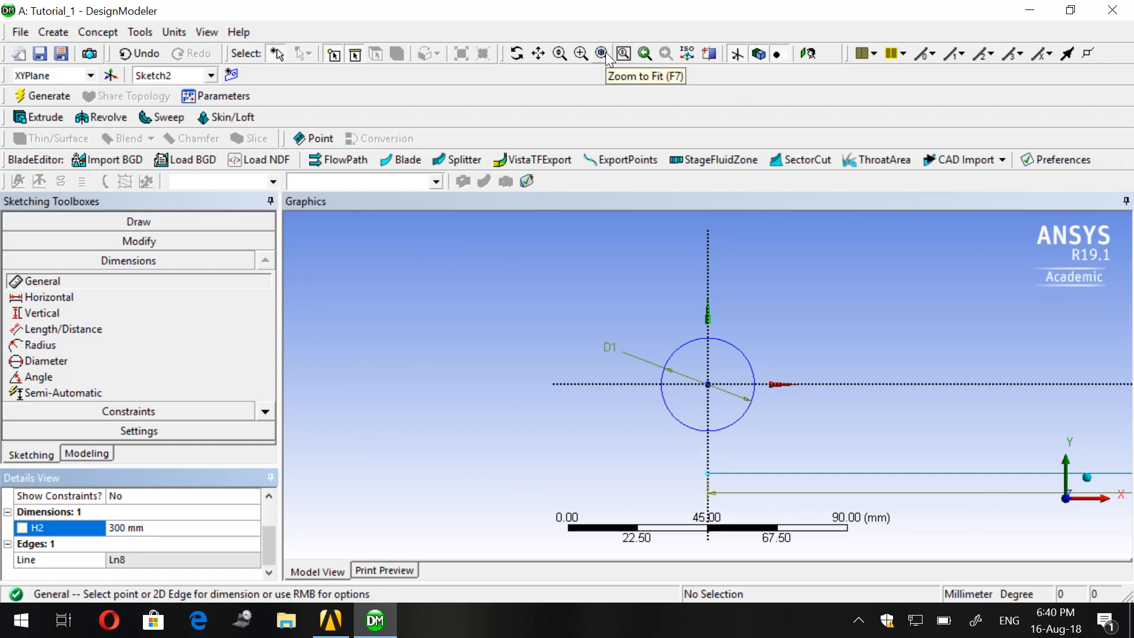
- Zoom to fit so the full 300 mm line and the 30 mm circle show together
{"action": "left_click", "coordinate": [602, 53]}
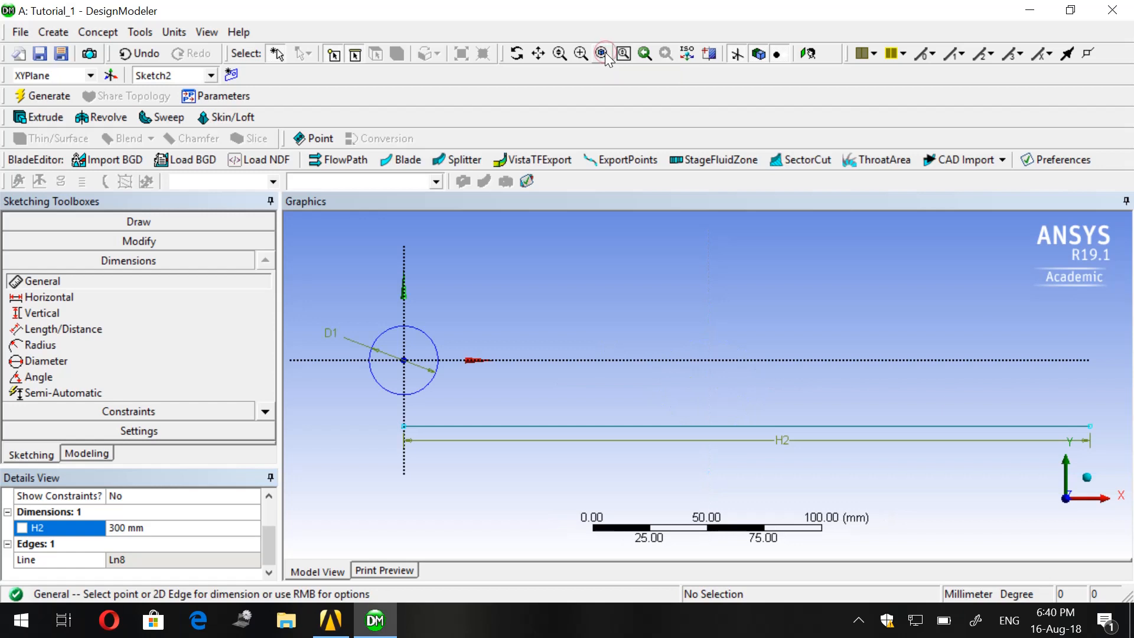
{"action": "mouse_move", "coordinate": [524, 116]}
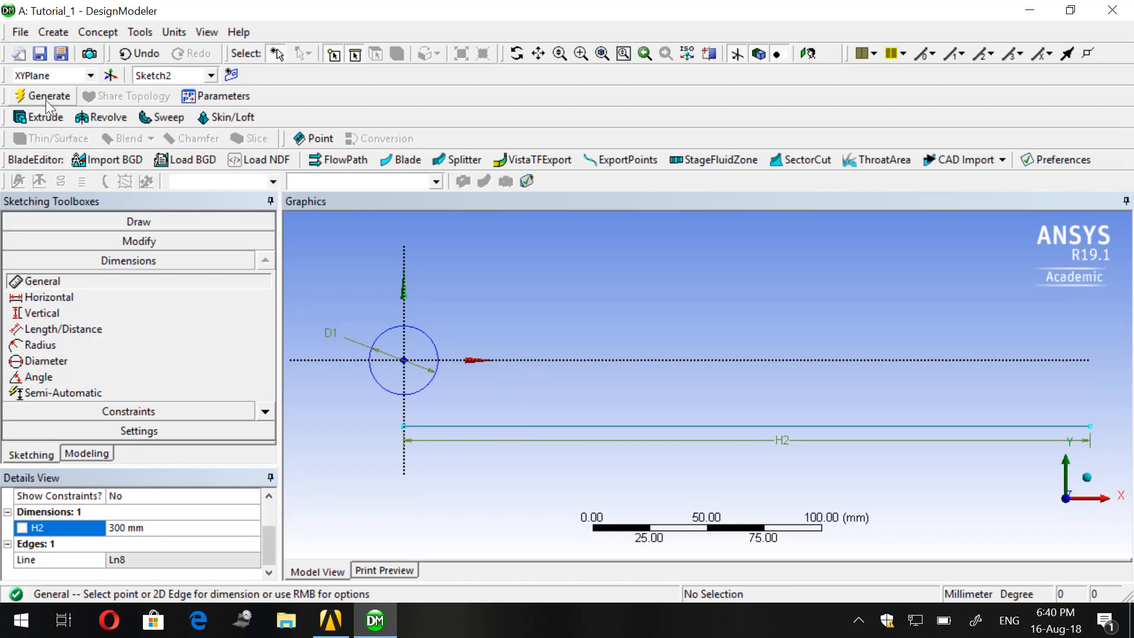
- Regenerate the model and select Sketch2 under XYPlane in the Modeling tree
{"action": "left_click", "coordinate": [86, 453]}
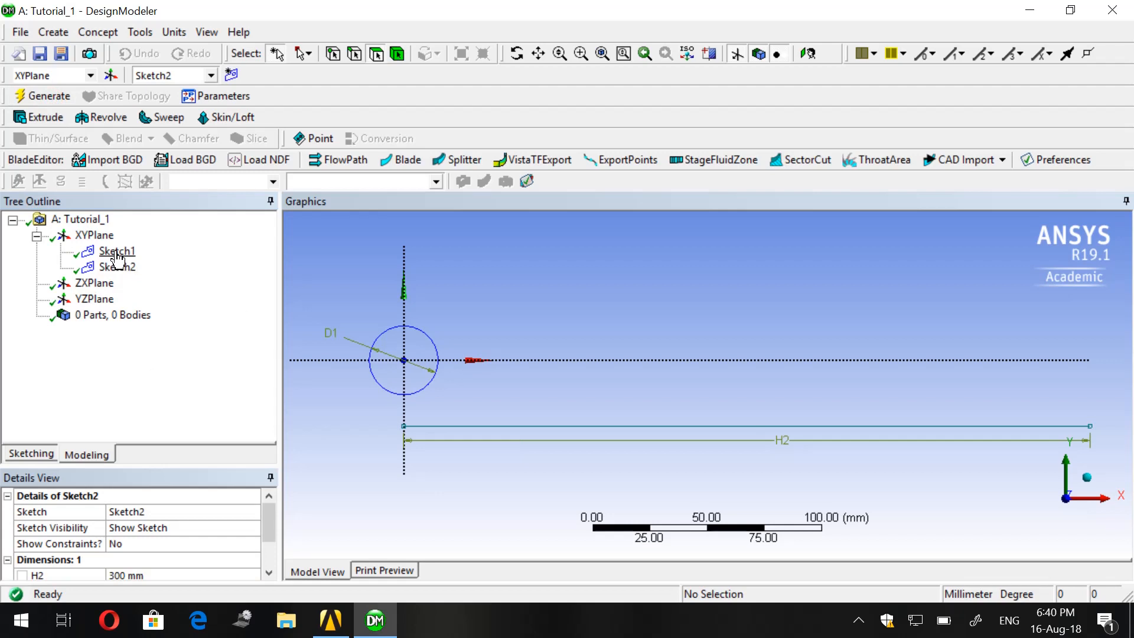
{"action": "left_click", "coordinate": [117, 266]}
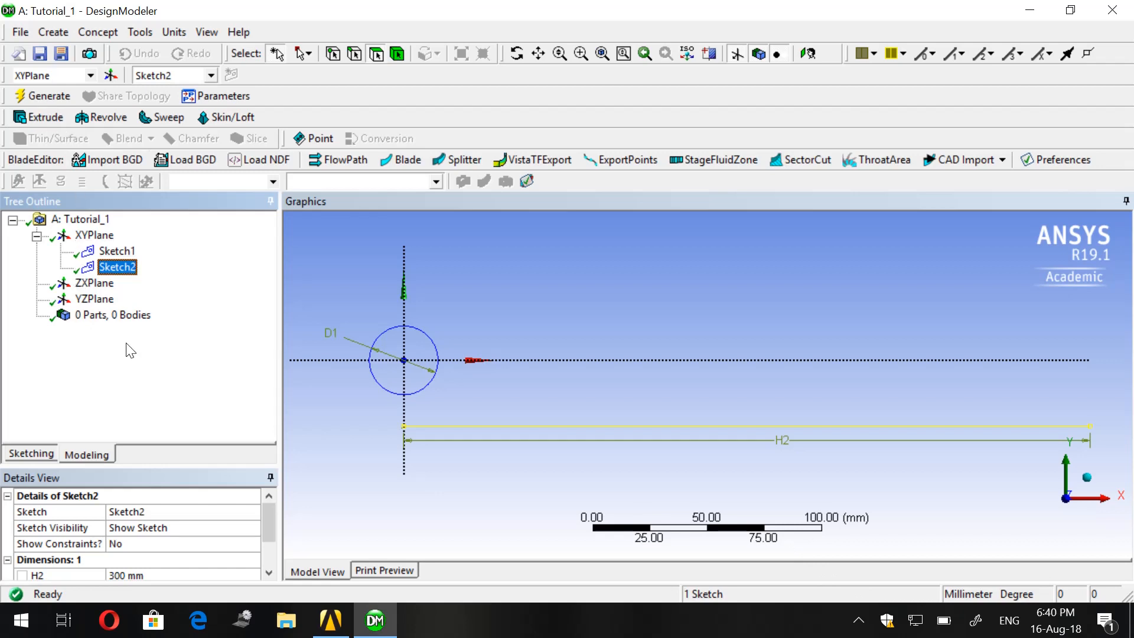
{"action": "mouse_move", "coordinate": [357, 372]}
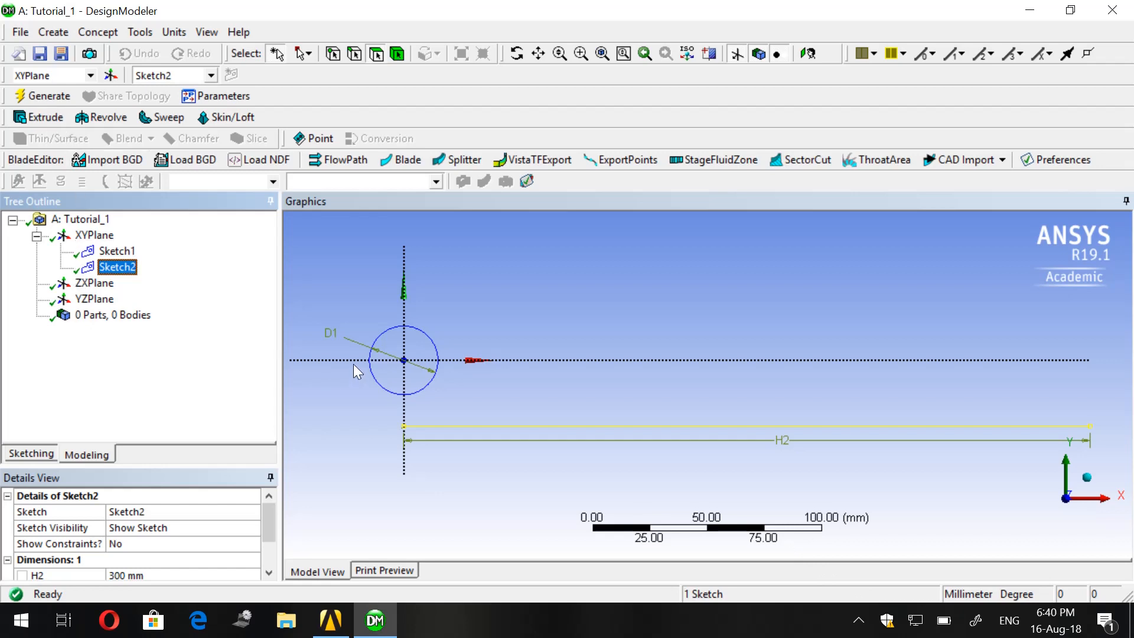
{"action": "mouse_move", "coordinate": [553, 369]}
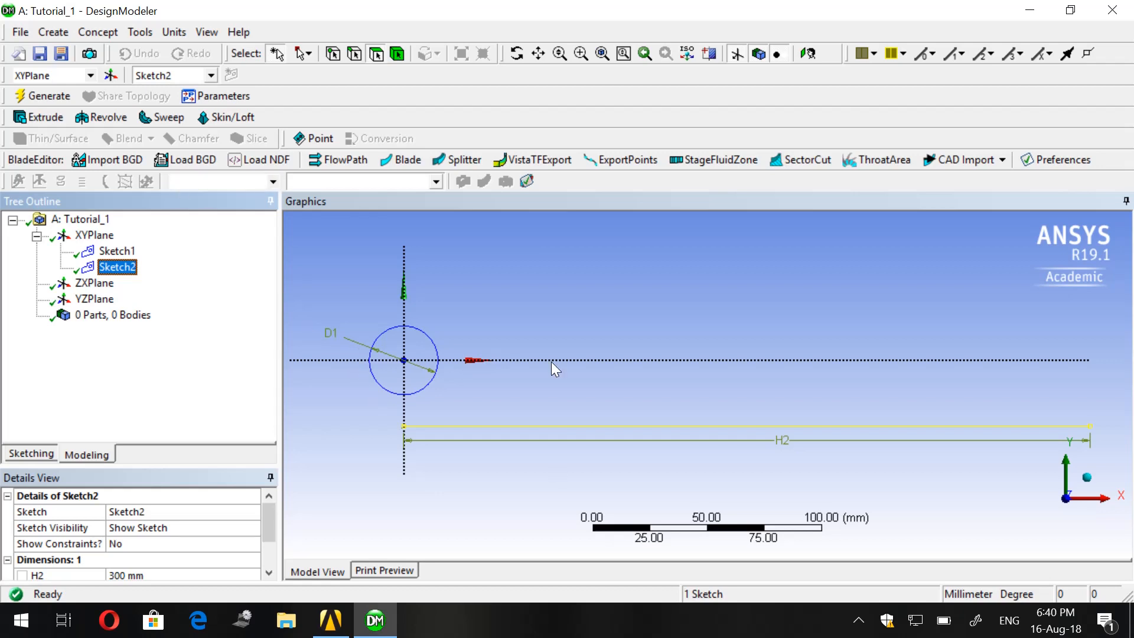
{"action": "mouse_move", "coordinate": [198, 137]}
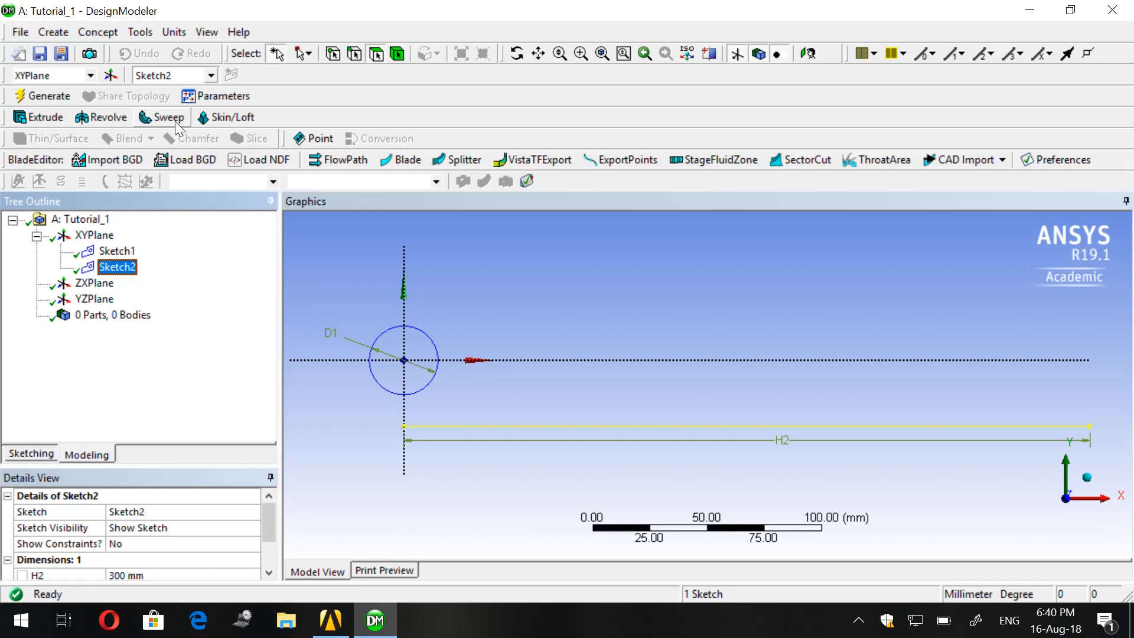
- Create Sweep1 with the Sketch1 circle as profile and the Sketch2 line as path
{"action": "left_click", "coordinate": [166, 117]}
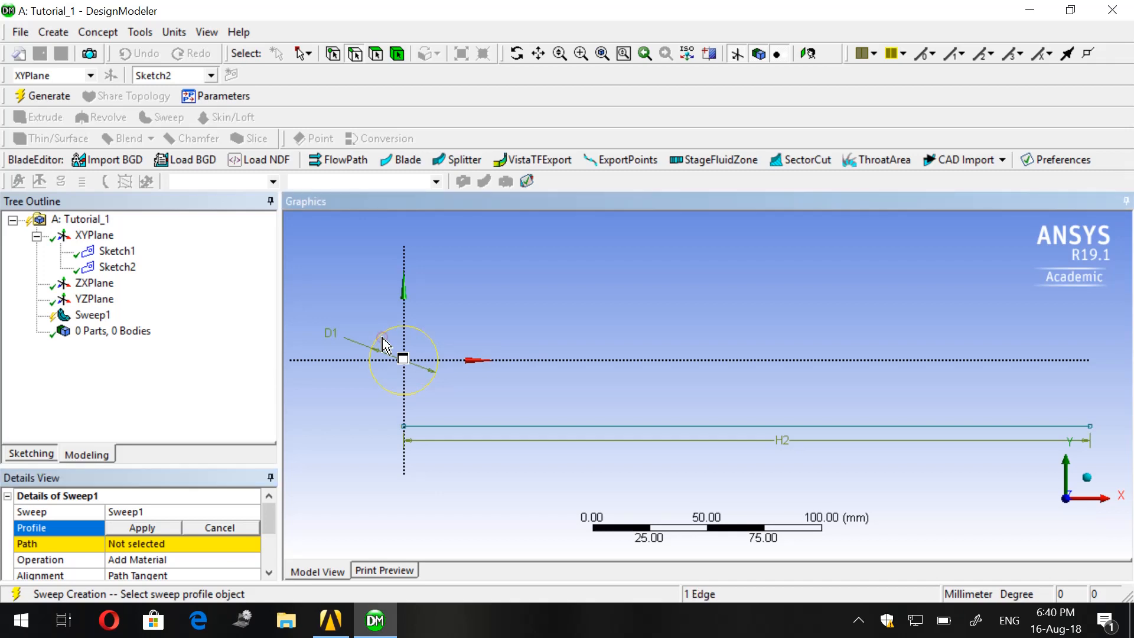
{"action": "mouse_move", "coordinate": [141, 543]}
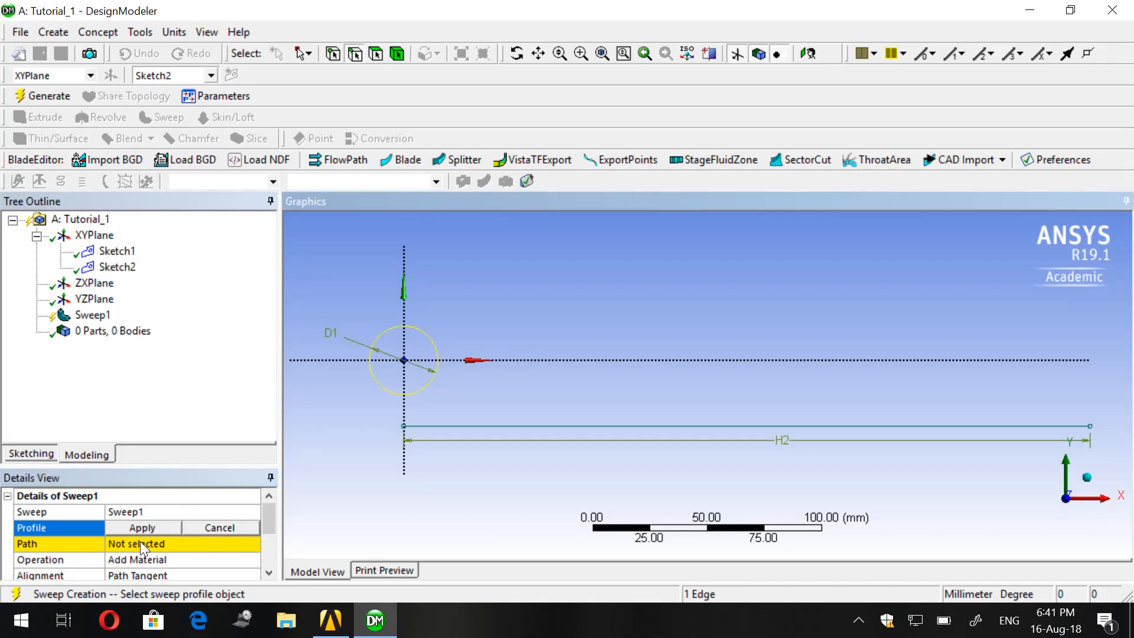
{"action": "left_click", "coordinate": [142, 527]}
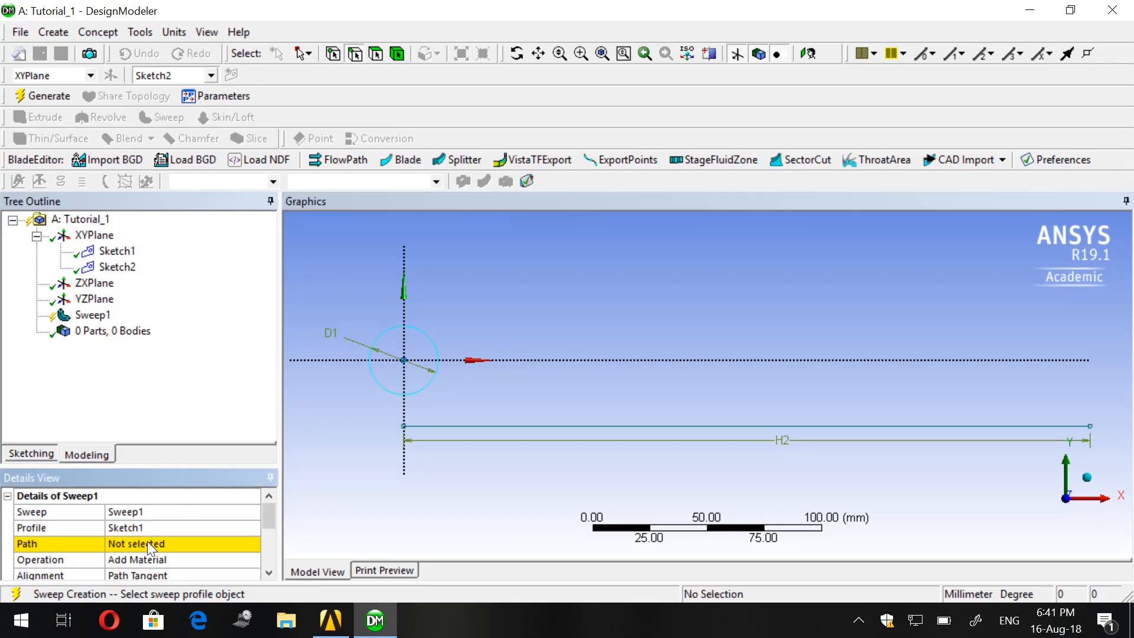
{"action": "left_click", "coordinate": [571, 426]}
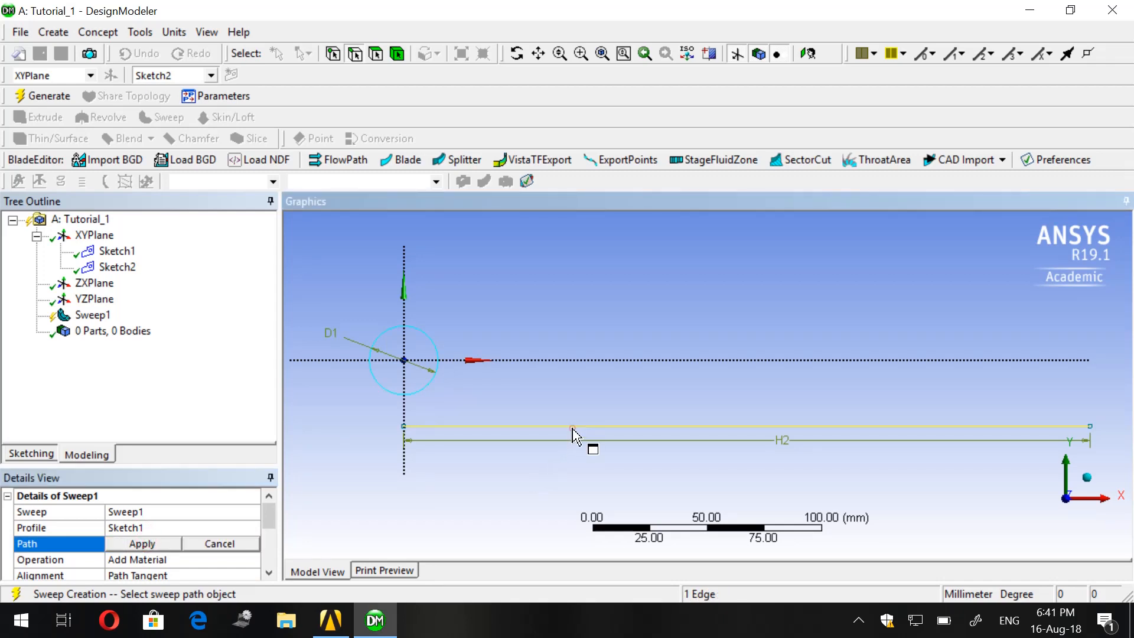
{"action": "left_click", "coordinate": [141, 543]}
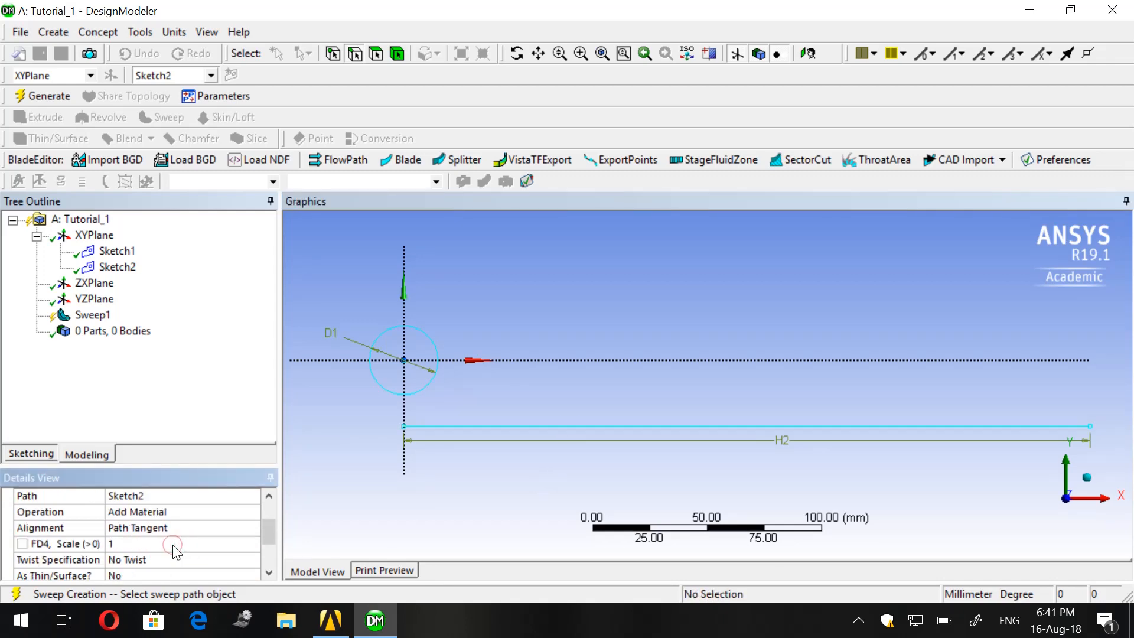
{"action": "scroll", "scroll_direction": "down", "scroll_amount": 3}
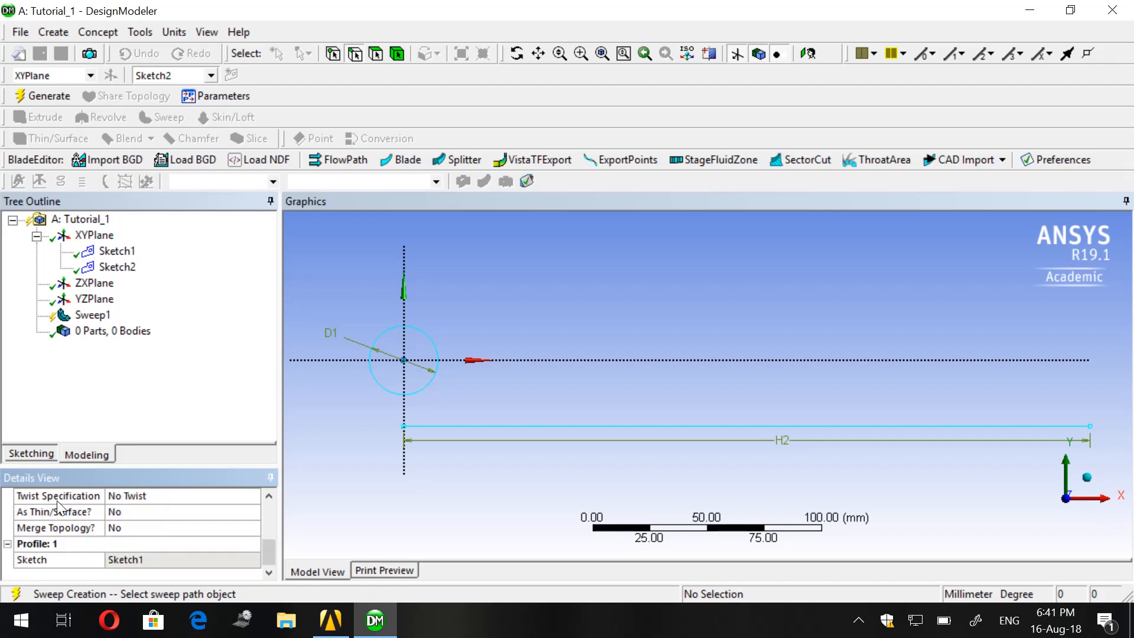
- Specify Sweep1's twist in turns, set FD5 Turns to 6 and generate it
{"action": "left_click", "coordinate": [252, 495]}
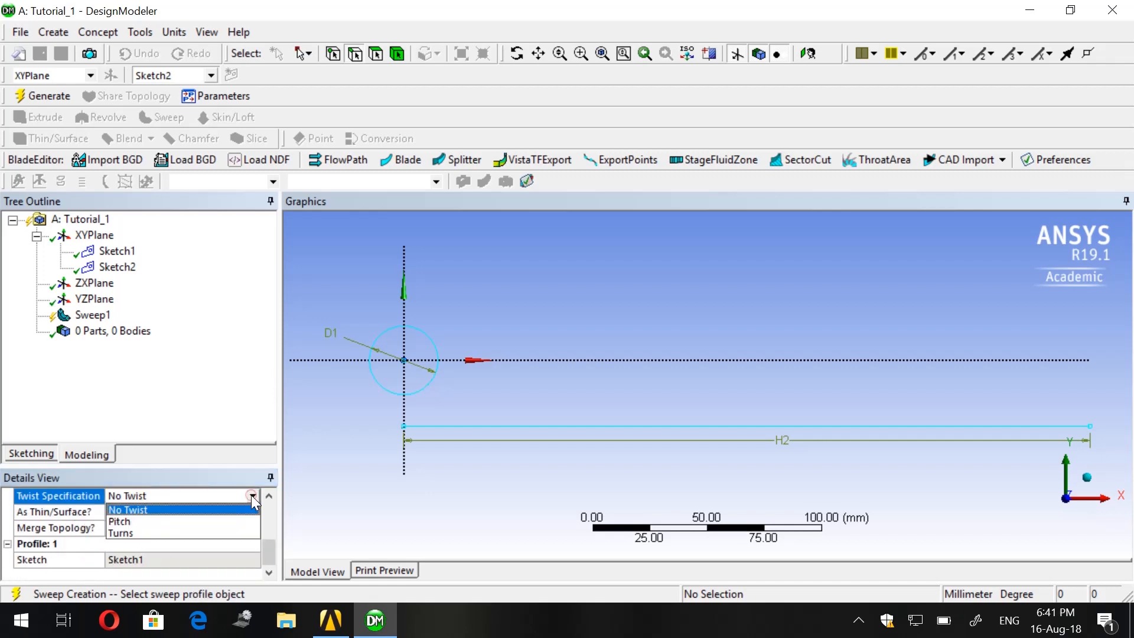
{"action": "left_click", "coordinate": [120, 533]}
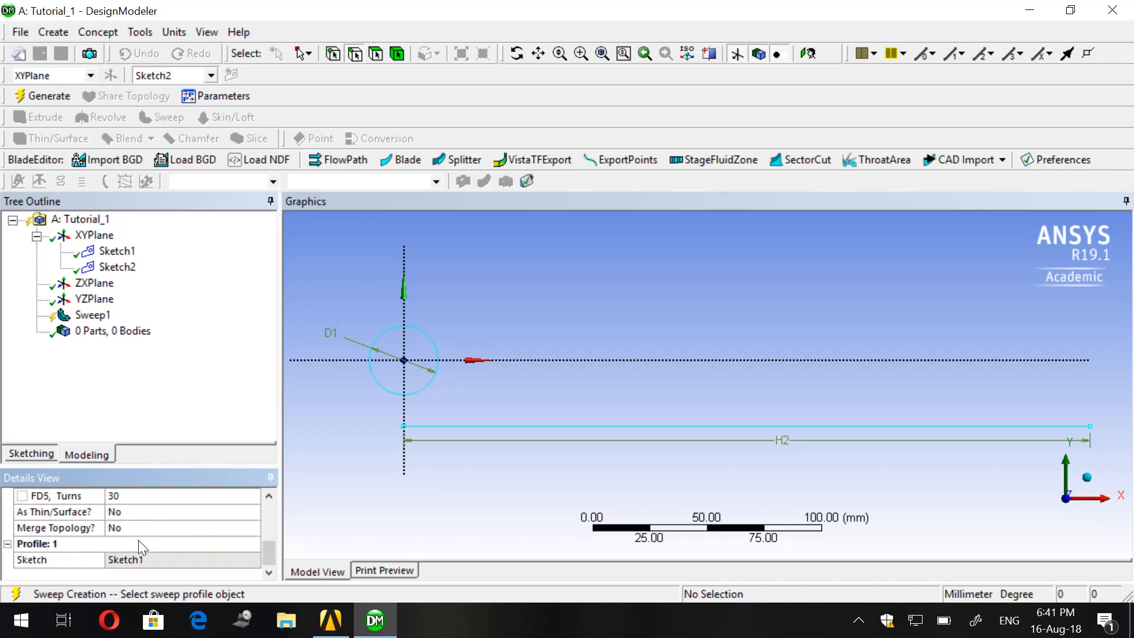
{"action": "scroll", "scroll_direction": "up", "scroll_amount": 3}
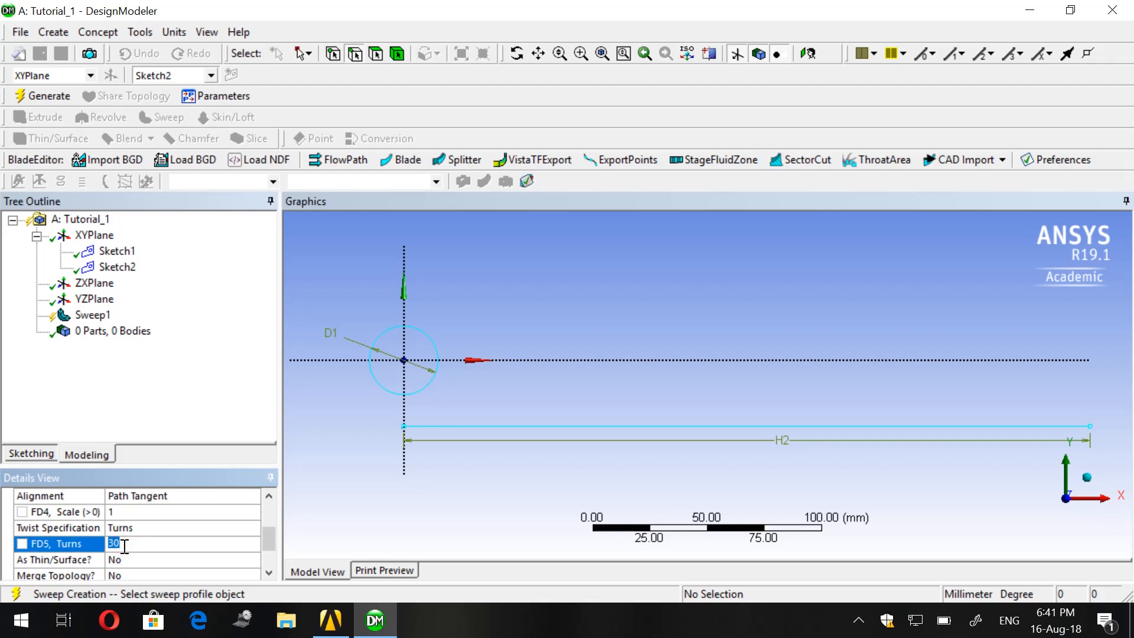
{"action": "type", "text": "6"}
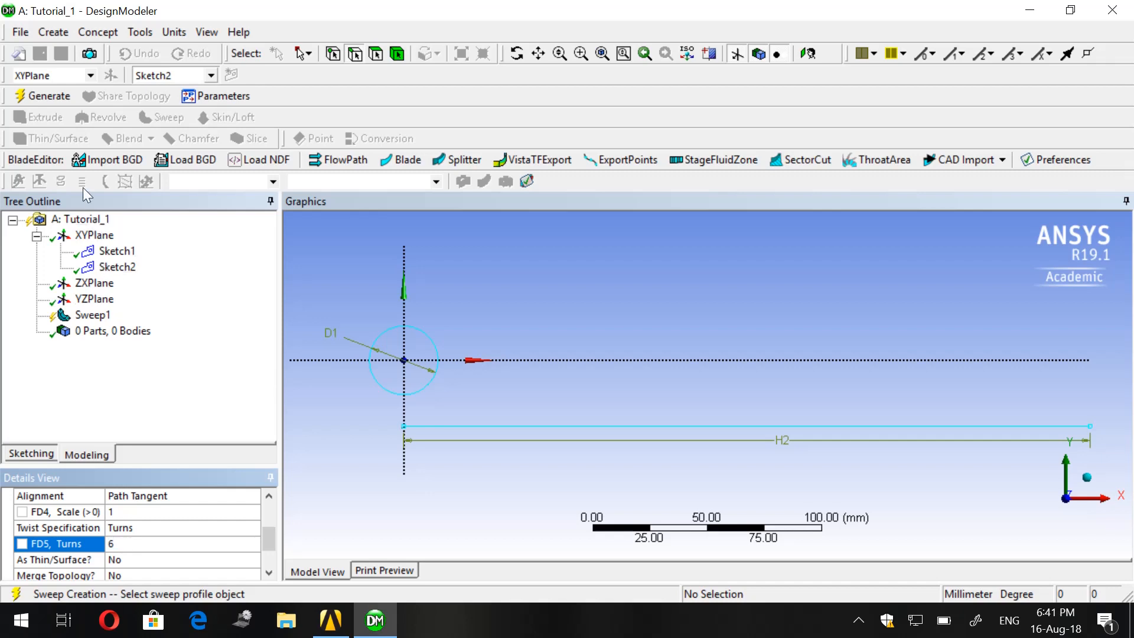
{"action": "left_click", "coordinate": [48, 96]}
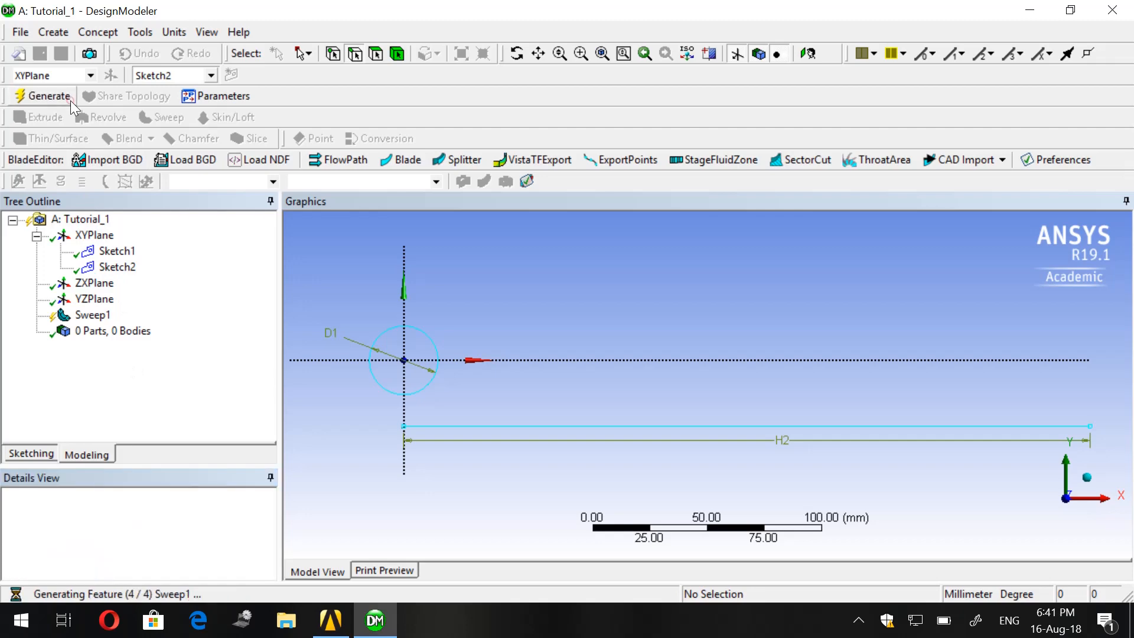
- Finish generating the six-turn pipe body and hide the plane and sketch overlays
{"action": "left_click", "coordinate": [48, 96]}
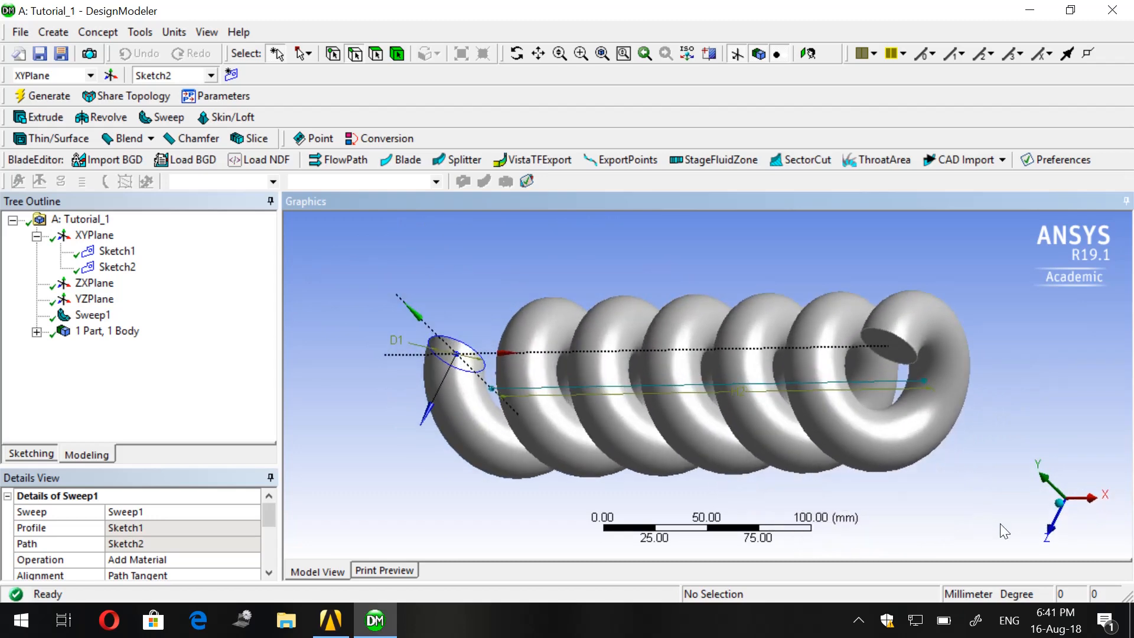
{"action": "mouse_move", "coordinate": [1056, 534]}
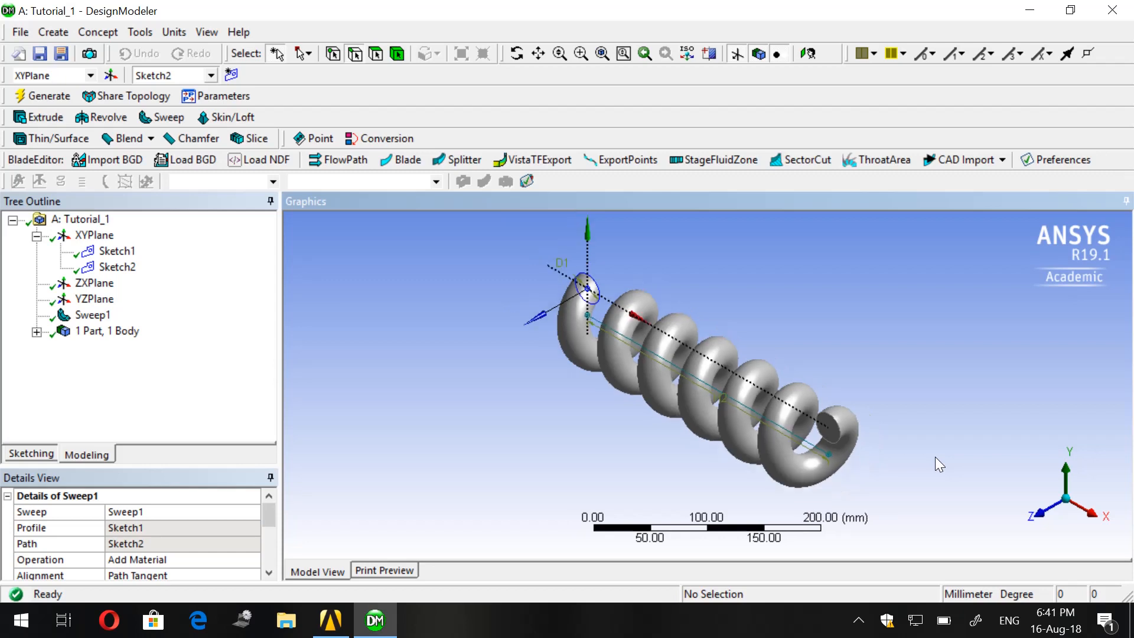
{"action": "mouse_move", "coordinate": [478, 286]}
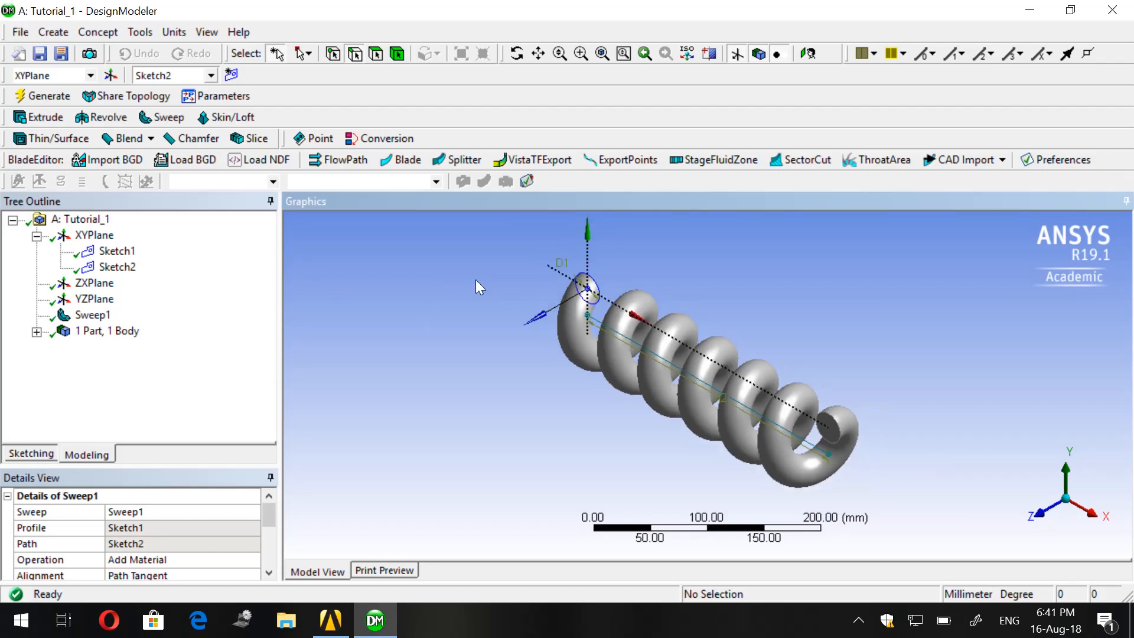
{"action": "left_click", "coordinate": [733, 53]}
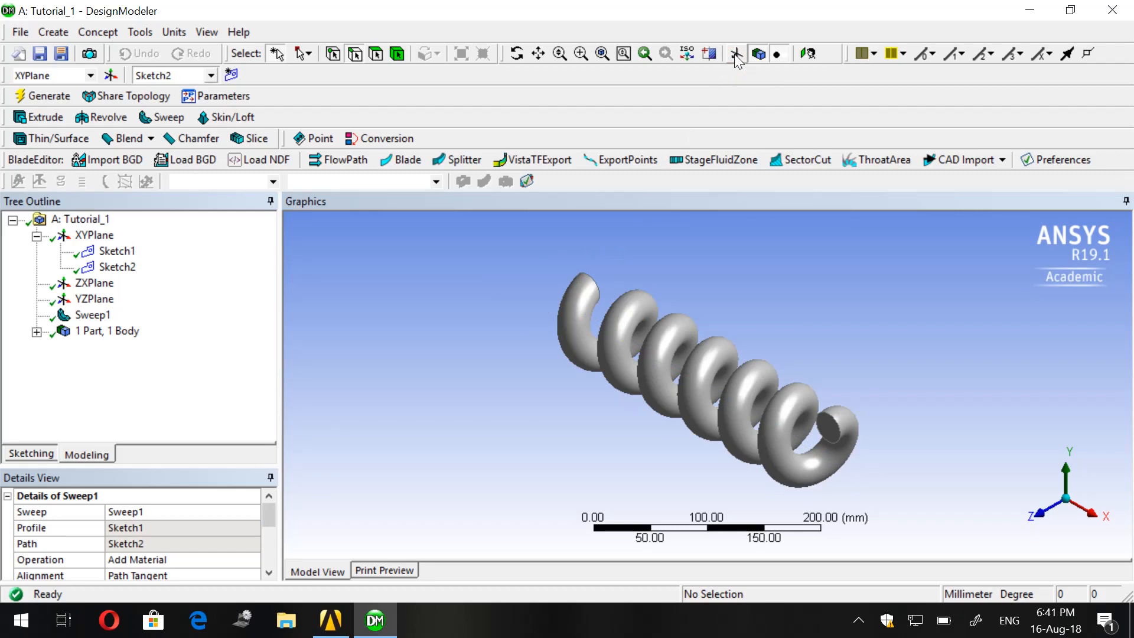
{"action": "mouse_move", "coordinate": [718, 420]}
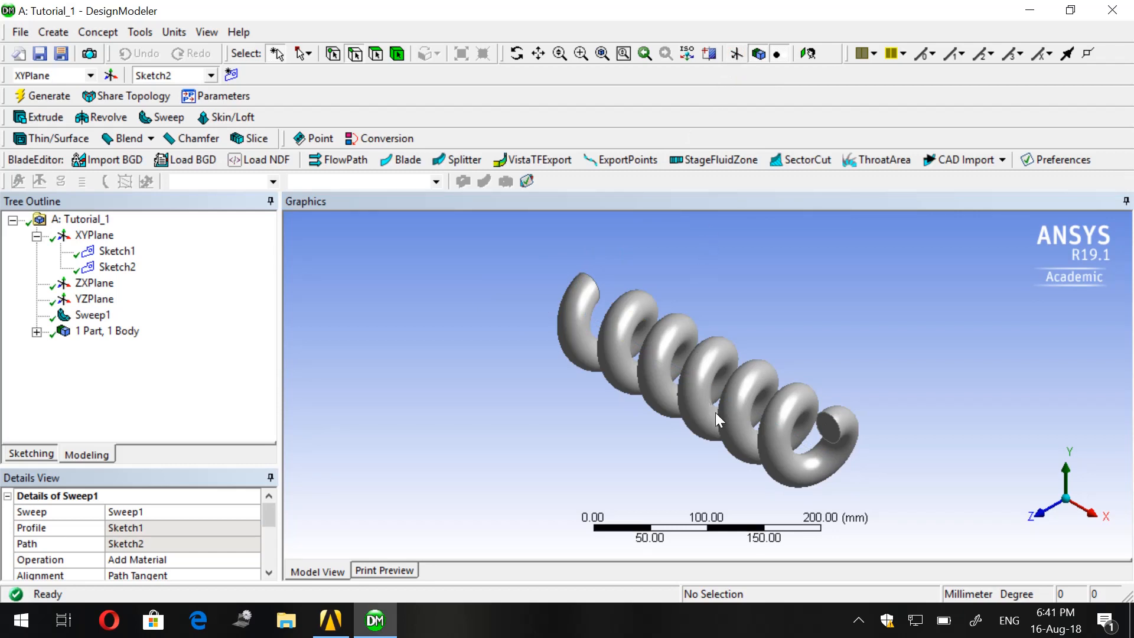
{"action": "left_click", "coordinate": [331, 620]}
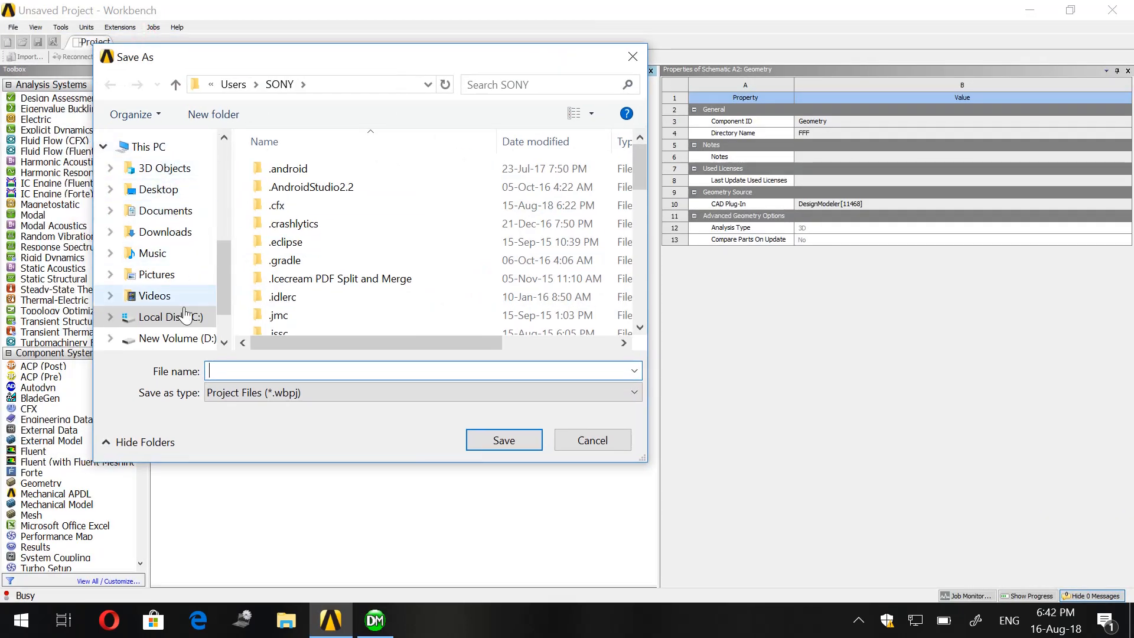
{"action": "mouse_move", "coordinate": [191, 338]}
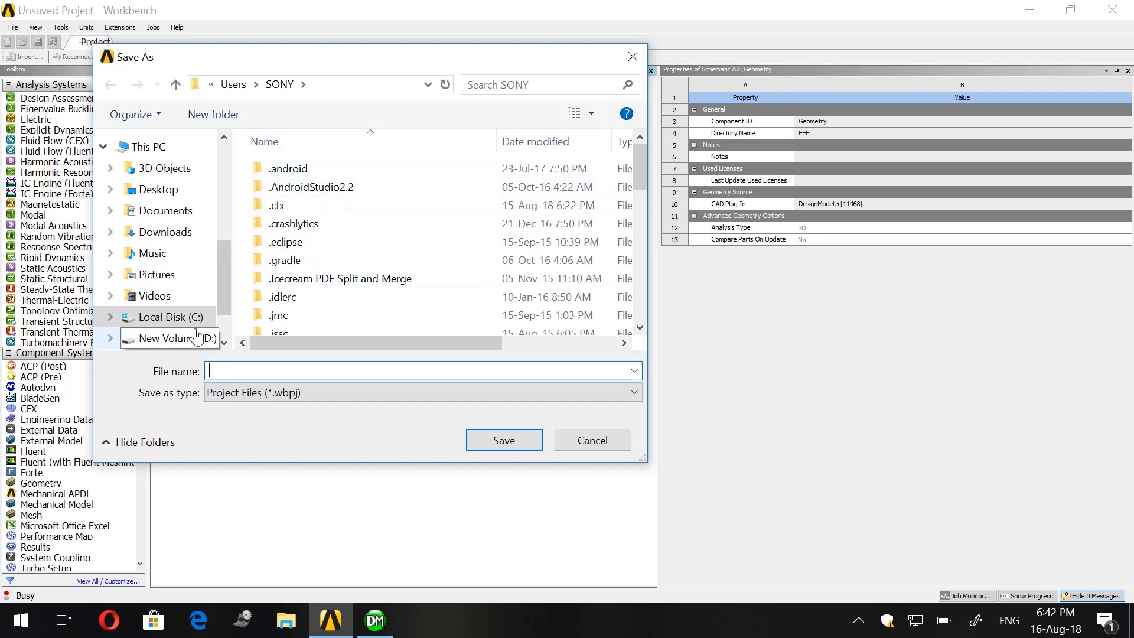
- Create a new folder named Tutorial_1 on the New Volume (D:) drive
{"action": "left_click", "coordinate": [175, 338]}
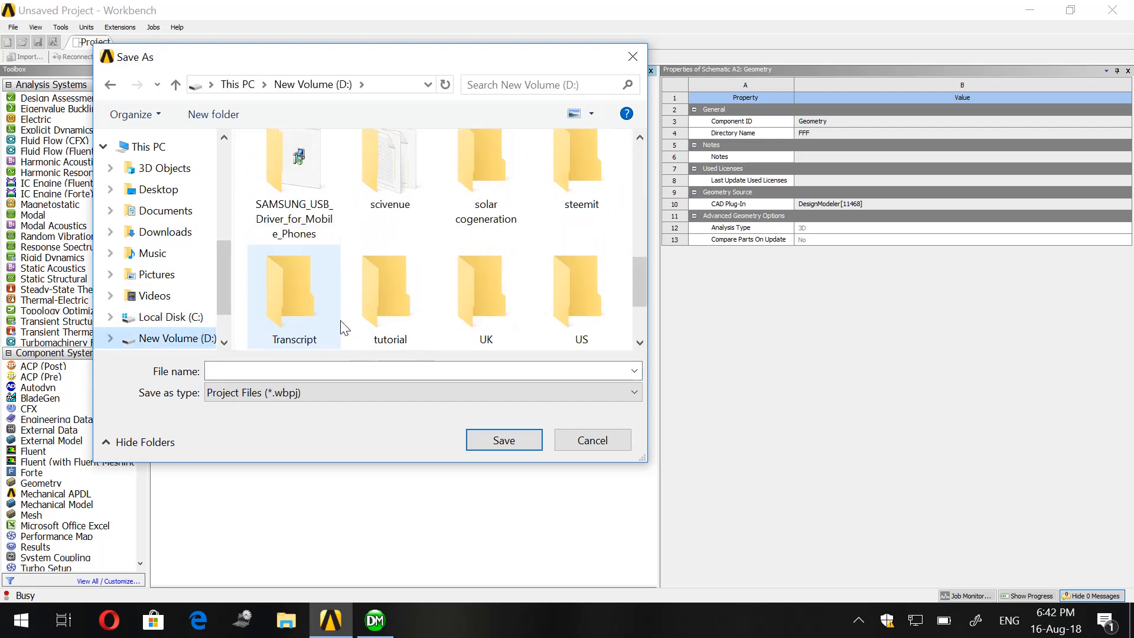
{"action": "right_click", "coordinate": [354, 282]}
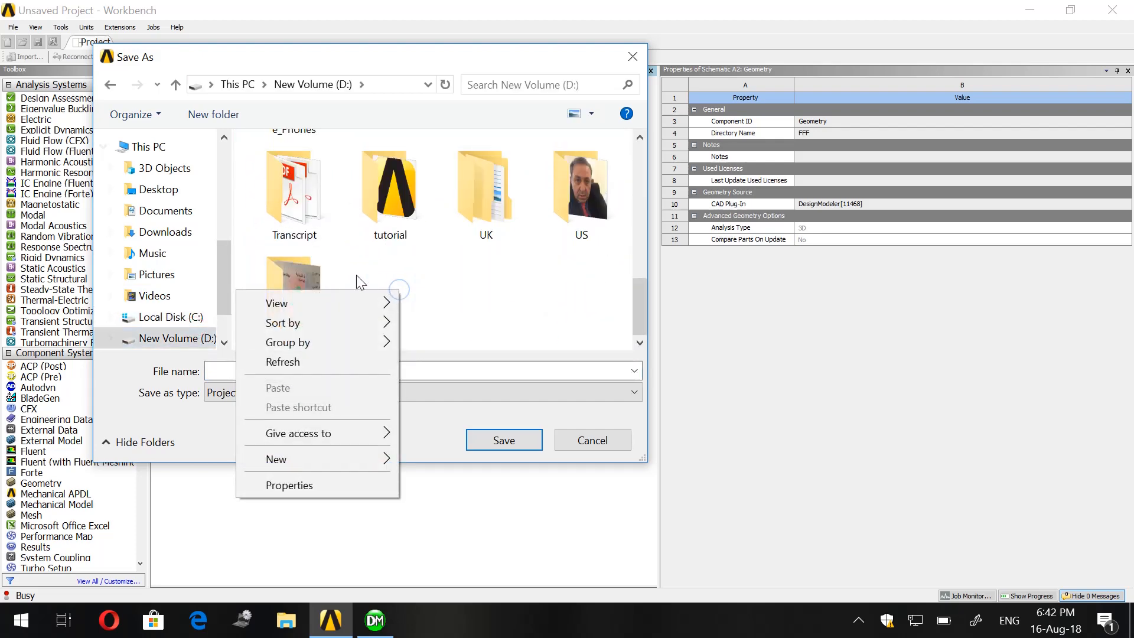
{"action": "left_click", "coordinate": [277, 458]}
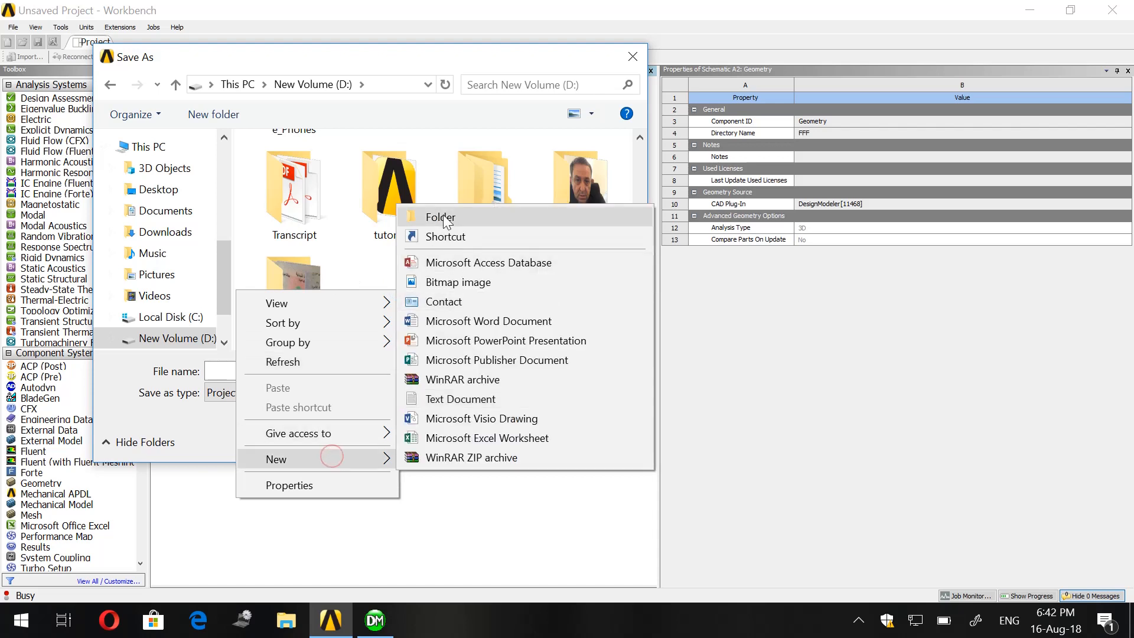
{"action": "left_click", "coordinate": [439, 217]}
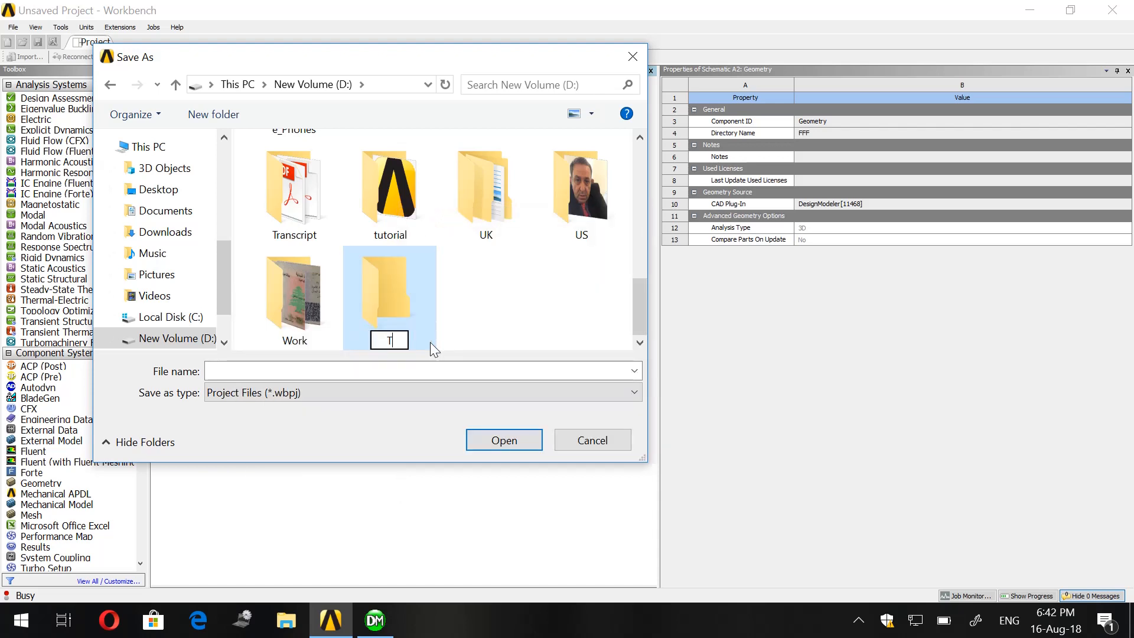
{"action": "type", "text": "Tutorial"}
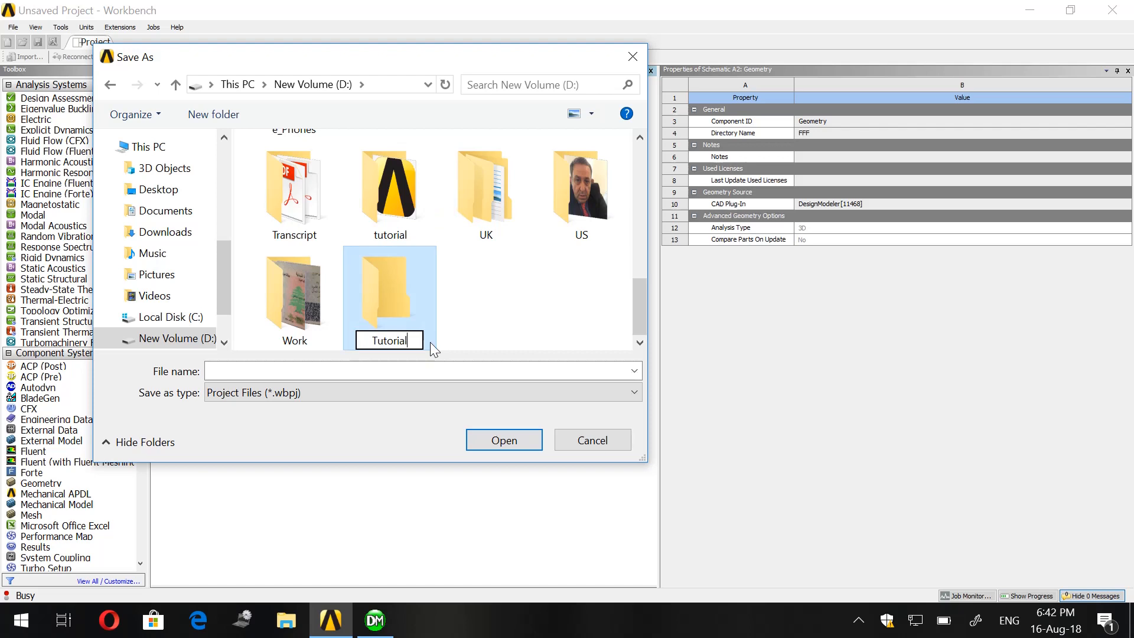
{"action": "type", "text": "_1"}
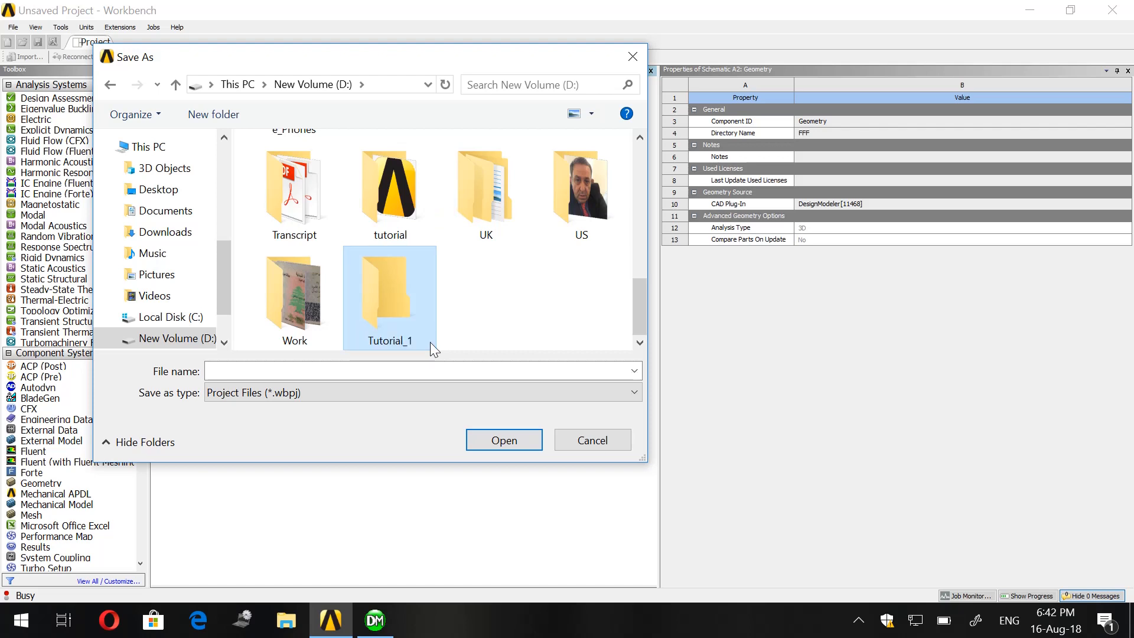
- Save the project as tutorial_1 inside the Tutorial_1 folder
{"action": "double_click", "coordinate": [389, 297]}
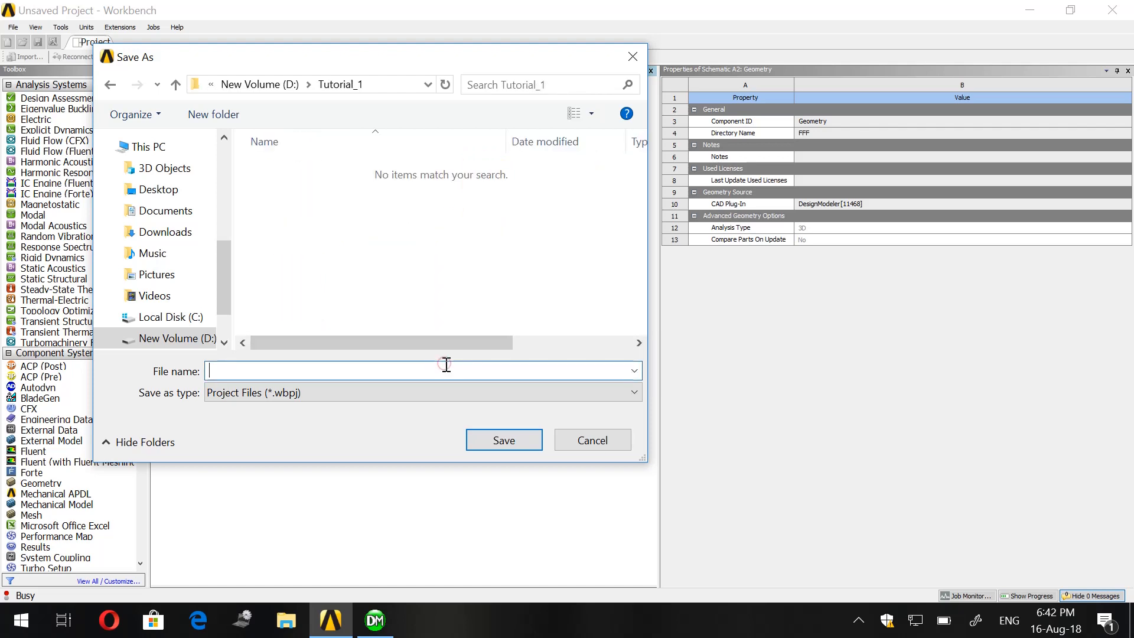
{"action": "type", "text": "tutorial_1"}
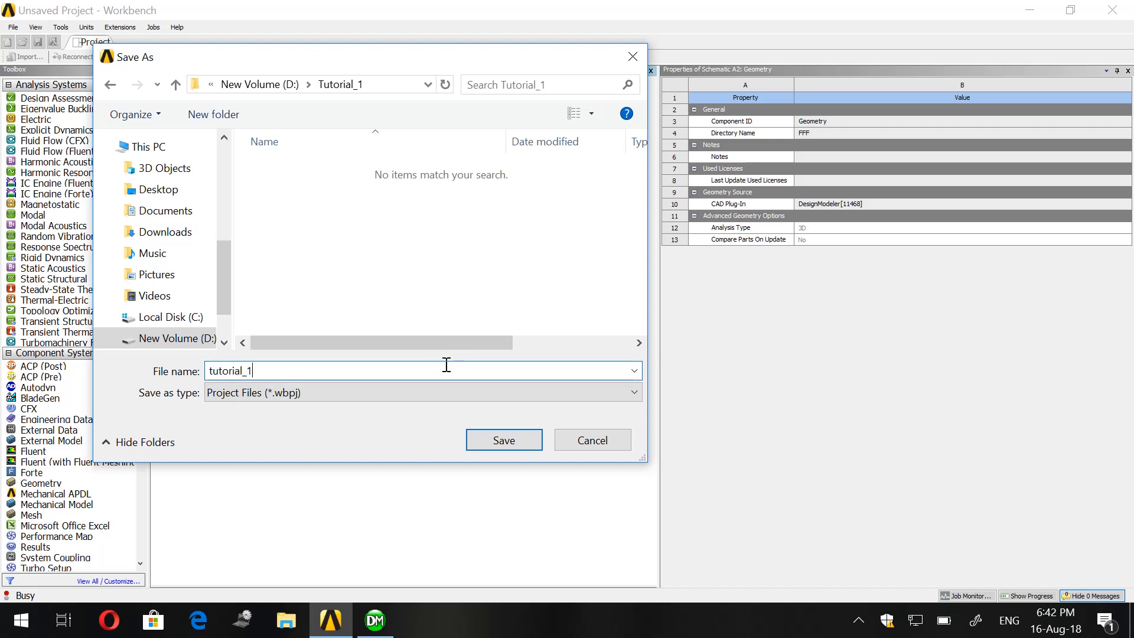
{"action": "left_click", "coordinate": [503, 439]}
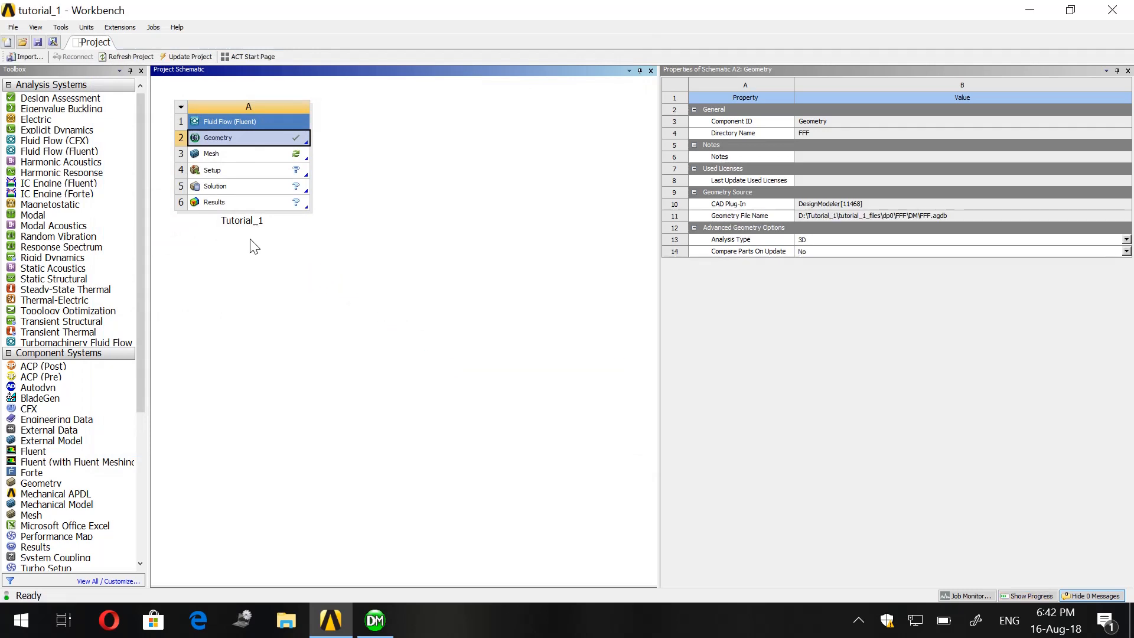
{"action": "mouse_move", "coordinate": [253, 185]}
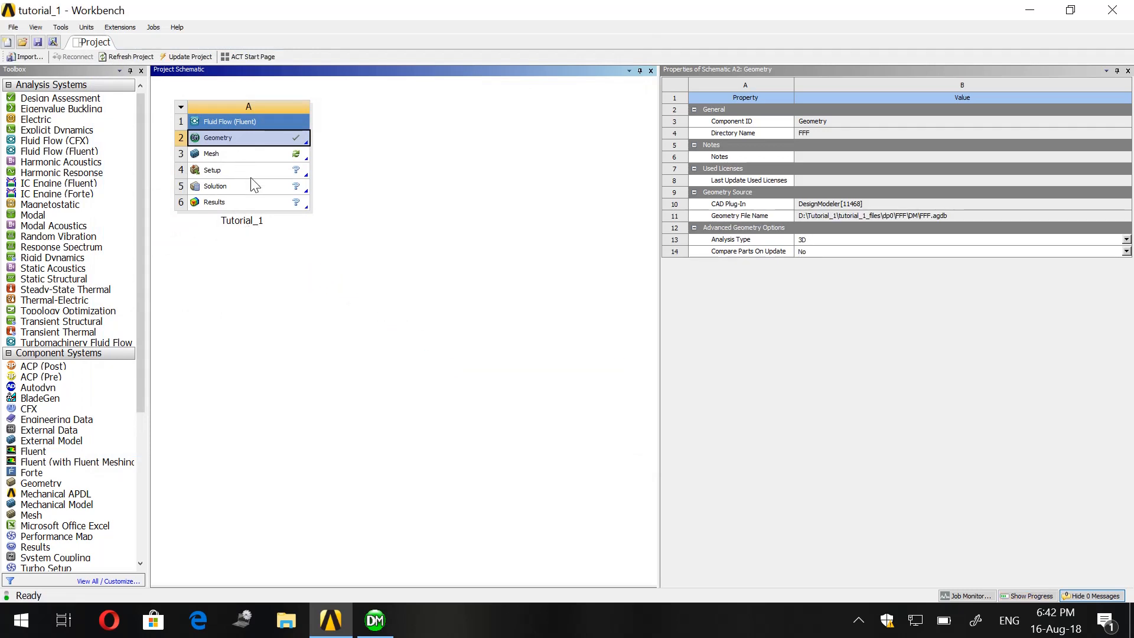
{"action": "mouse_move", "coordinate": [235, 172]}
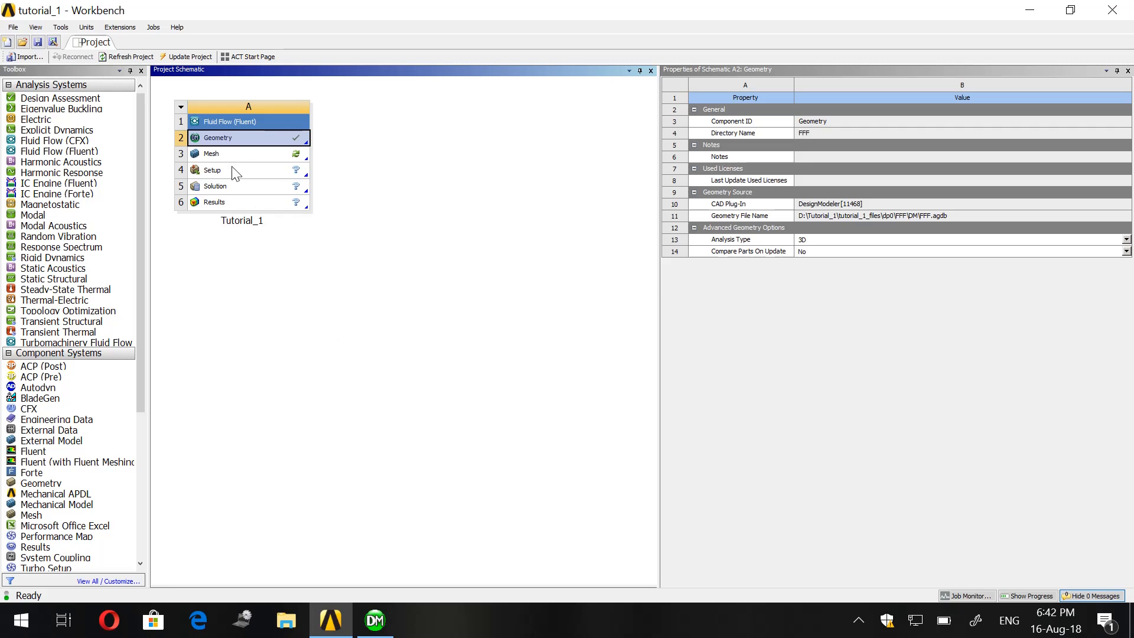
{"action": "mouse_move", "coordinate": [359, 391]}
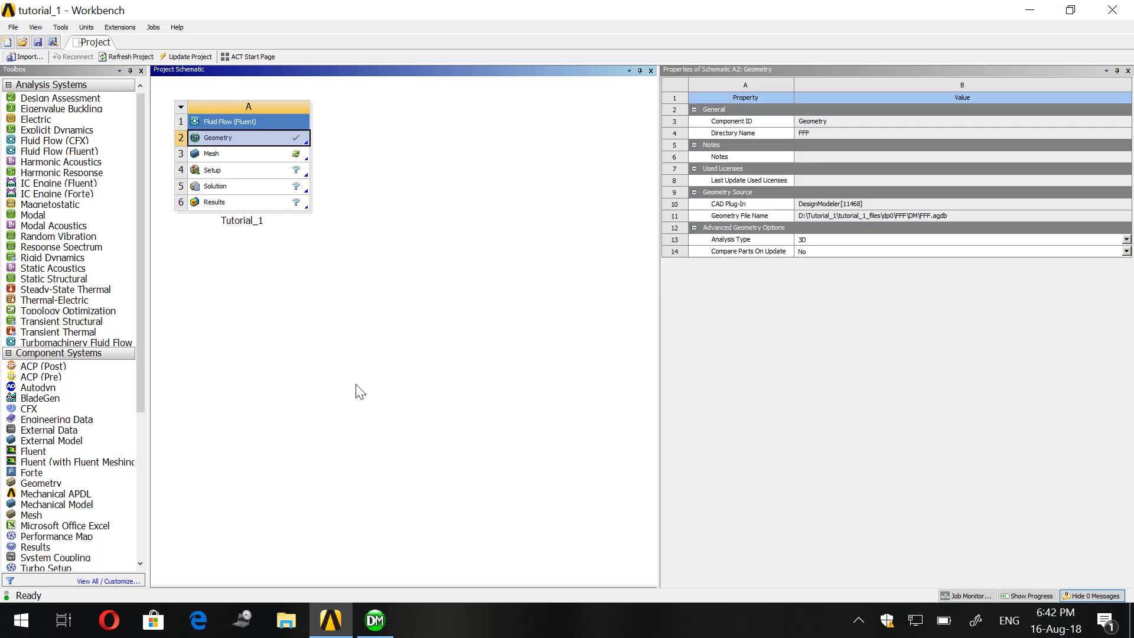
{"action": "mouse_move", "coordinate": [373, 620]}
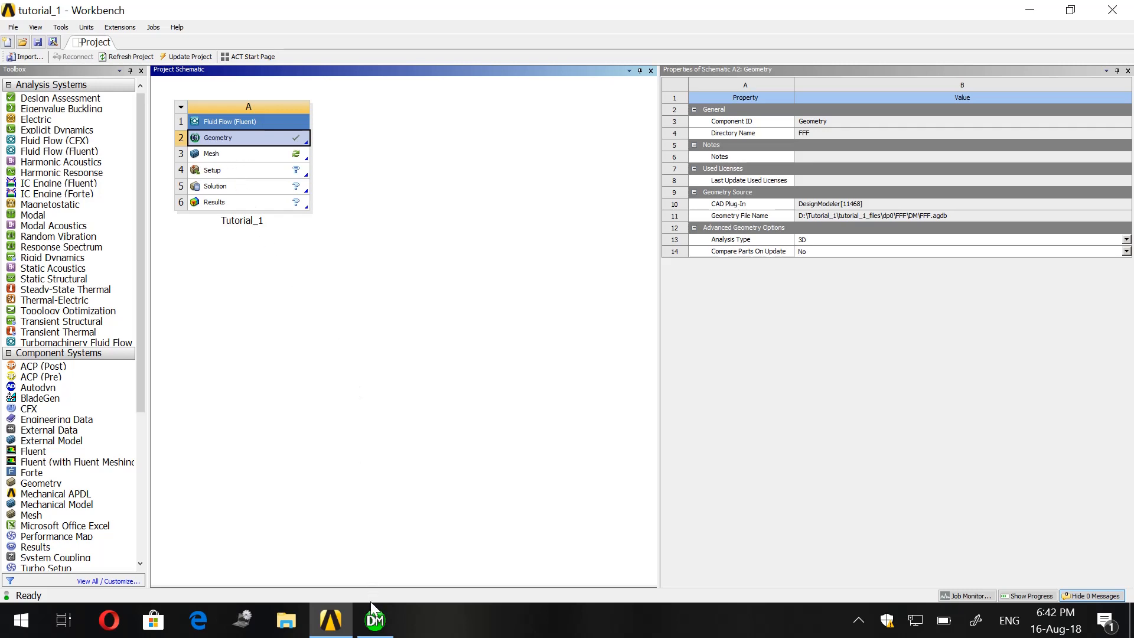
{"action": "left_click", "coordinate": [857, 620]}
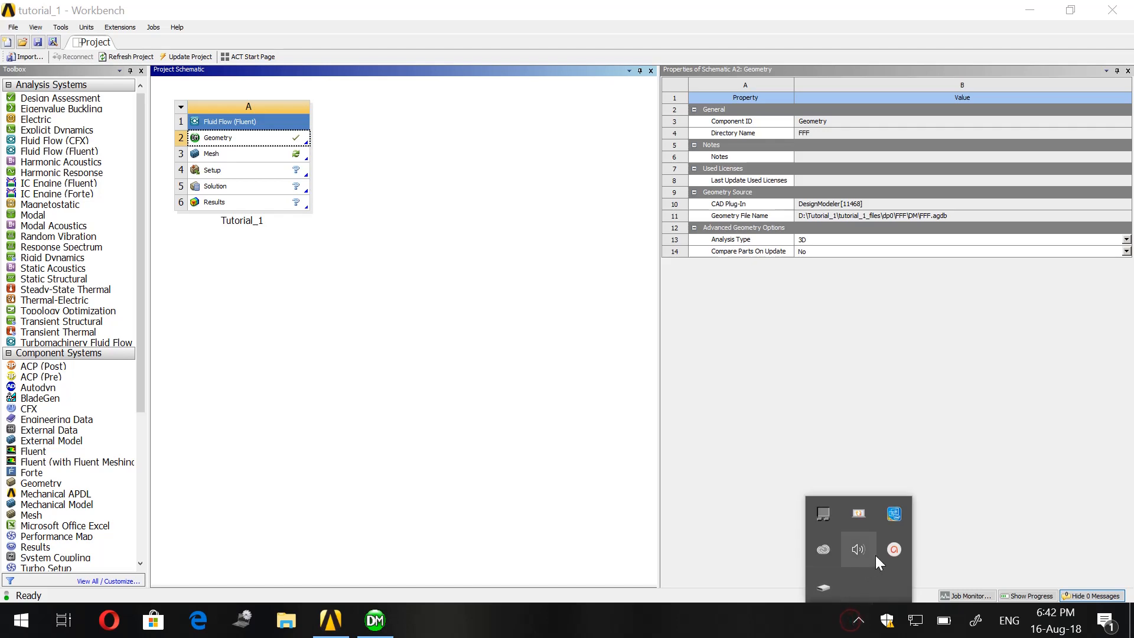